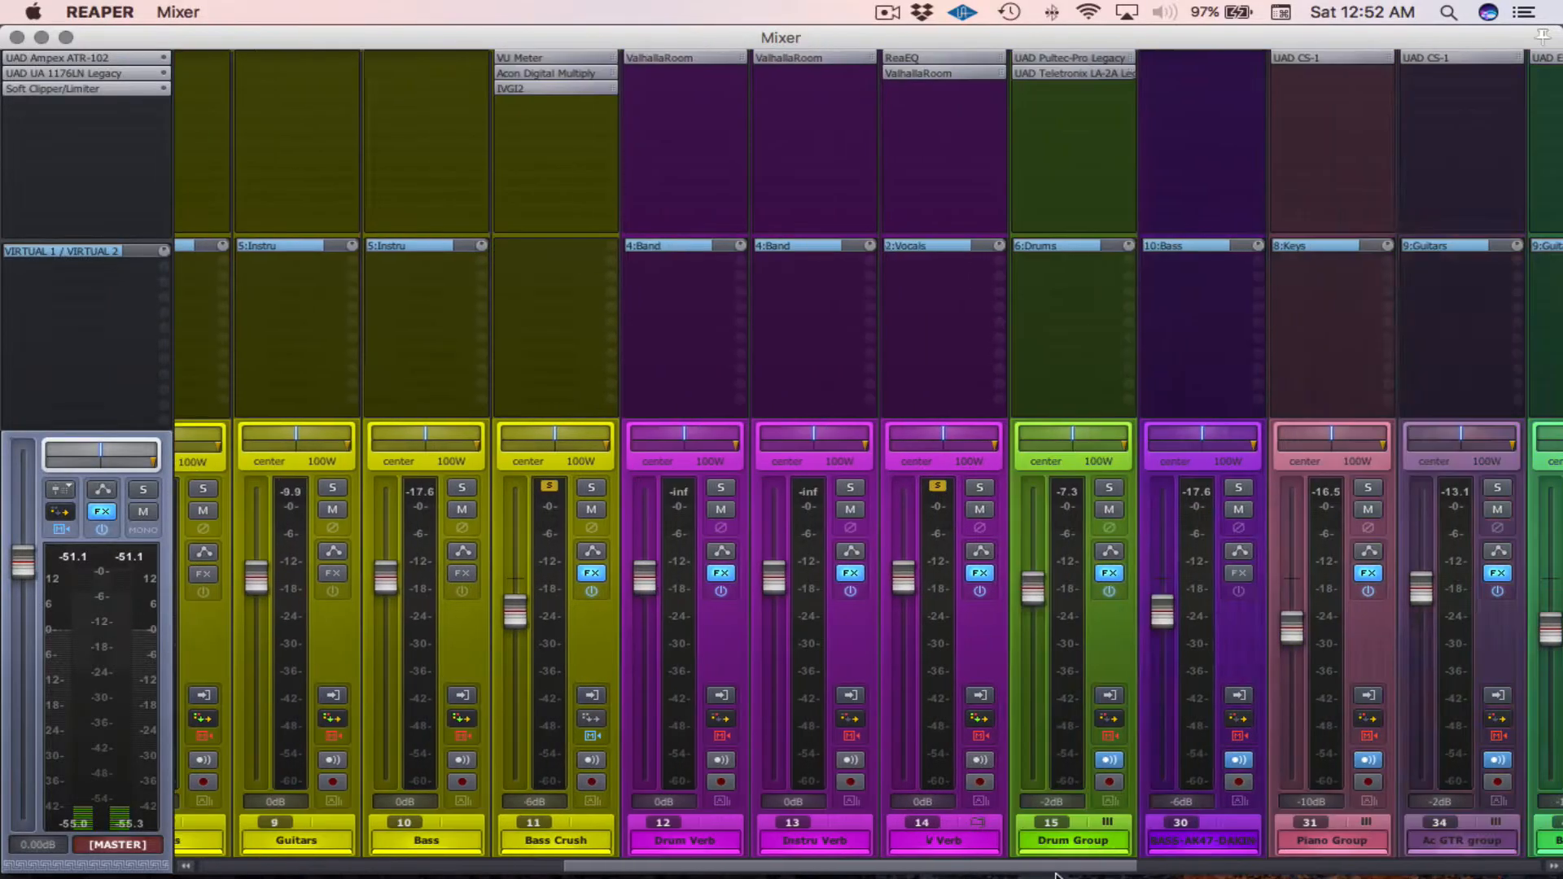
Insert a folder track above the Who I Am mixes, with track 59 ending the folder
{"action": "scroll", "scroll_direction": "left", "scroll_amount": 3}
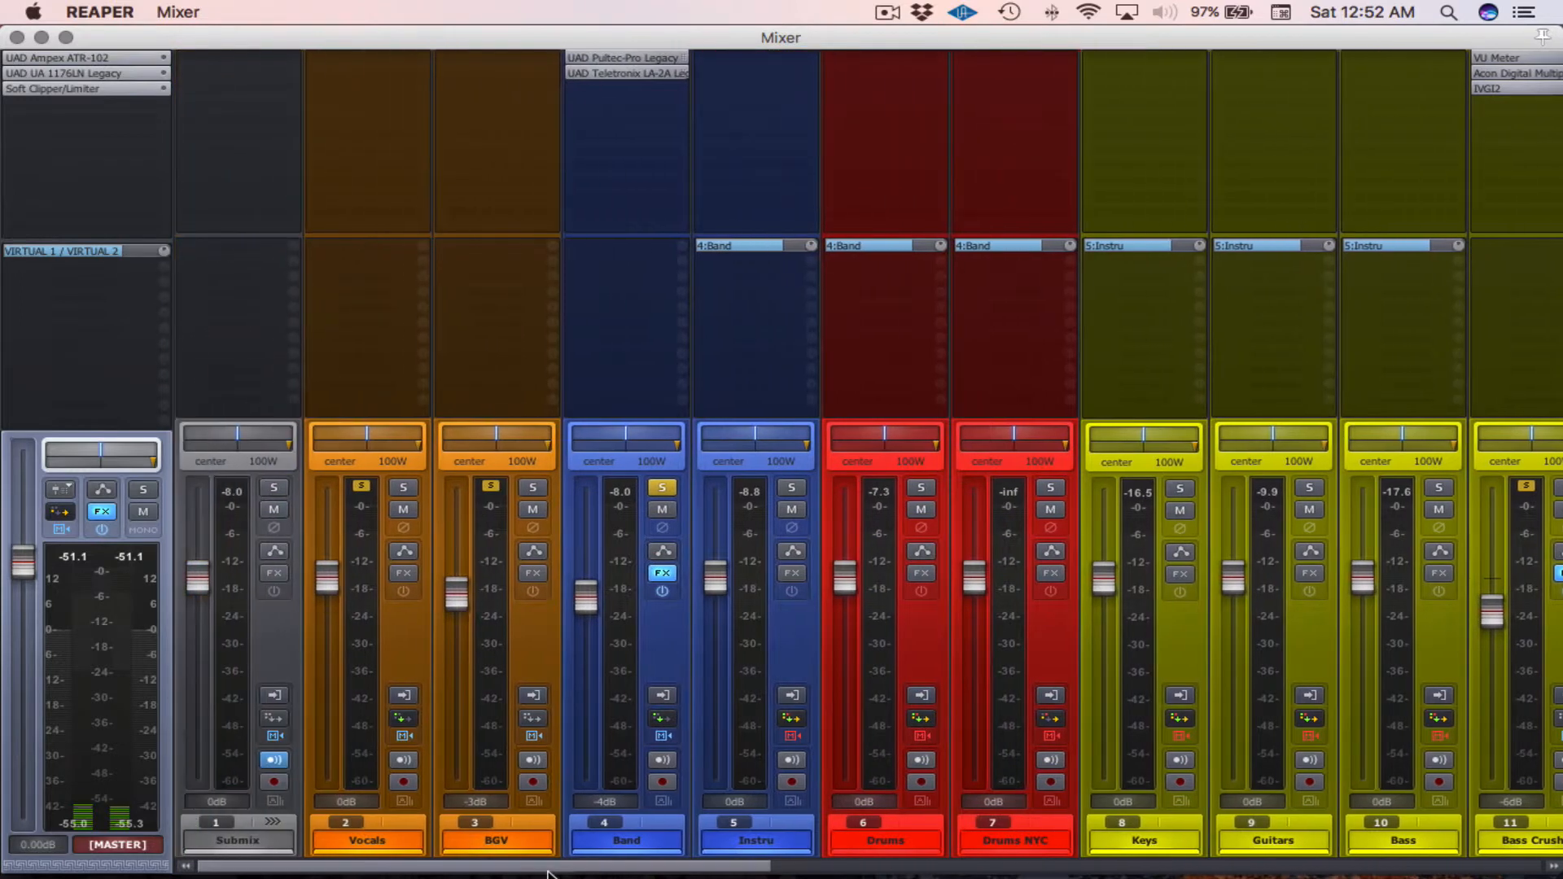
{"action": "scroll", "scroll_direction": "right", "scroll_amount": 3}
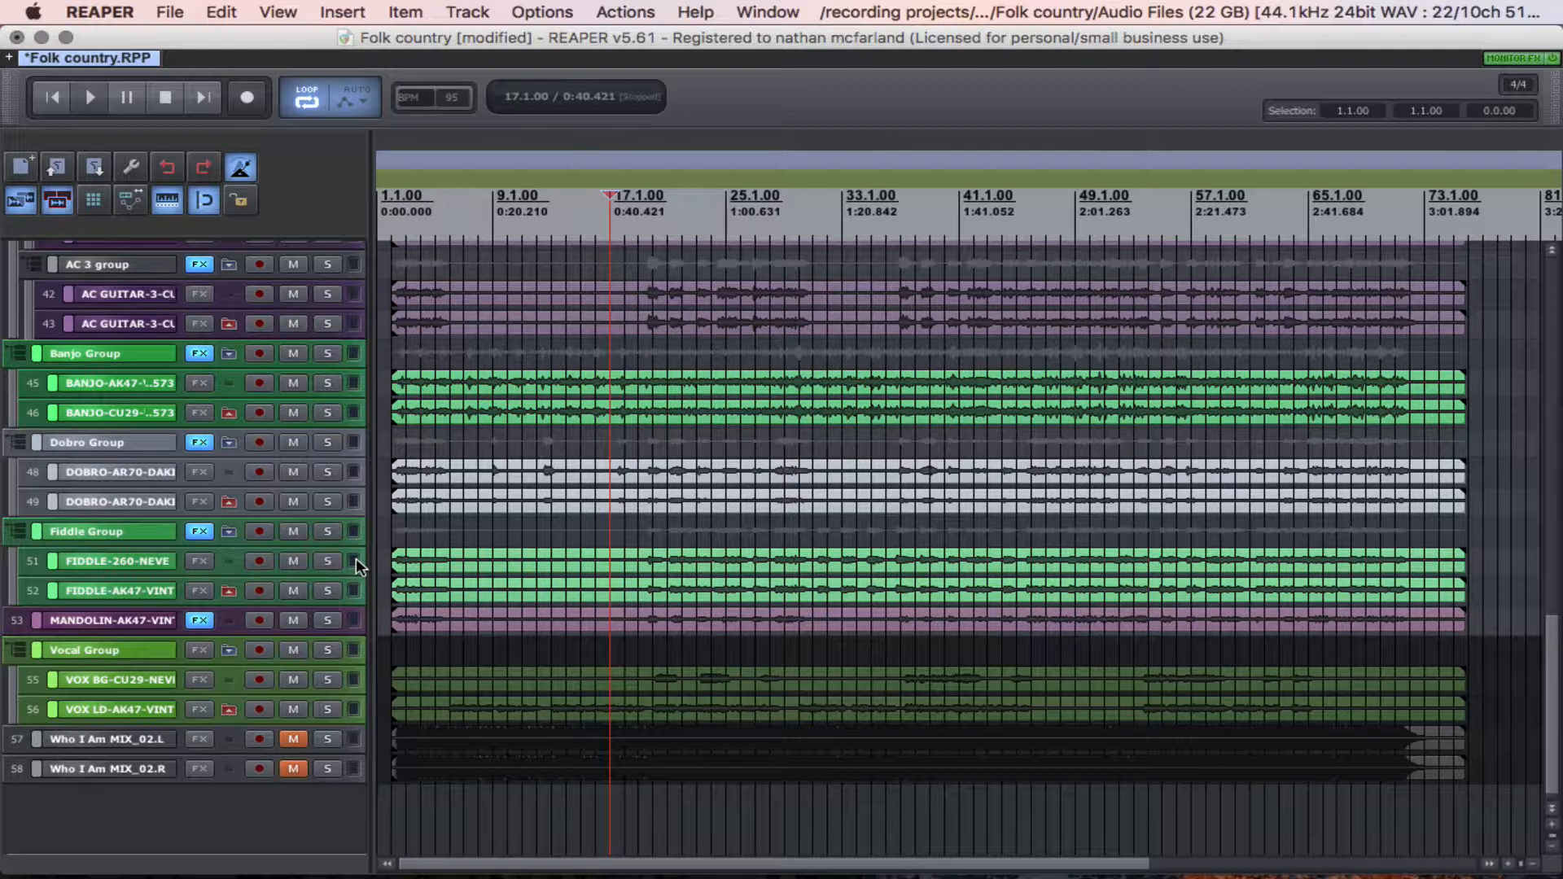
{"action": "mouse_move", "coordinate": [348, 583]}
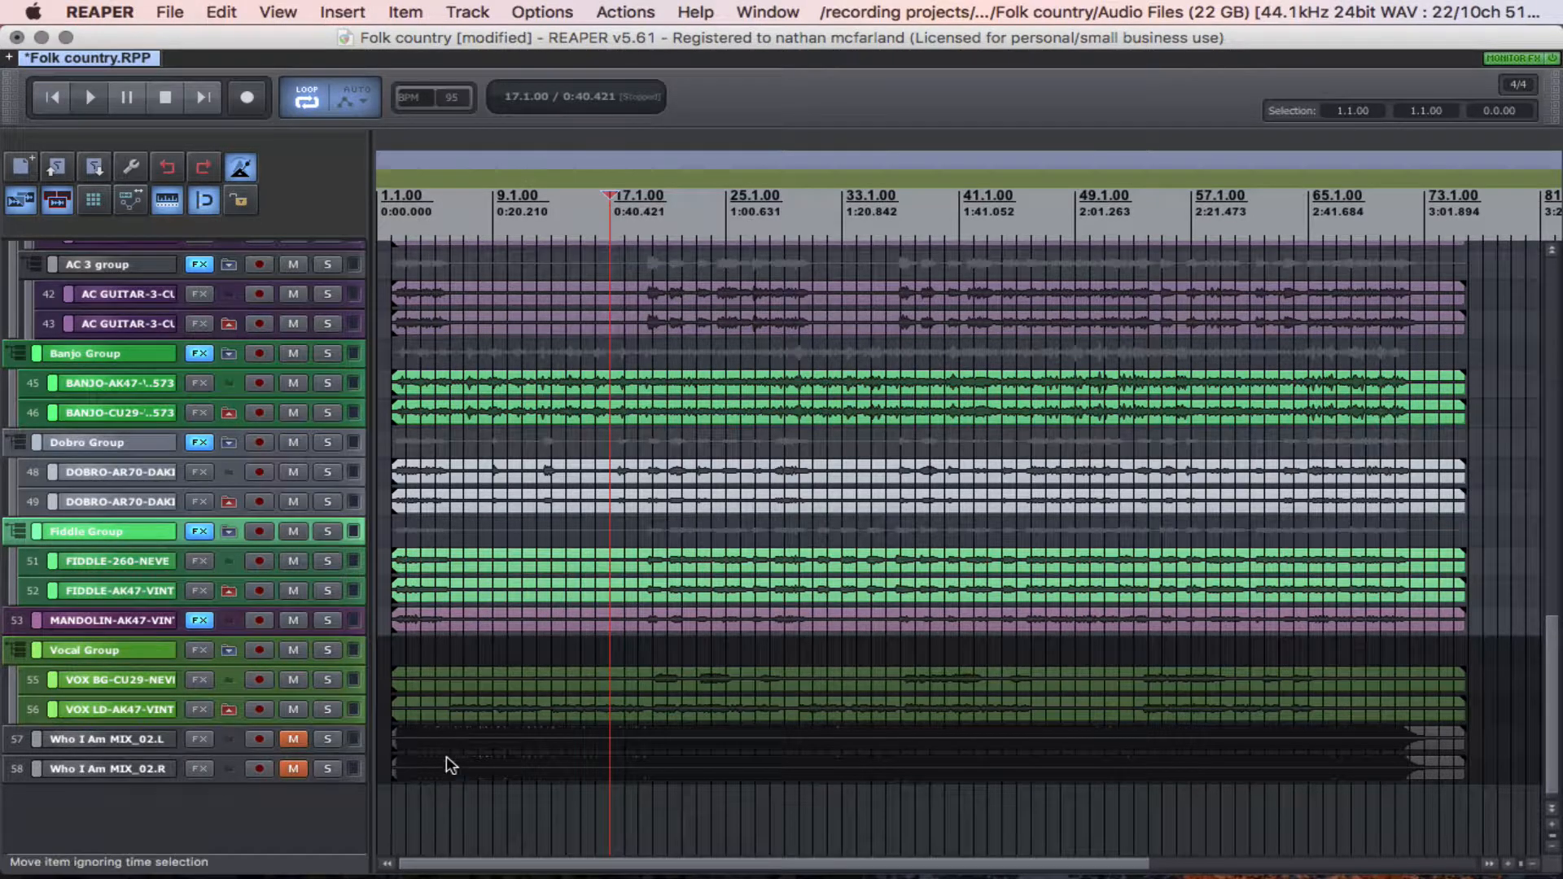
{"action": "left_click", "coordinate": [107, 767]}
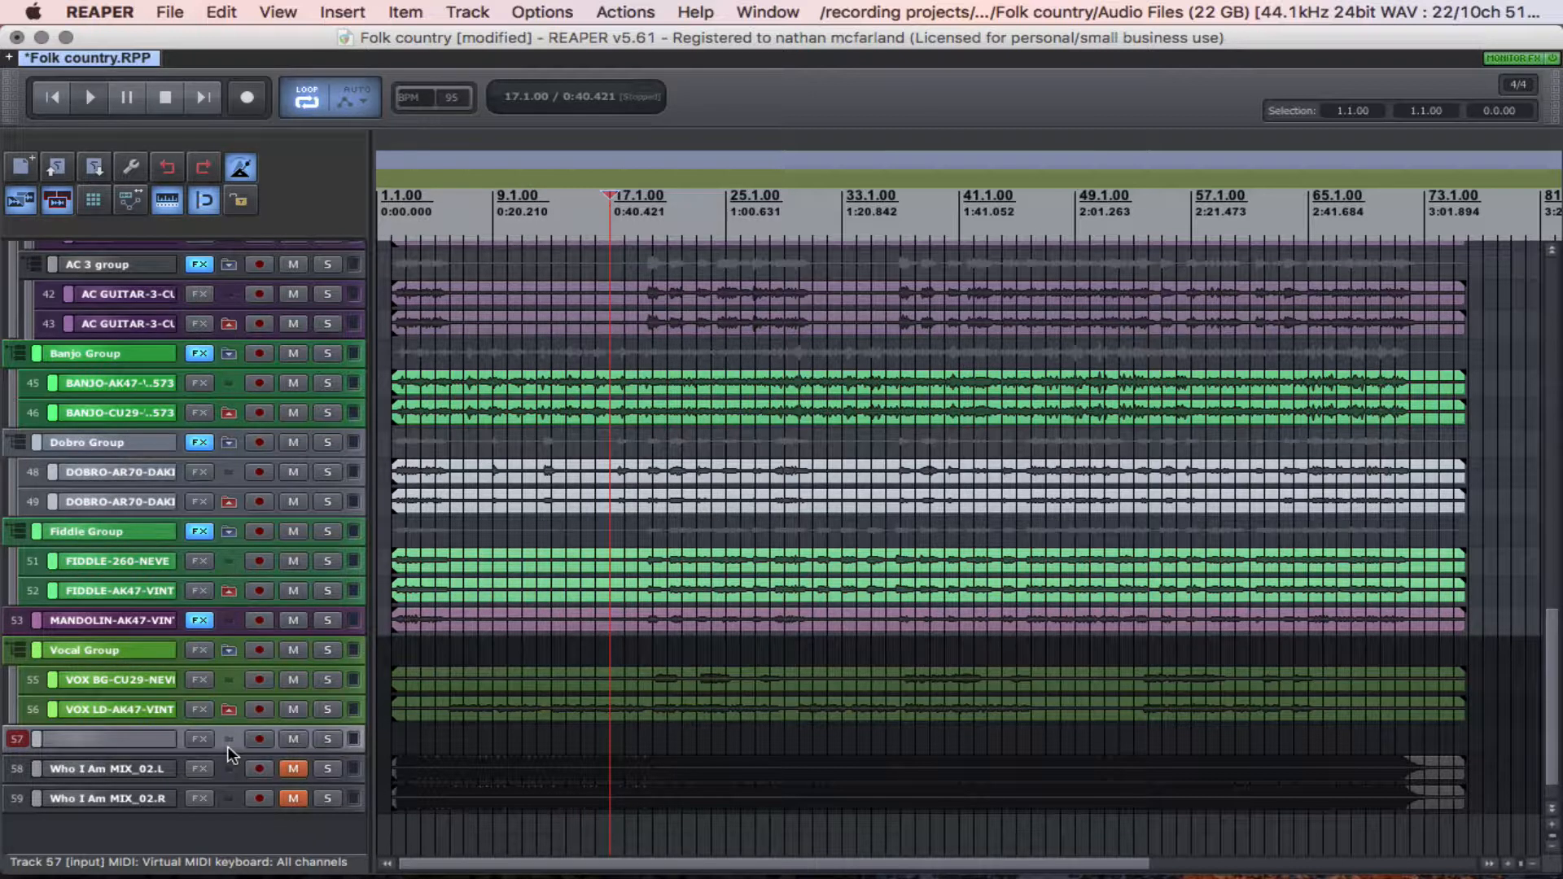
{"action": "mouse_move", "coordinate": [229, 742]}
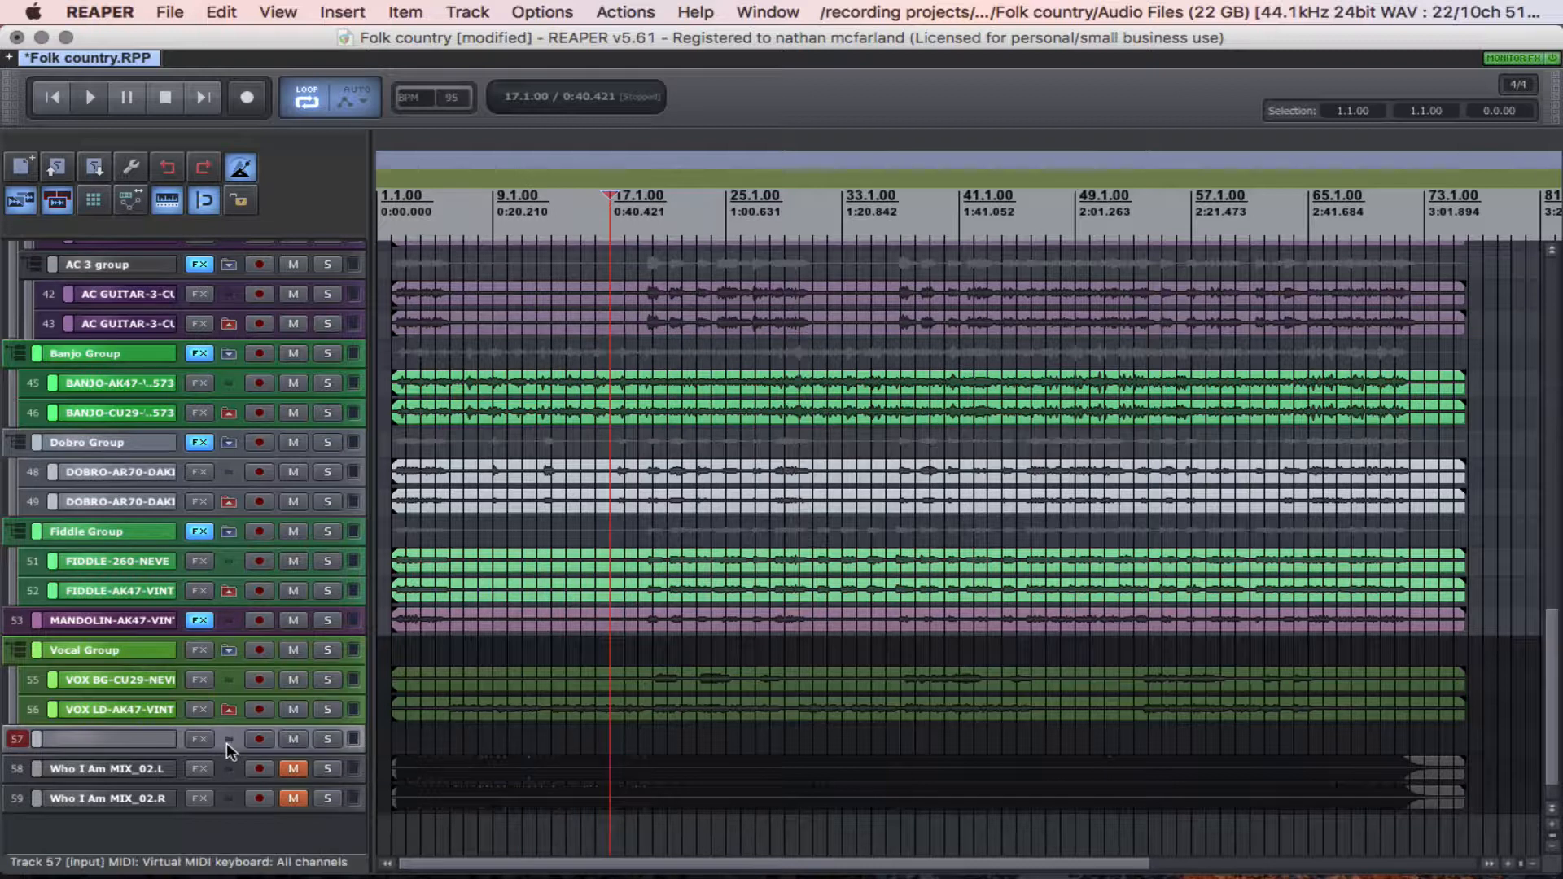
{"action": "mouse_move", "coordinate": [231, 746]}
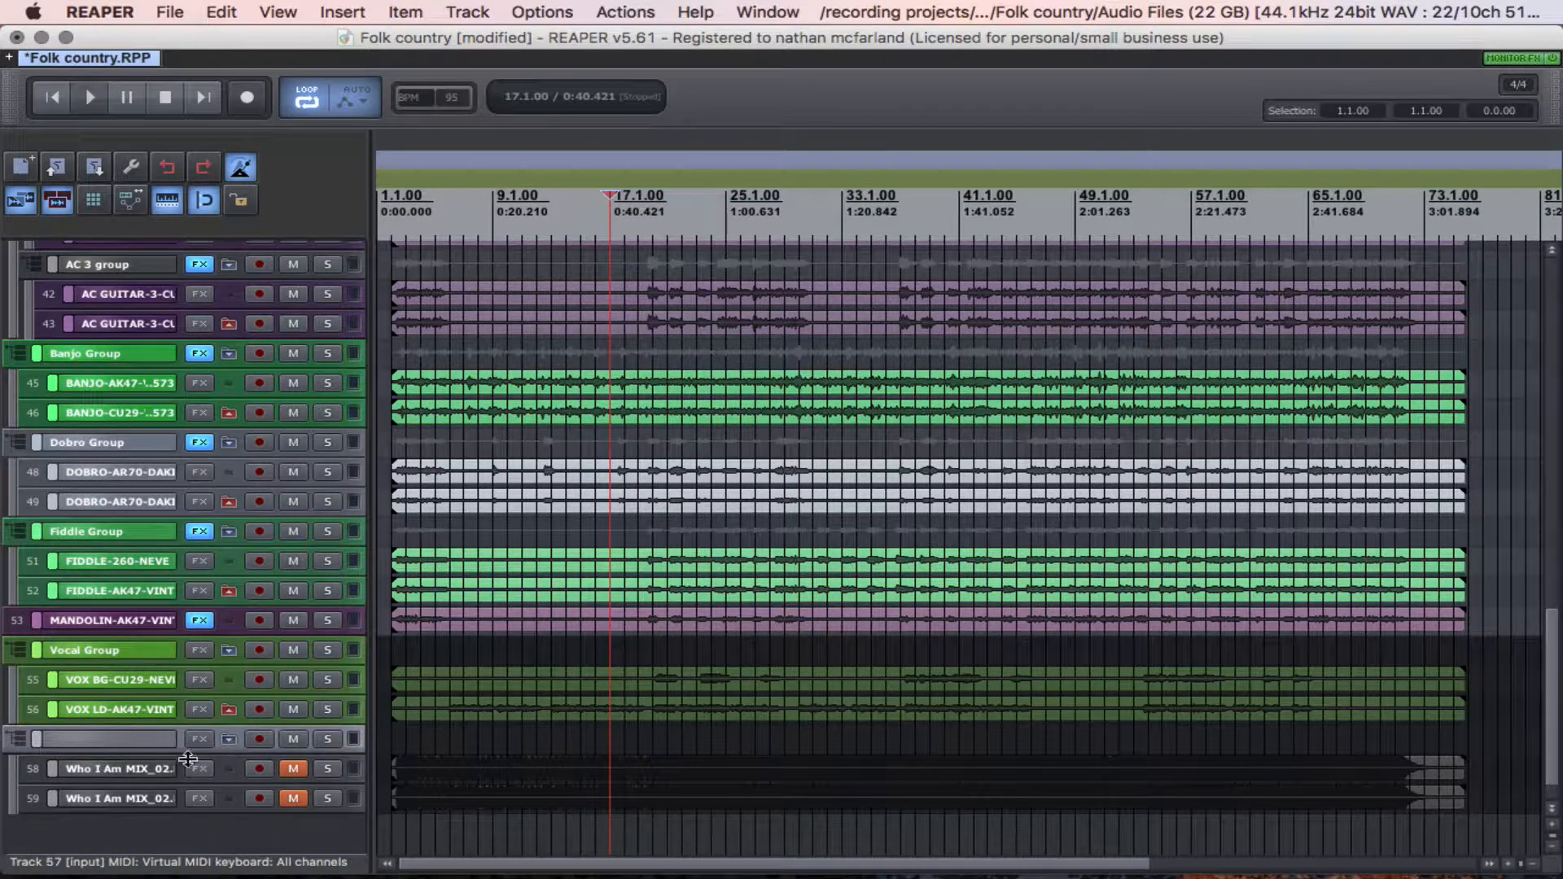
{"action": "mouse_move", "coordinate": [10, 775]}
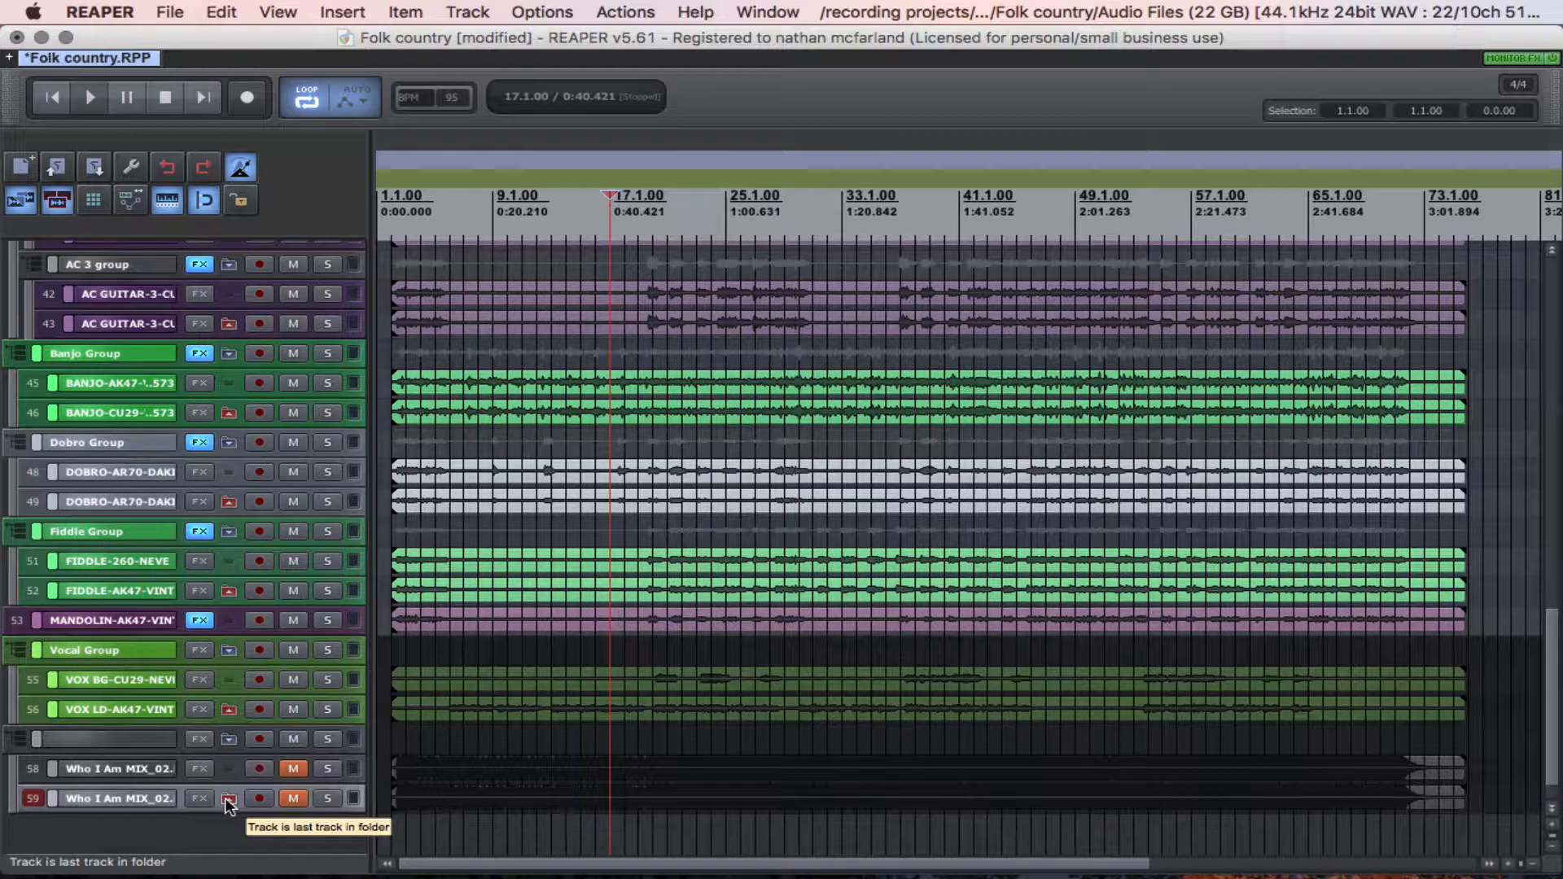
Rename folder track 57 to 'Mix group'
{"action": "double_click", "coordinate": [104, 739]}
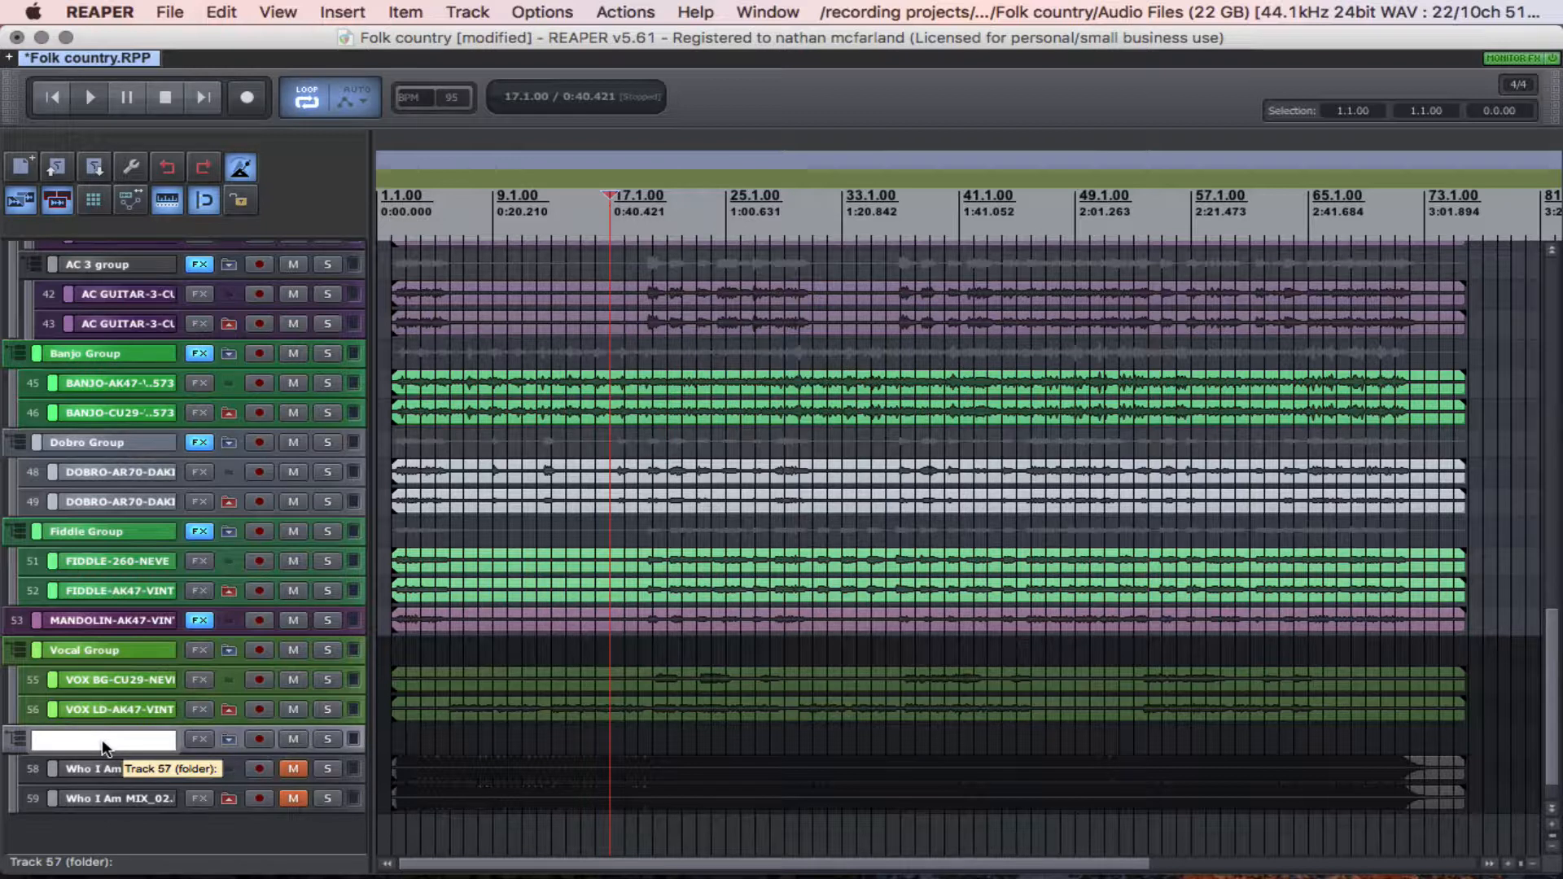
{"action": "type", "text": "Mix group"}
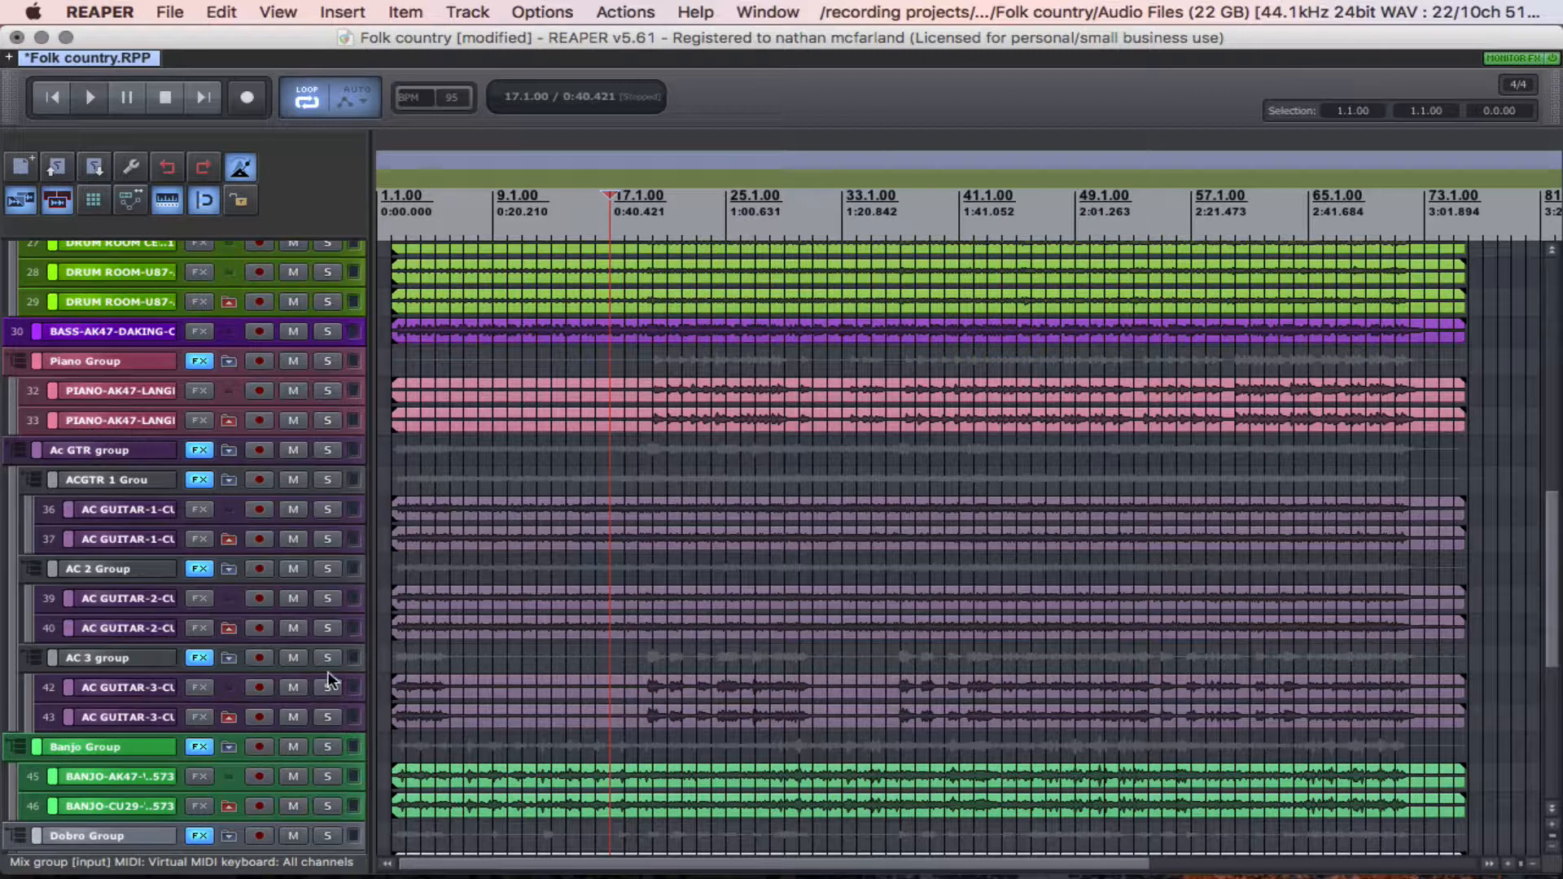
{"action": "mouse_move", "coordinate": [70, 459]}
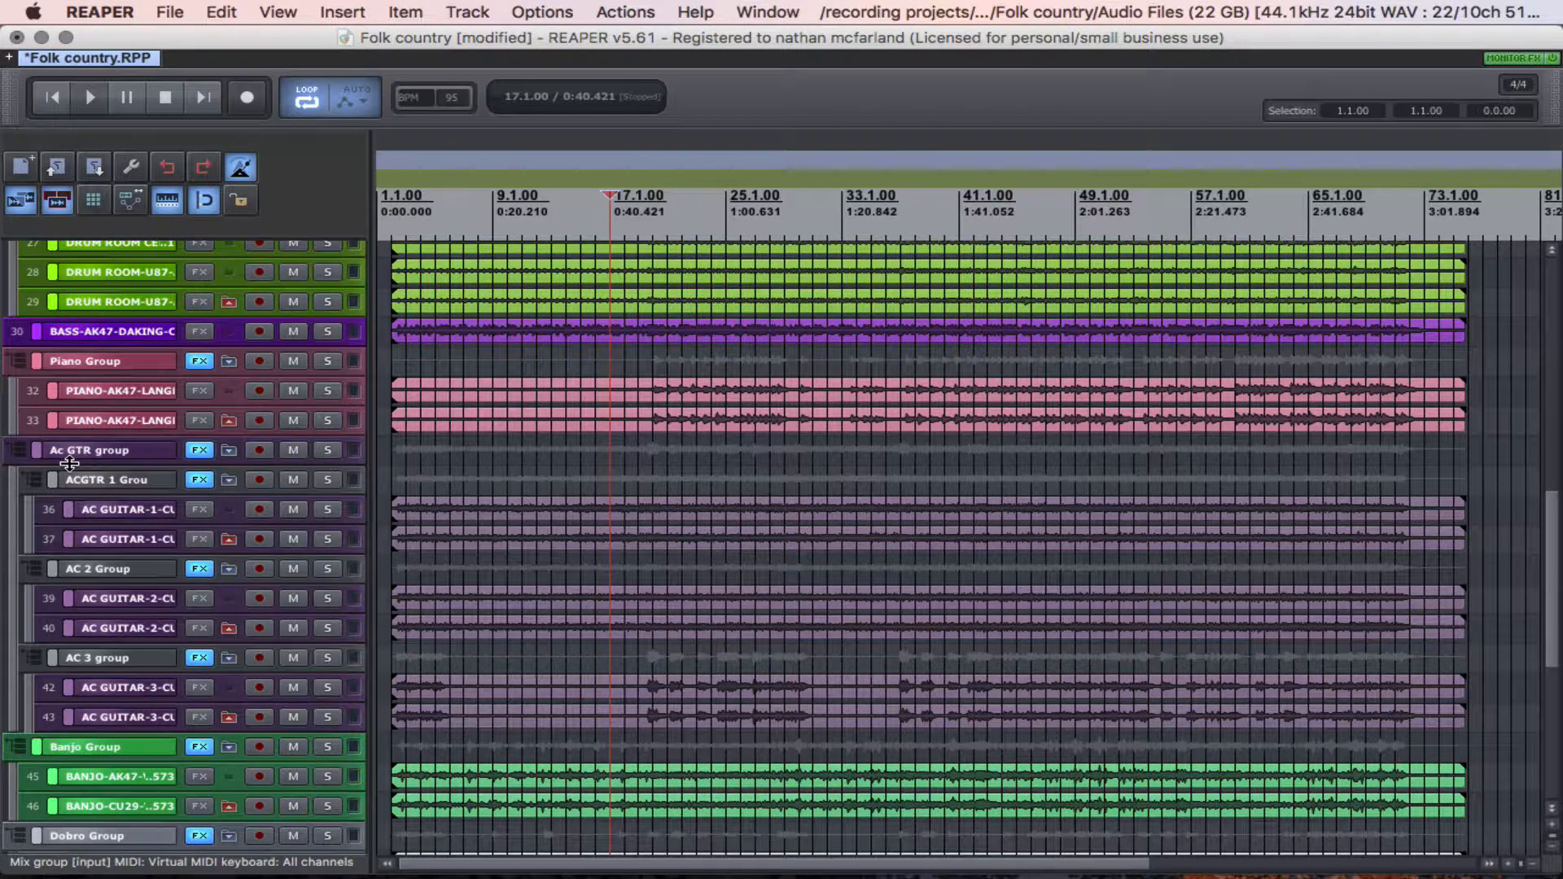
{"action": "mouse_move", "coordinate": [108, 461]}
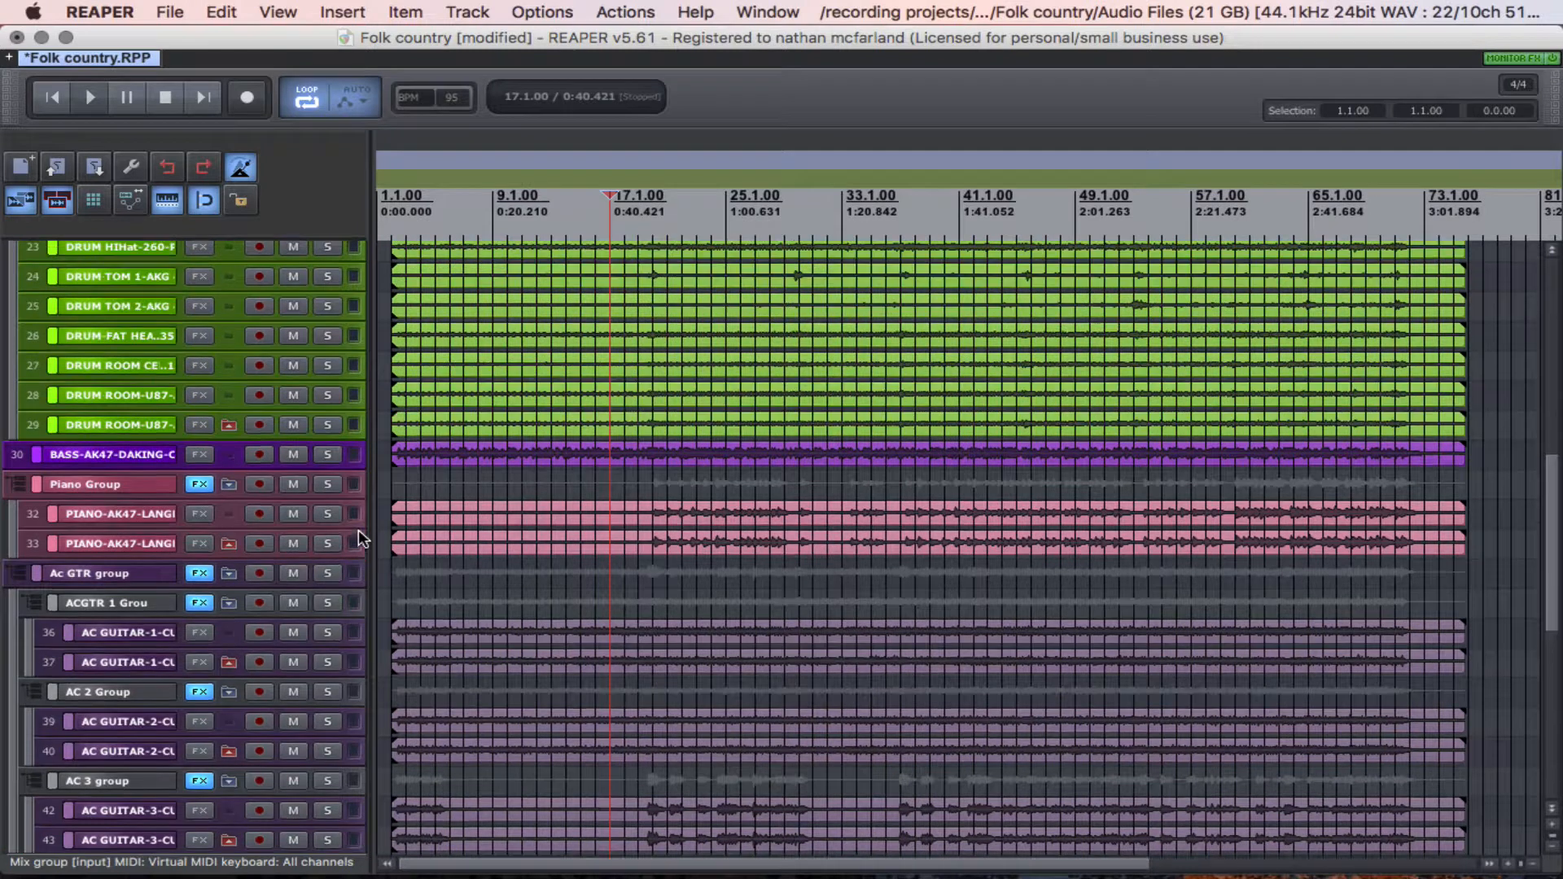
{"action": "scroll", "scroll_direction": "down", "scroll_amount": 3}
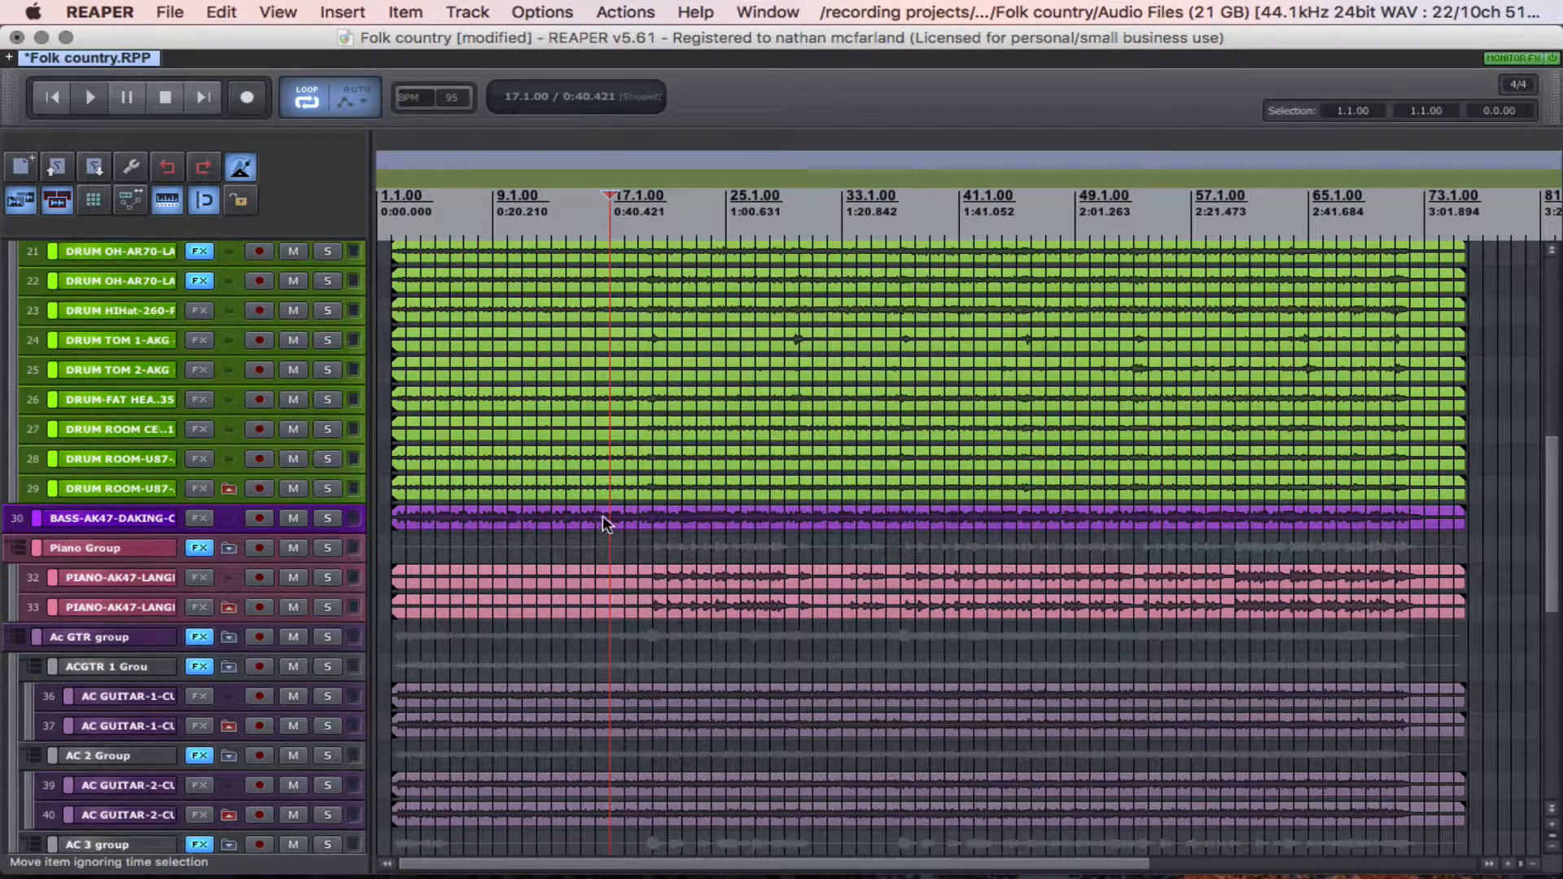
{"action": "scroll", "scroll_direction": "down", "scroll_amount": 3}
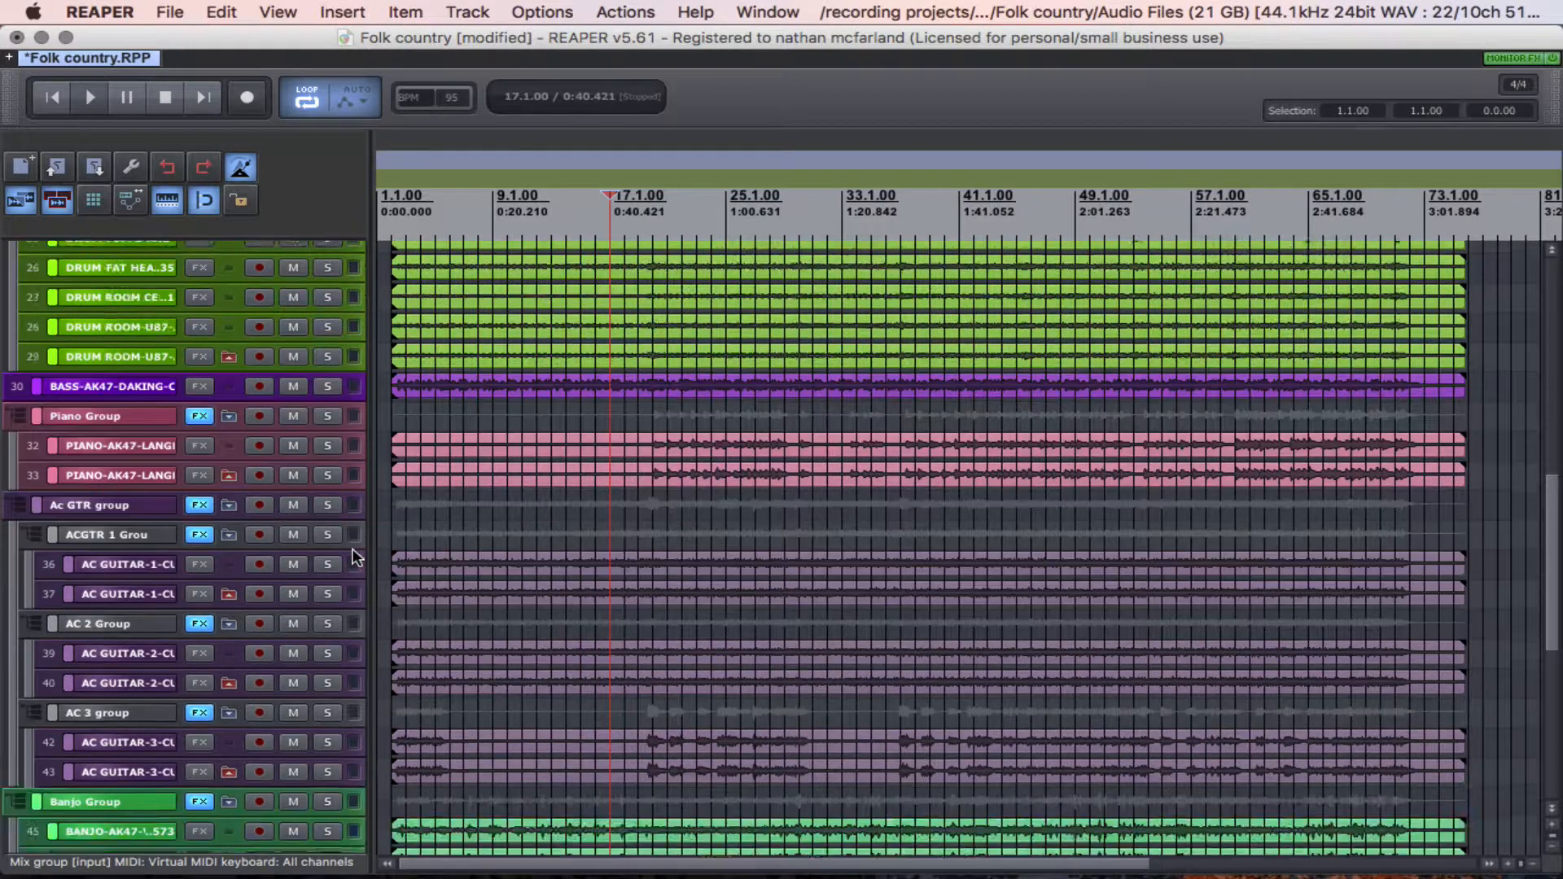
{"action": "scroll", "scroll_direction": "down", "scroll_amount": 3}
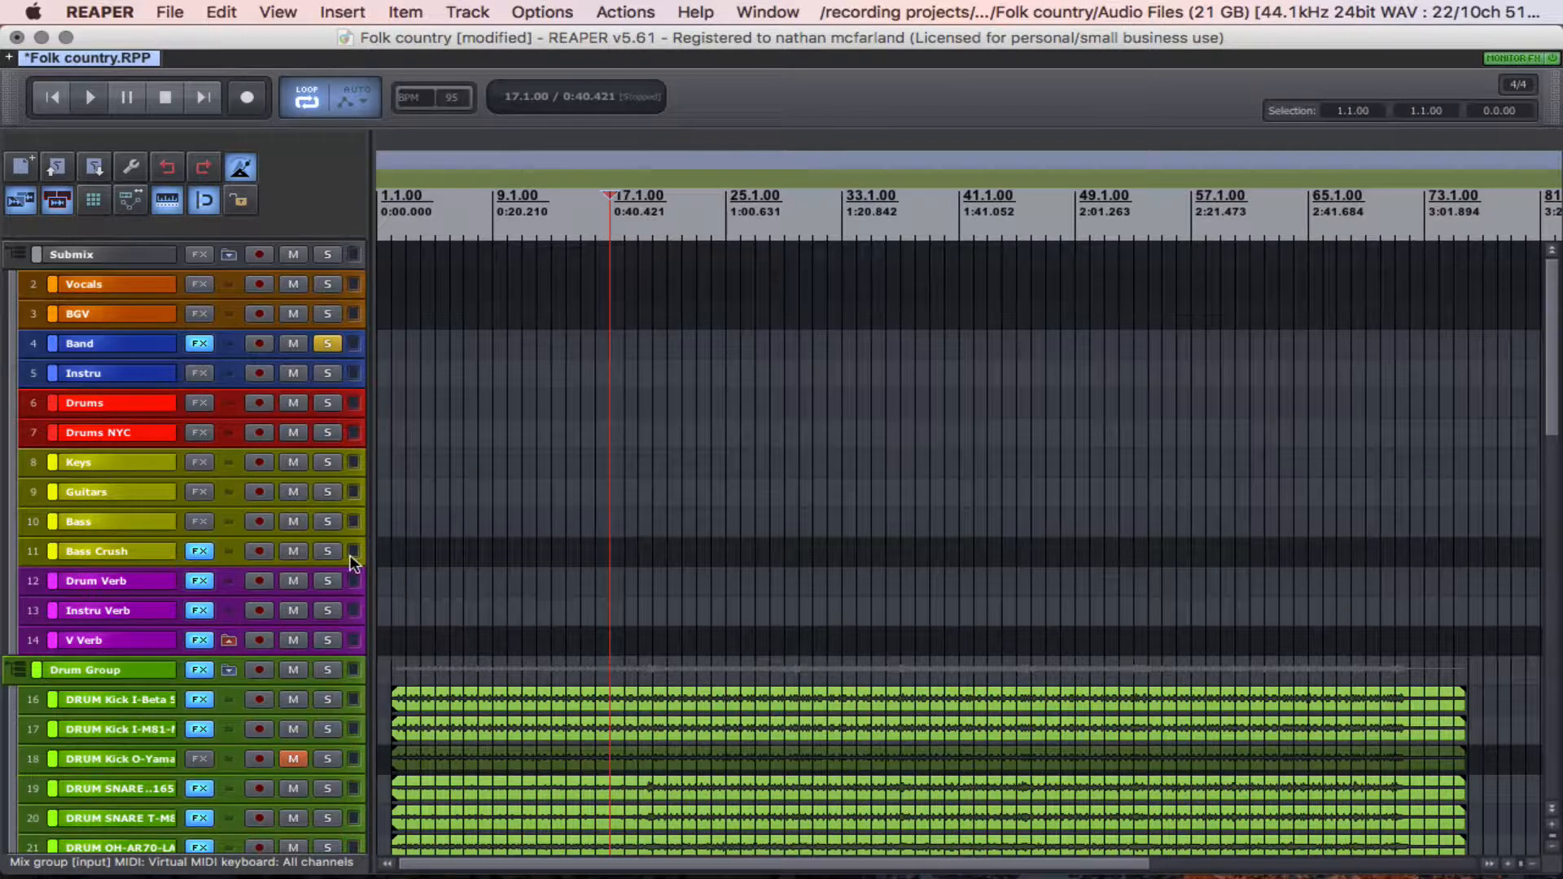
{"action": "mouse_move", "coordinate": [363, 593]}
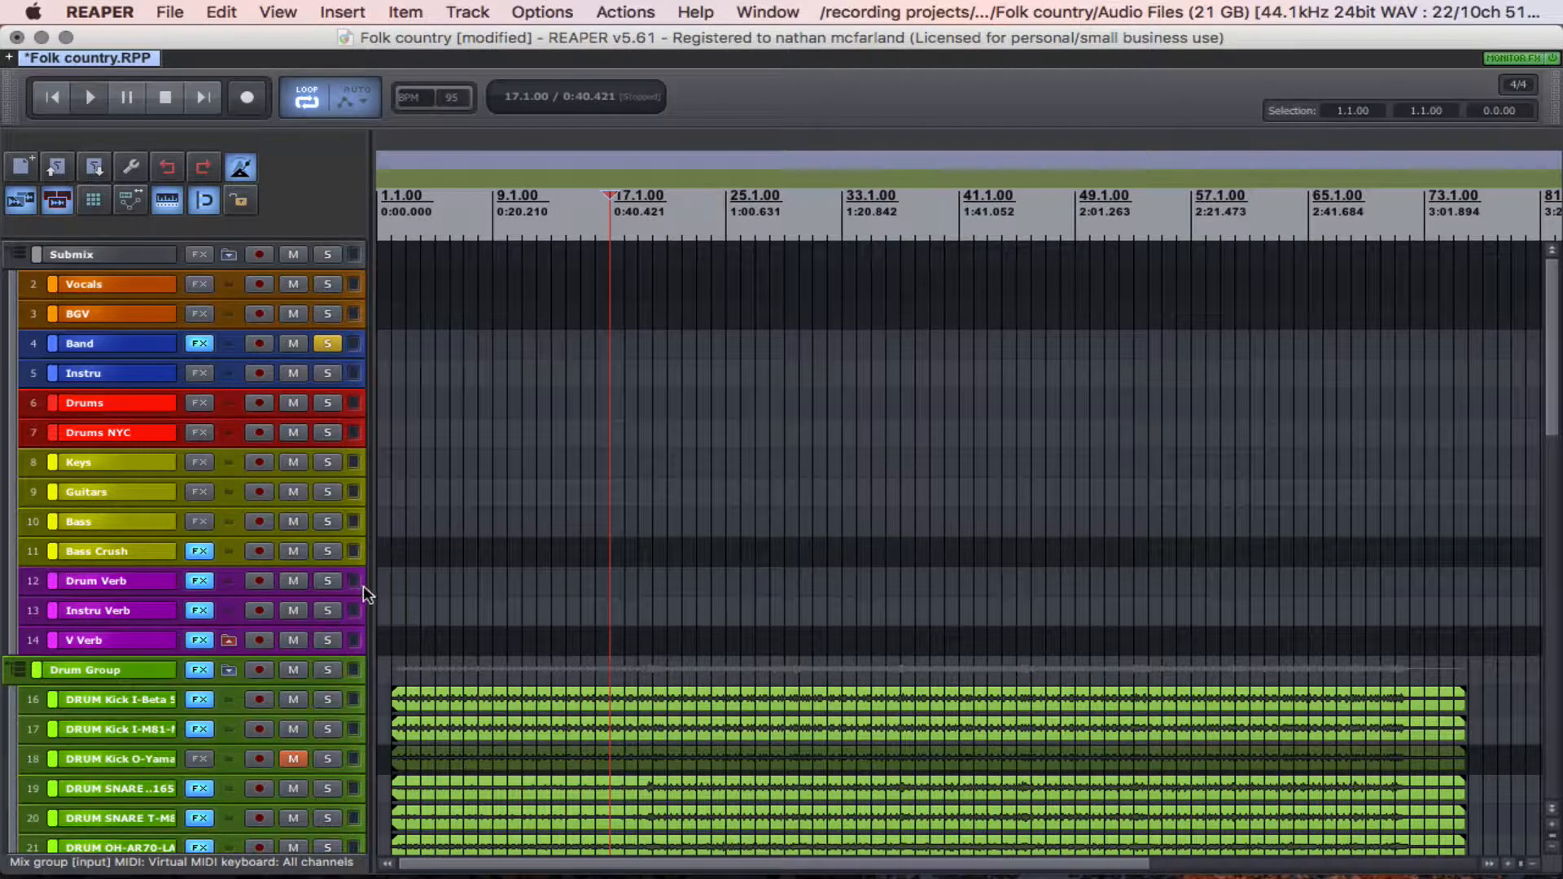
{"action": "mouse_move", "coordinate": [99, 586]}
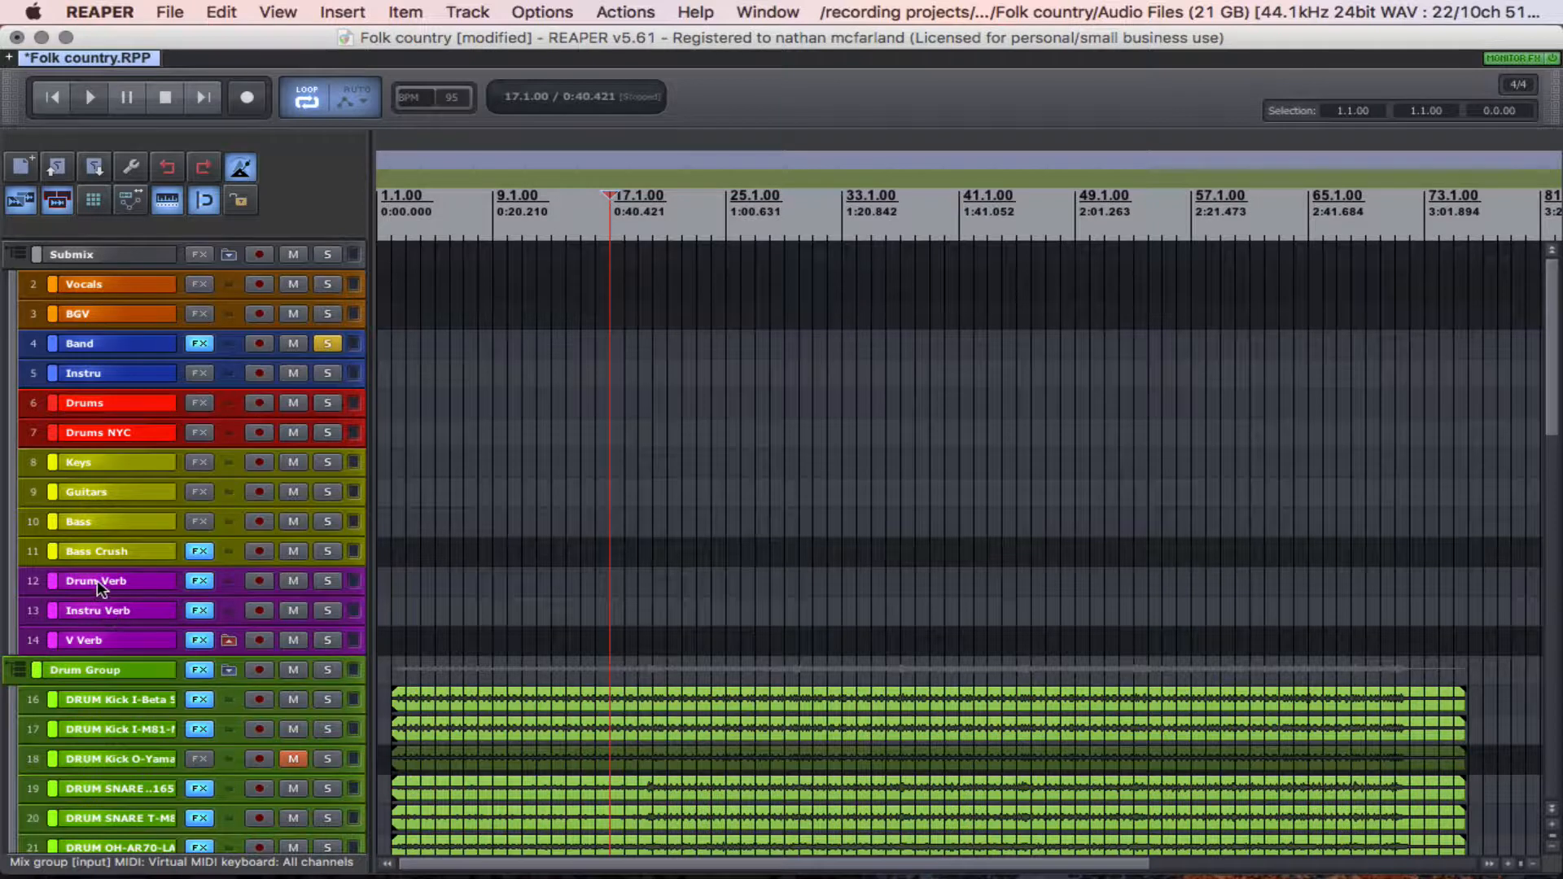
{"action": "mouse_move", "coordinate": [75, 649]}
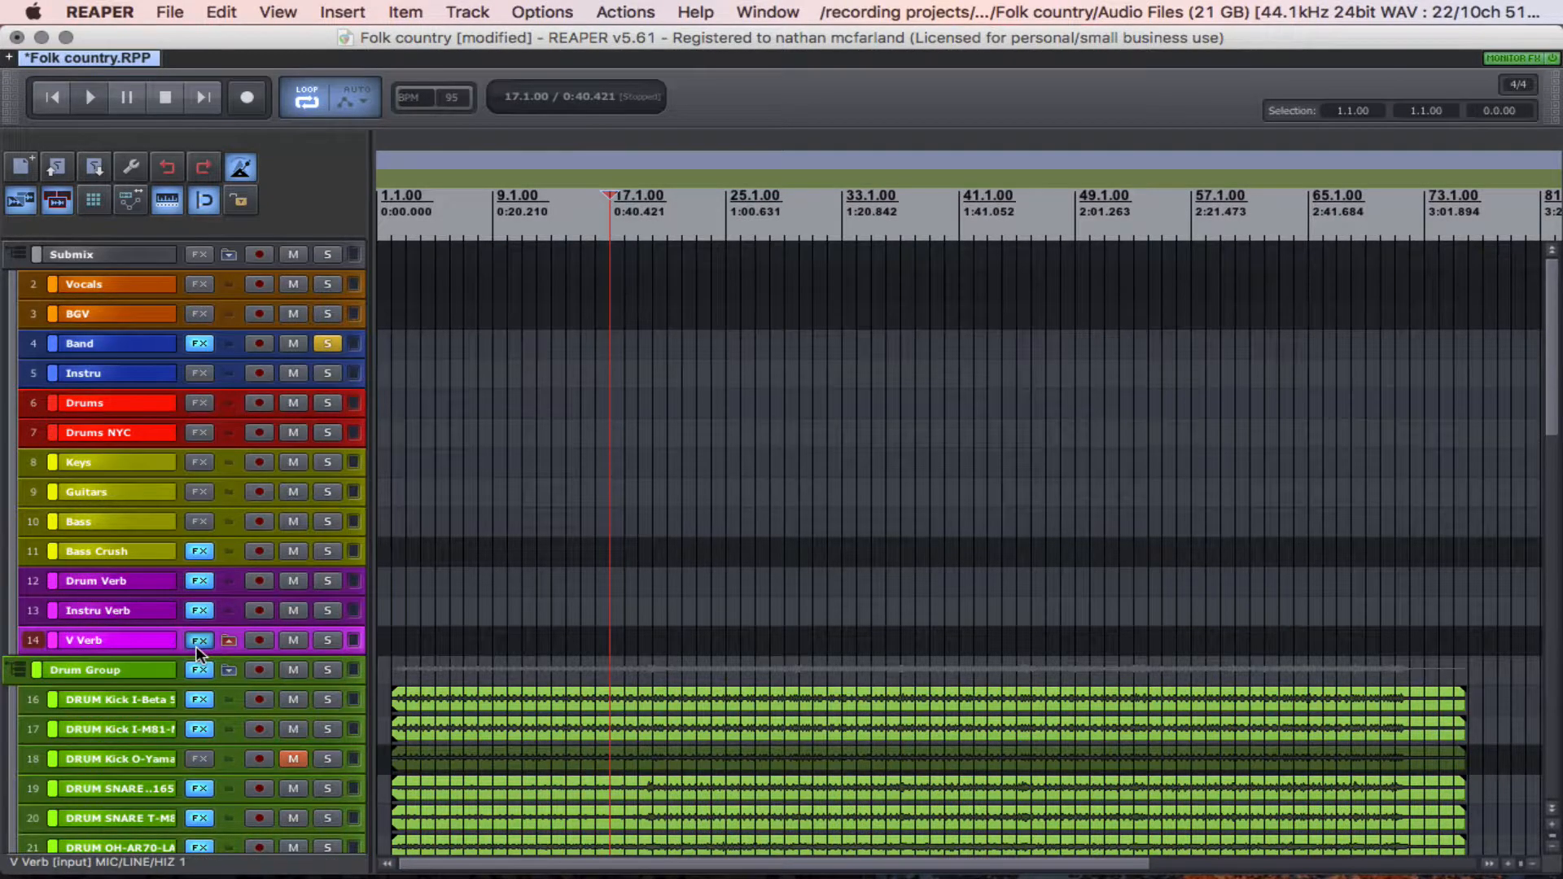
Increase the Drums track height so its volume and input controls show
{"action": "left_click", "coordinate": [199, 640]}
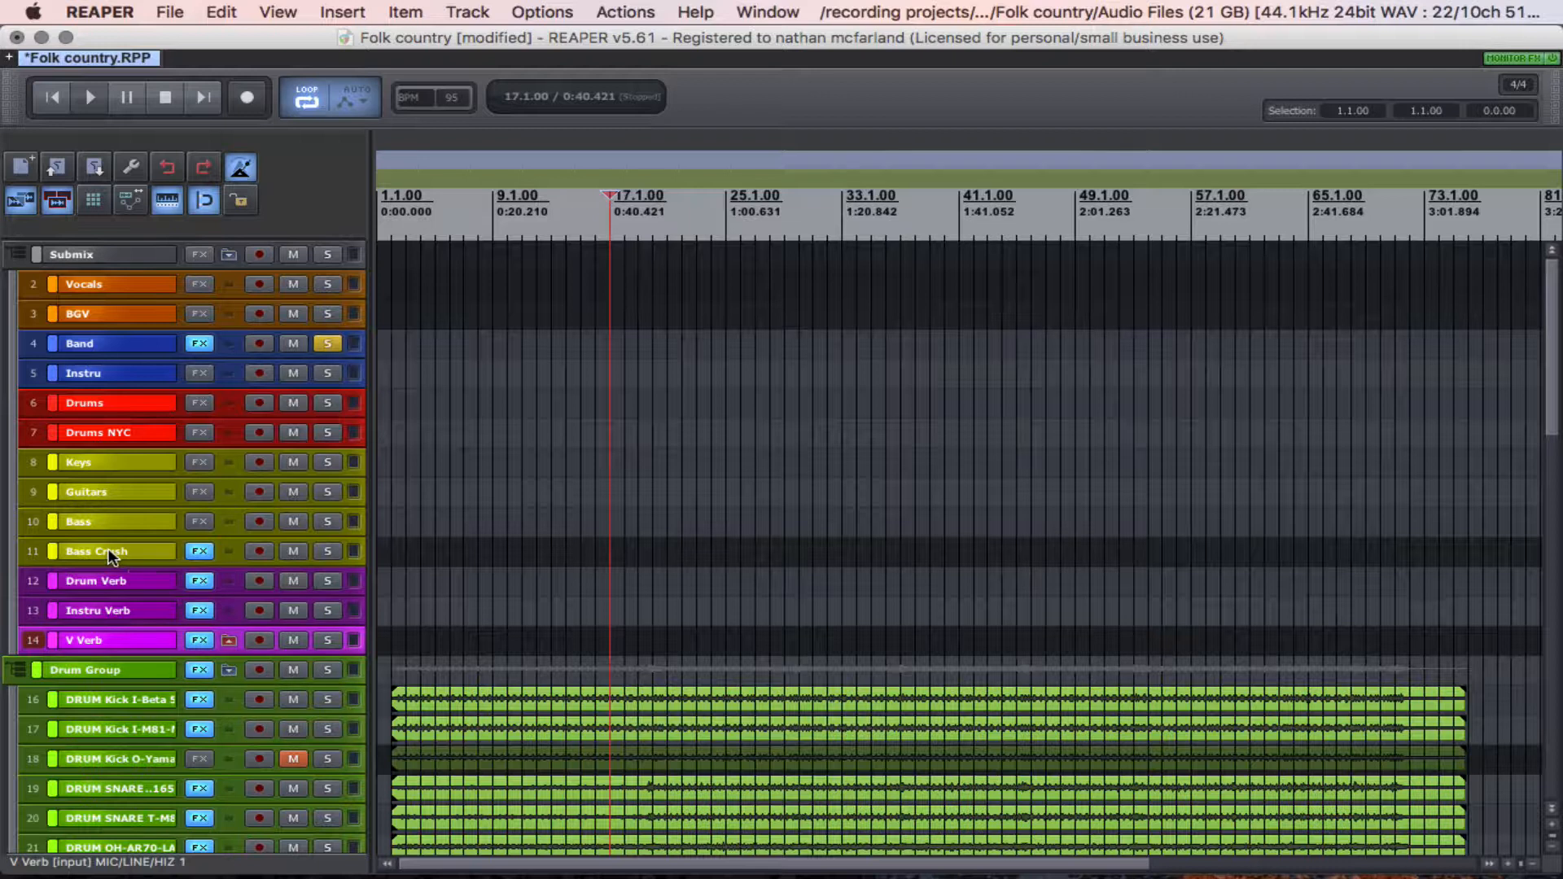
{"action": "mouse_move", "coordinate": [127, 488]}
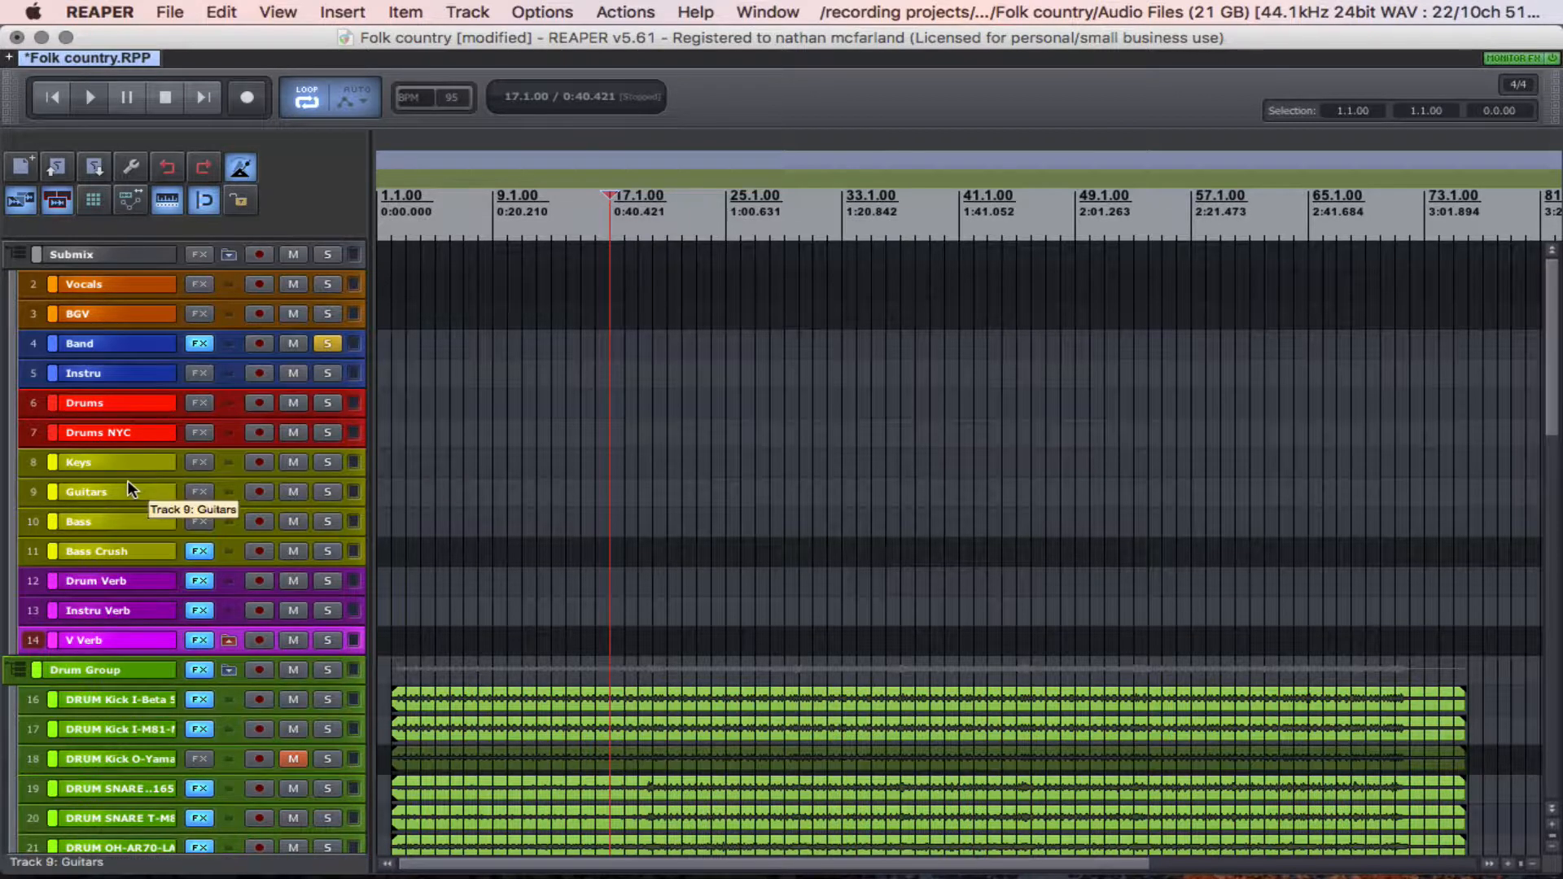
{"action": "mouse_move", "coordinate": [117, 562]}
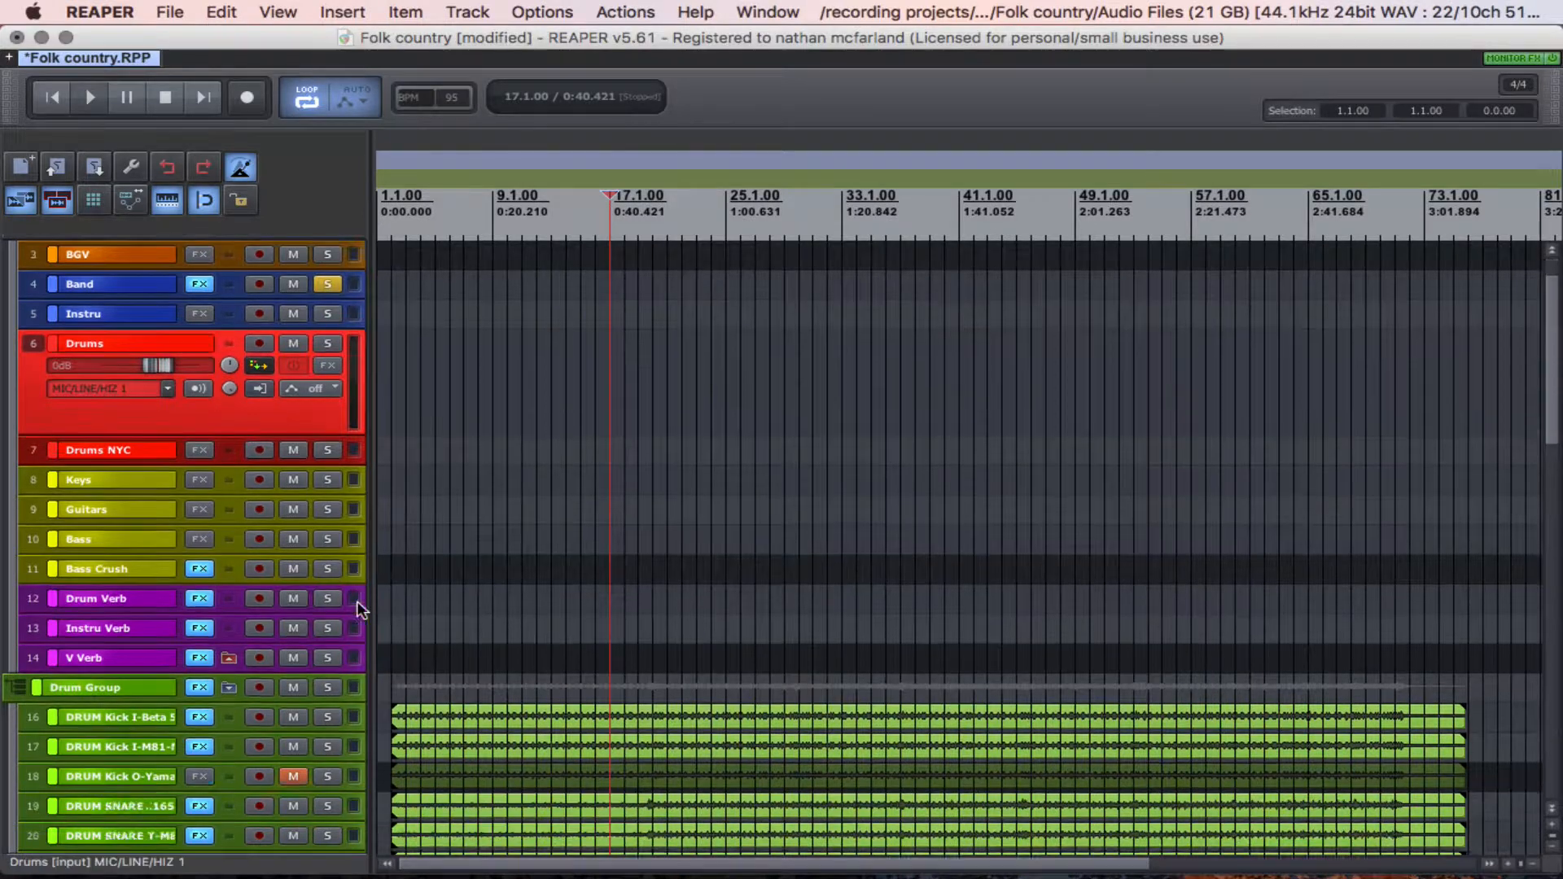
Scroll down the track list toward the Drum Group folder track
{"action": "scroll", "scroll_direction": "down", "scroll_amount": 3}
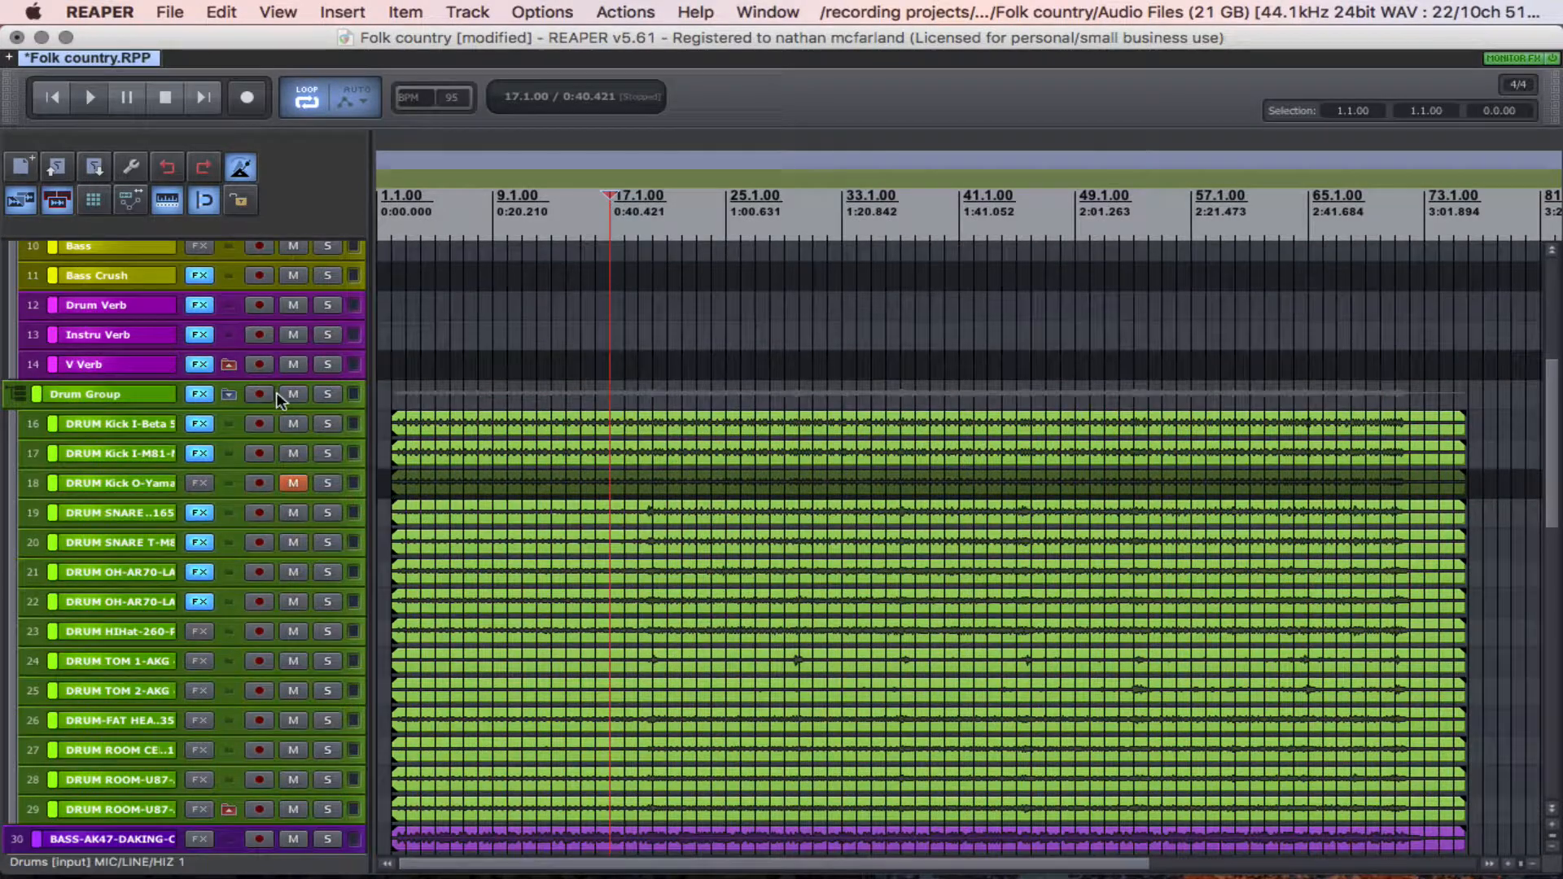
{"action": "mouse_move", "coordinate": [363, 404]}
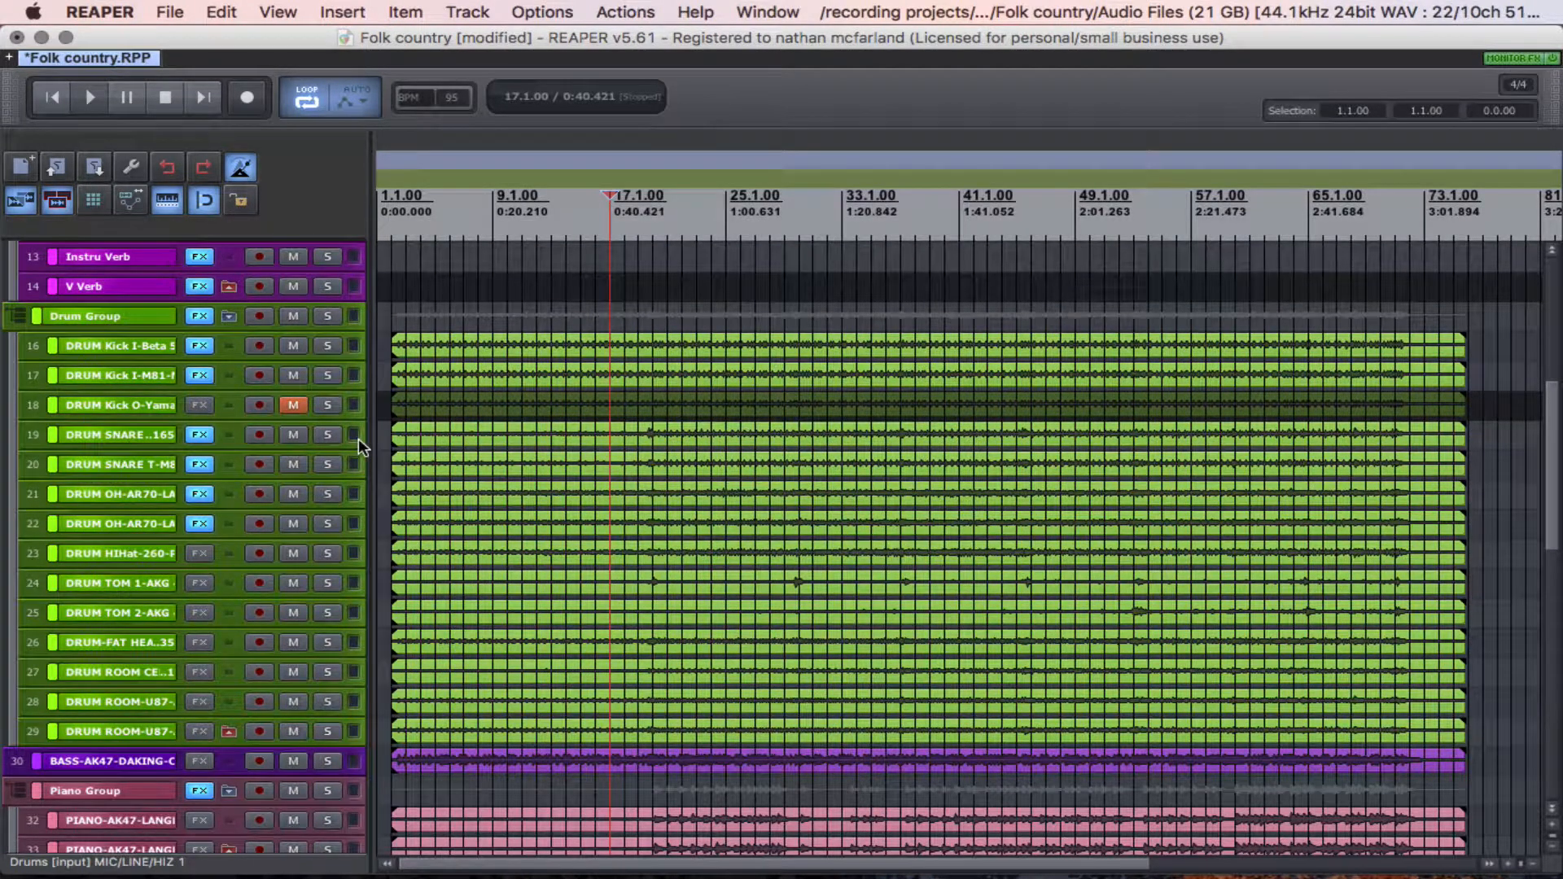
{"action": "mouse_move", "coordinate": [328, 345]}
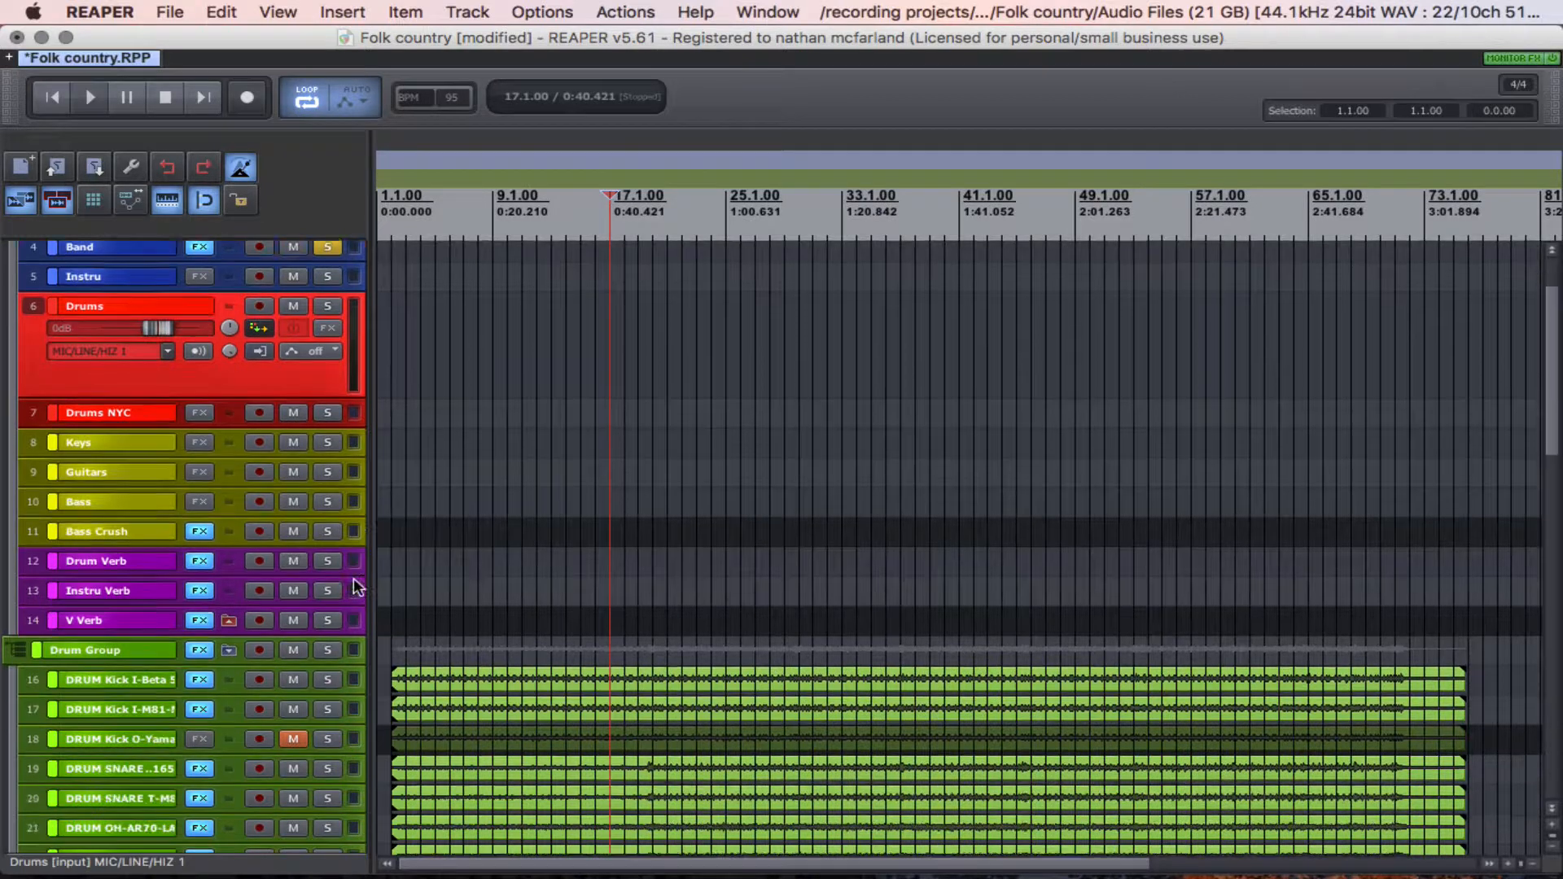
{"action": "scroll", "scroll_direction": "down", "scroll_amount": 3}
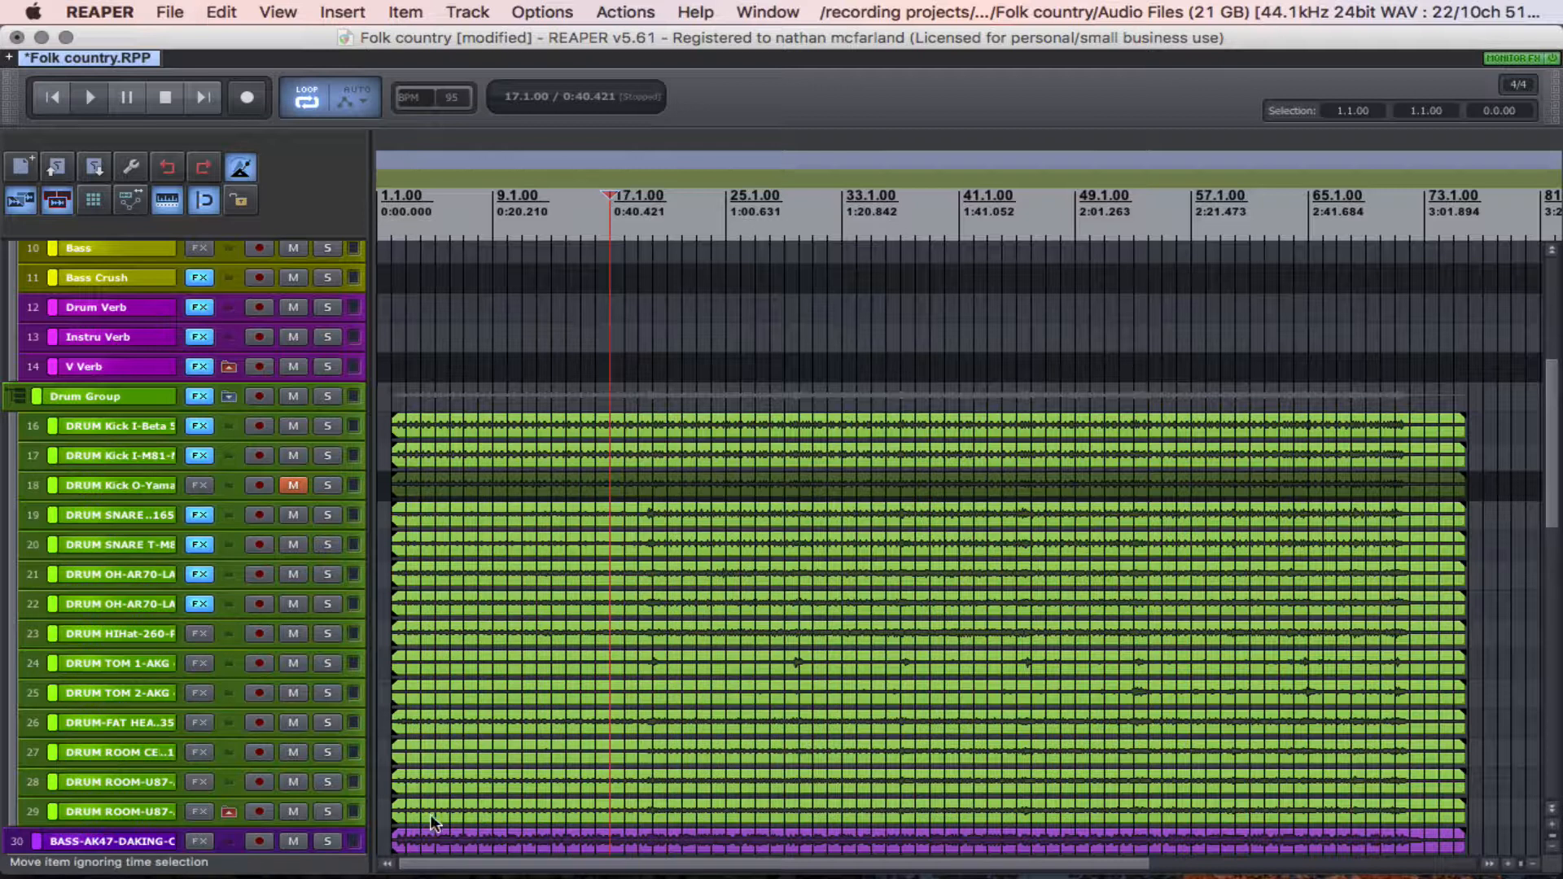
{"action": "mouse_move", "coordinate": [353, 409]}
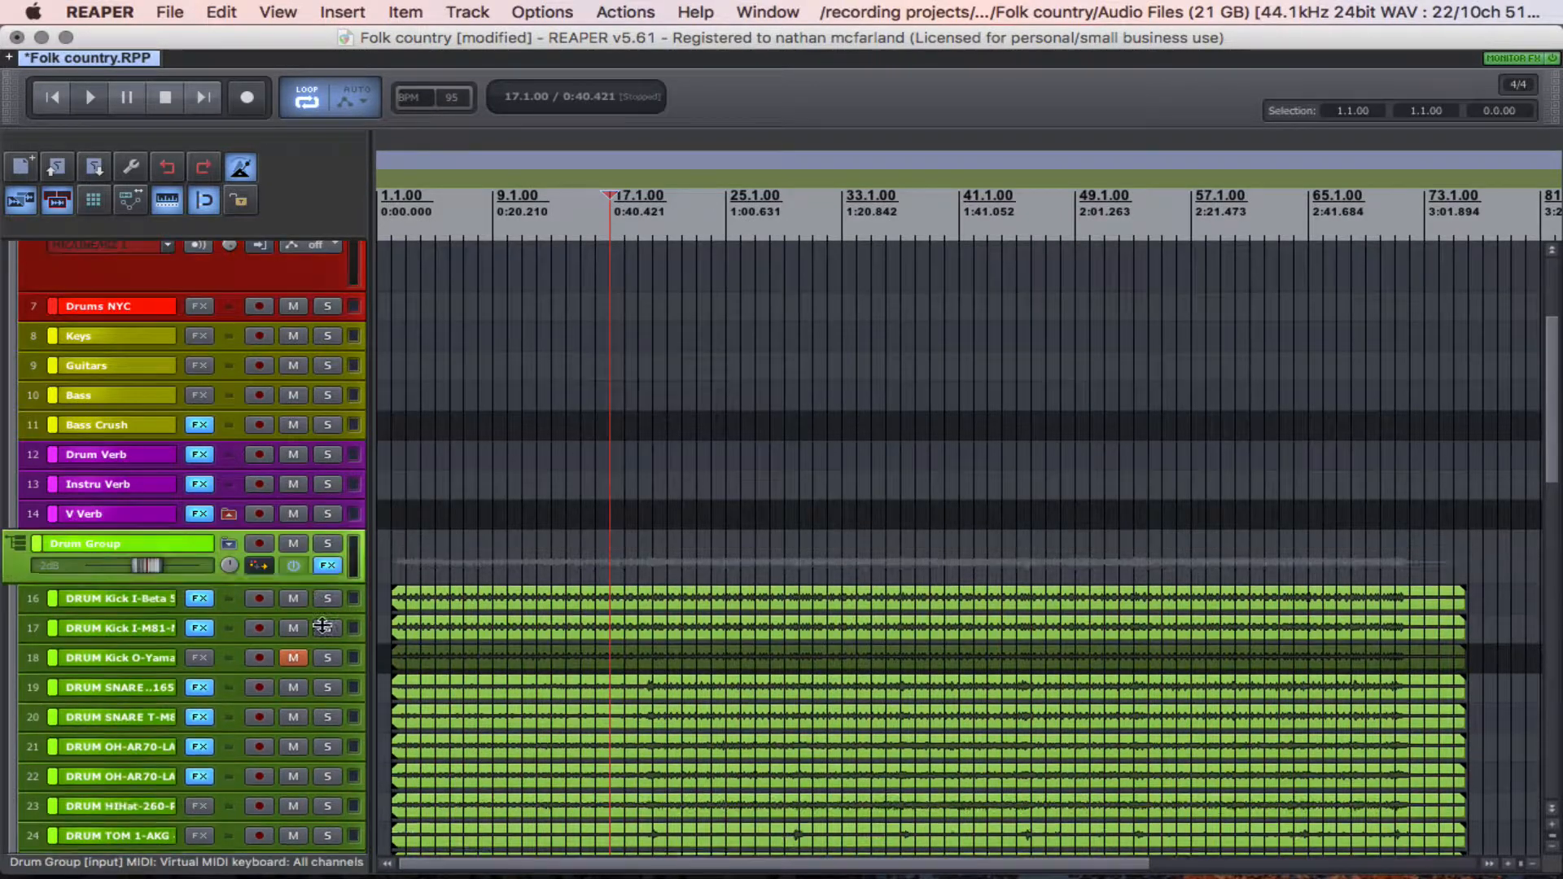
{"action": "left_click", "coordinate": [228, 544]}
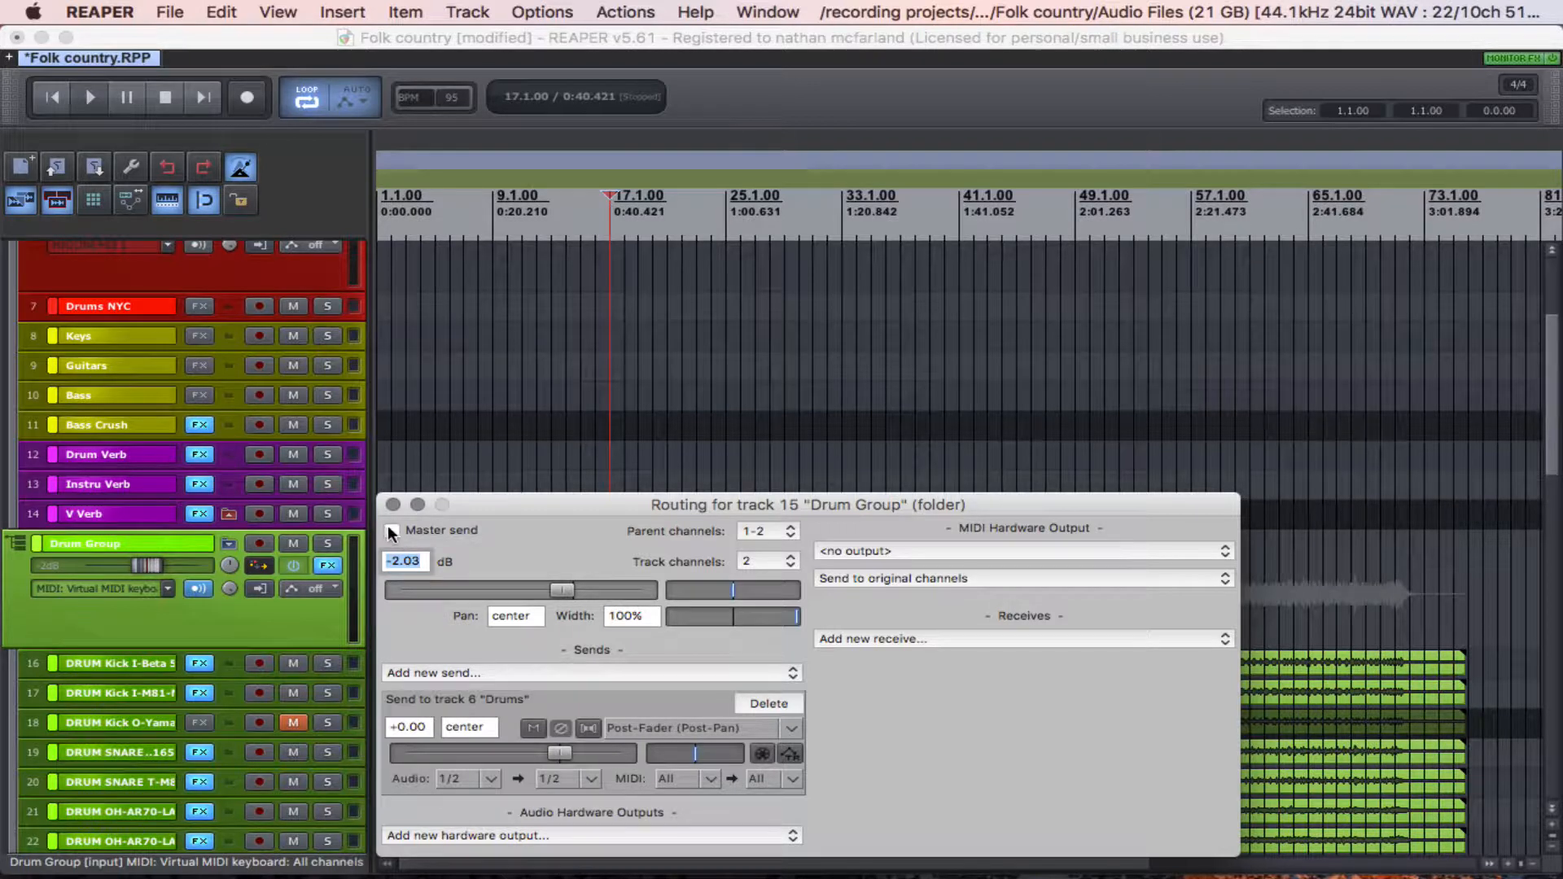
{"action": "left_click", "coordinate": [391, 529]}
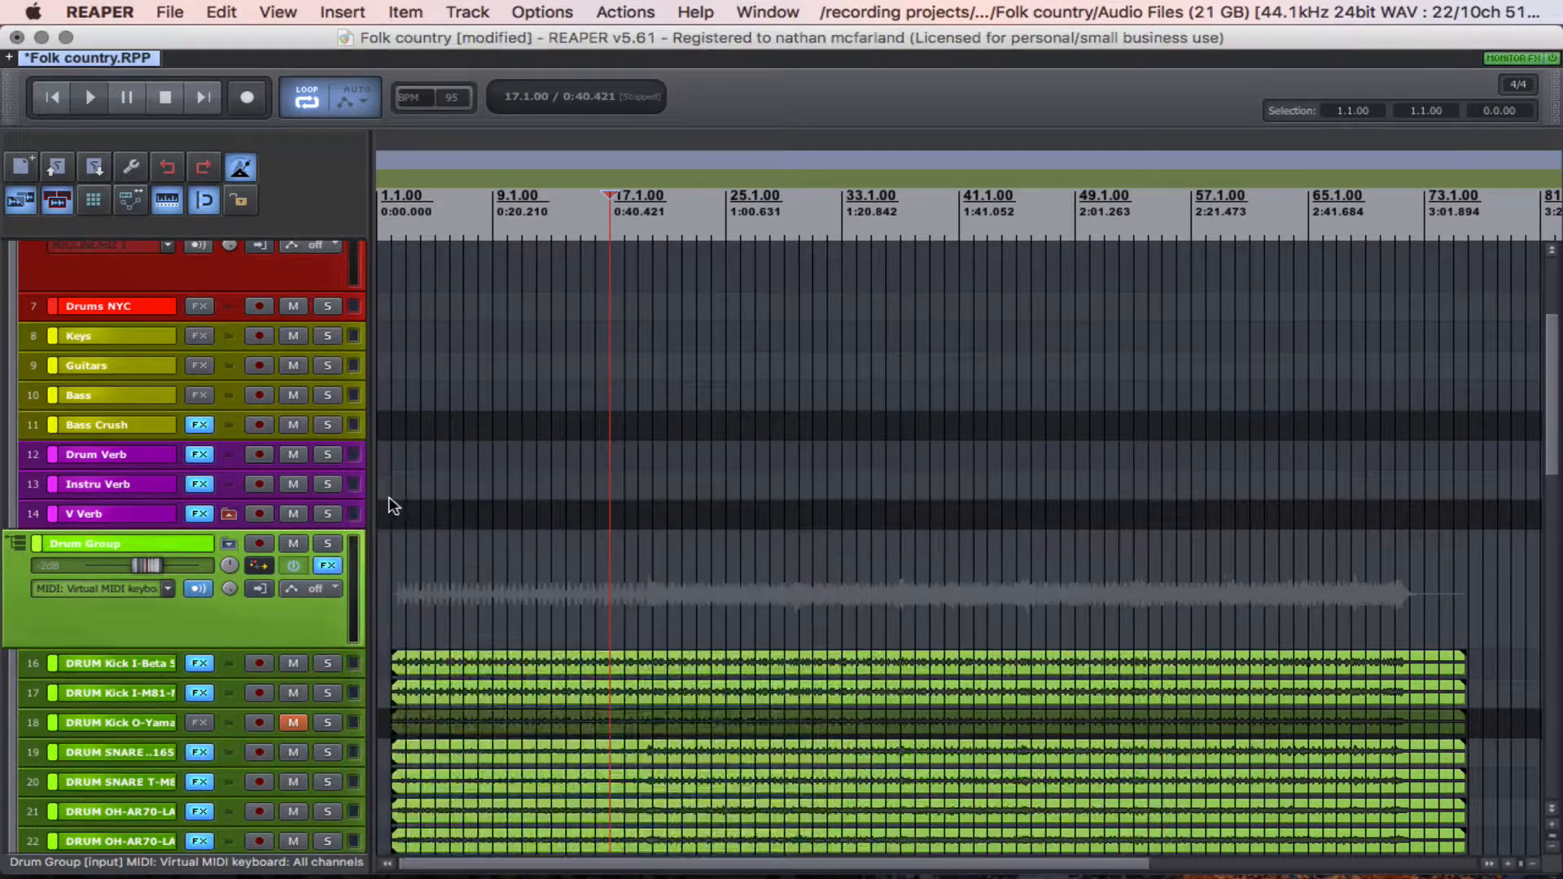
{"action": "scroll", "scroll_direction": "down", "scroll_amount": 3}
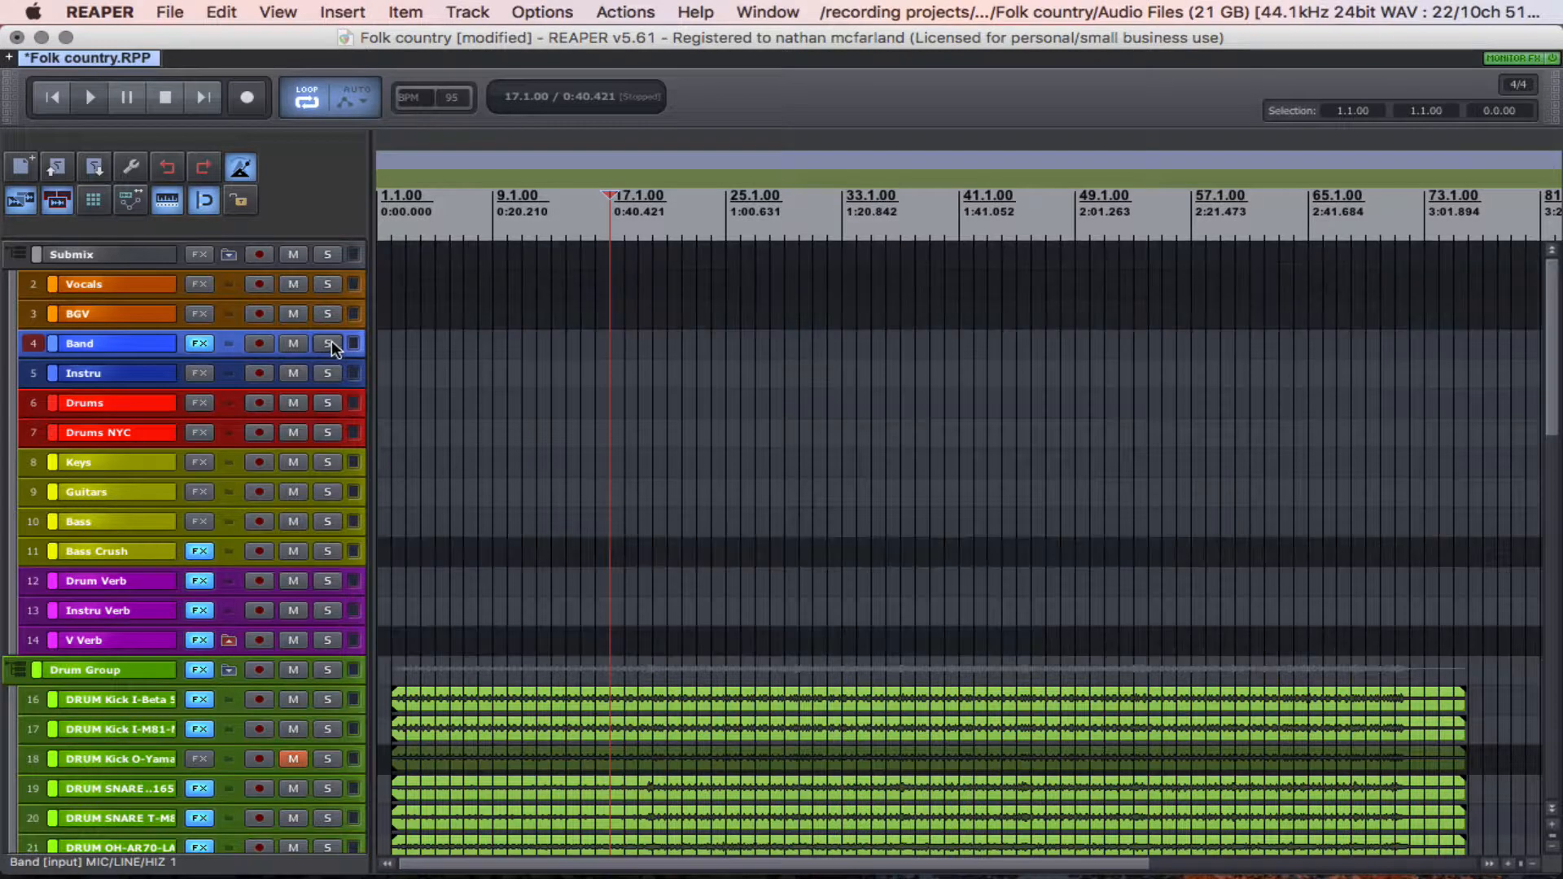
{"action": "left_click", "coordinate": [327, 344]}
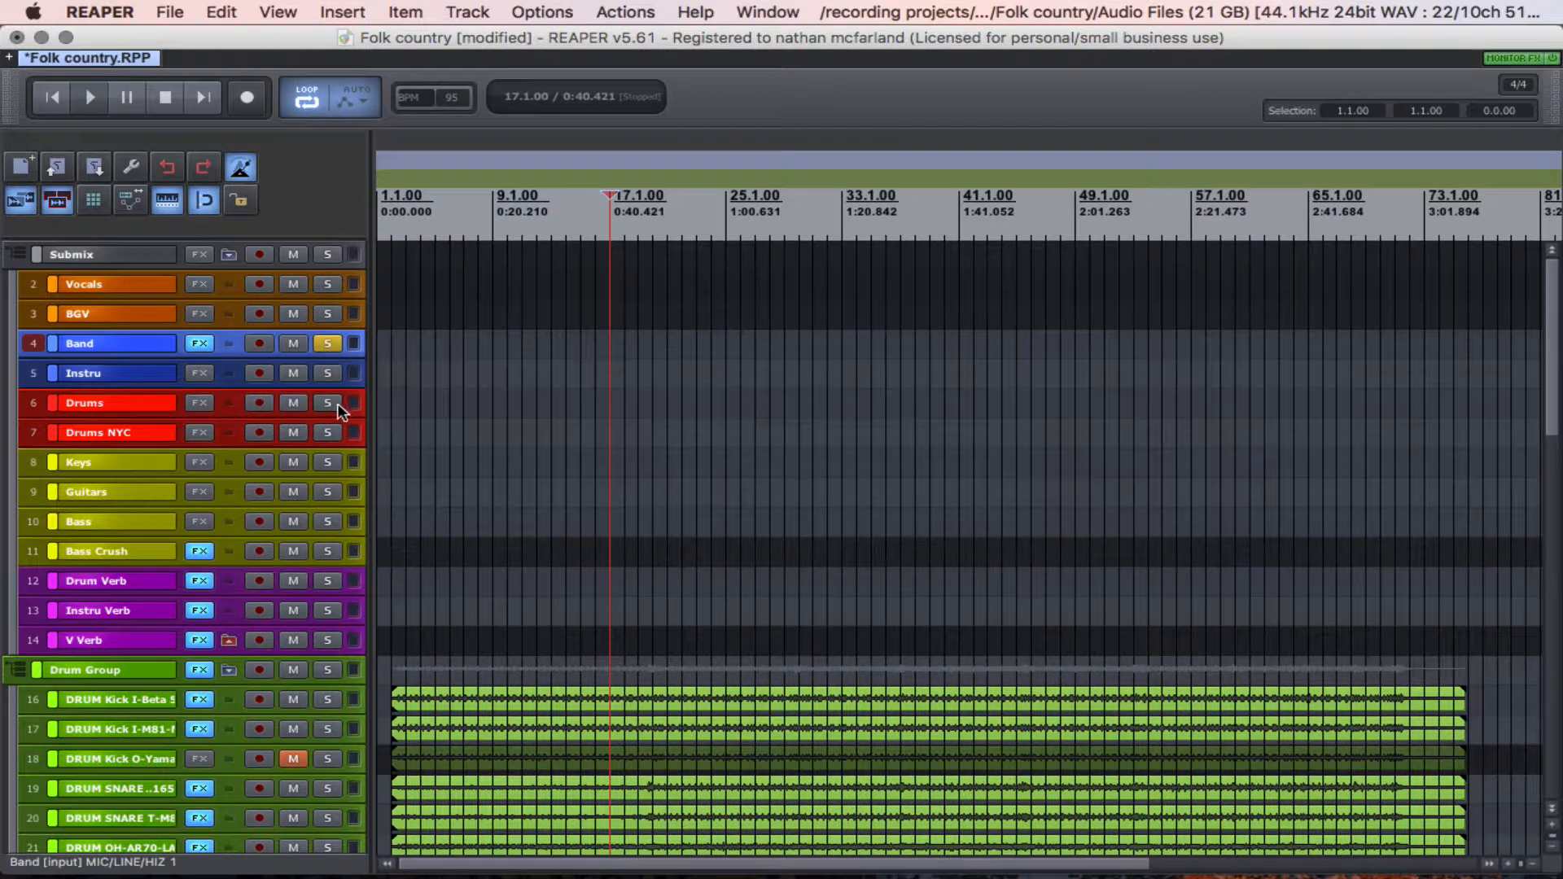
{"action": "scroll", "scroll_direction": "down", "scroll_amount": 3}
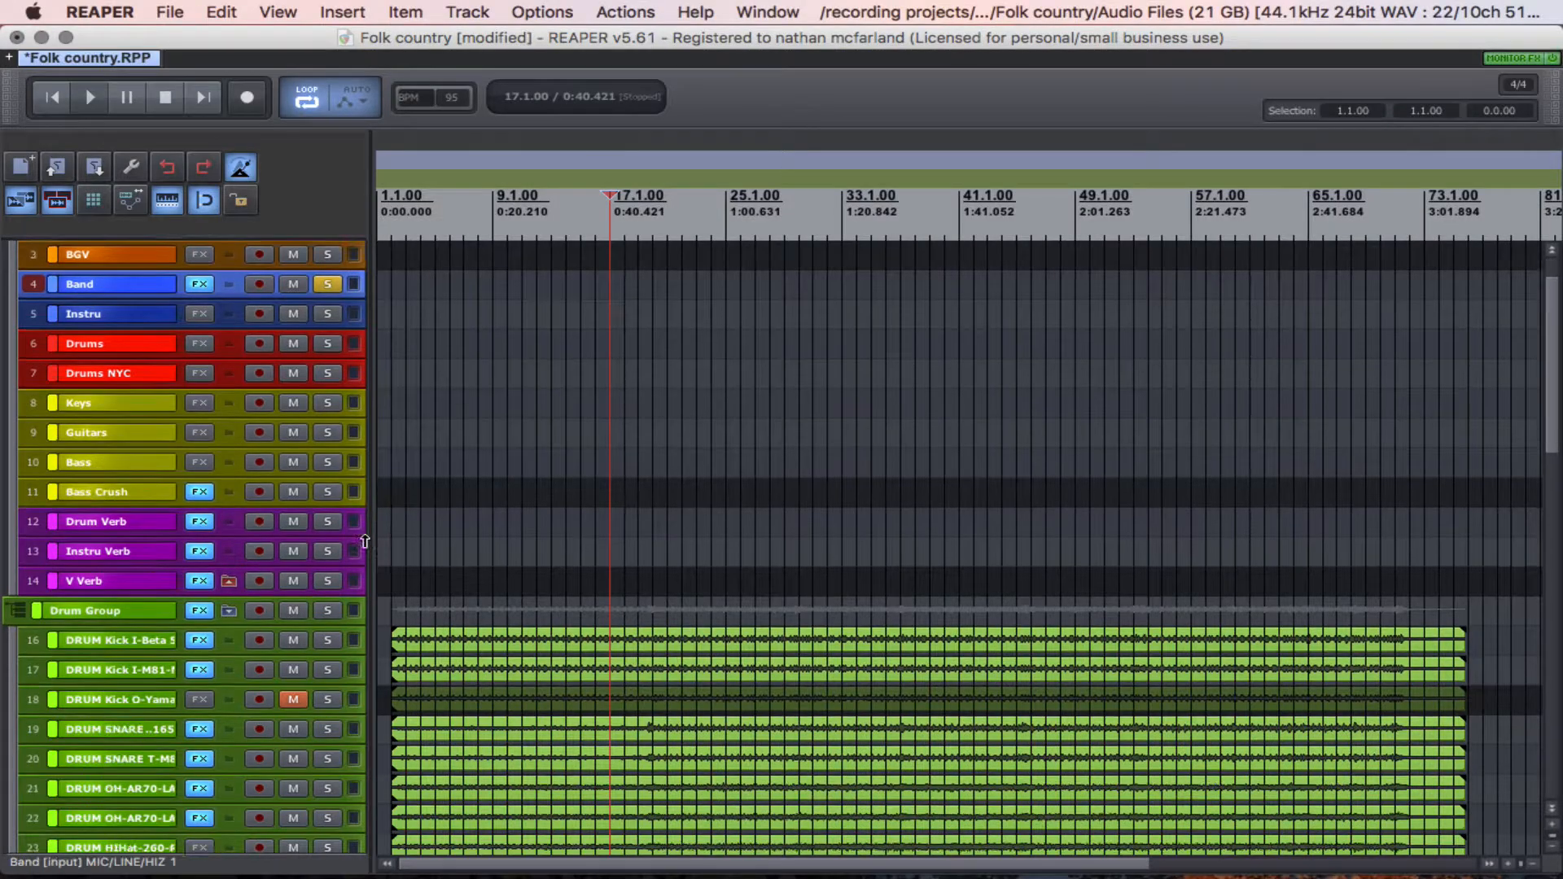
{"action": "scroll", "scroll_direction": "down", "scroll_amount": 3}
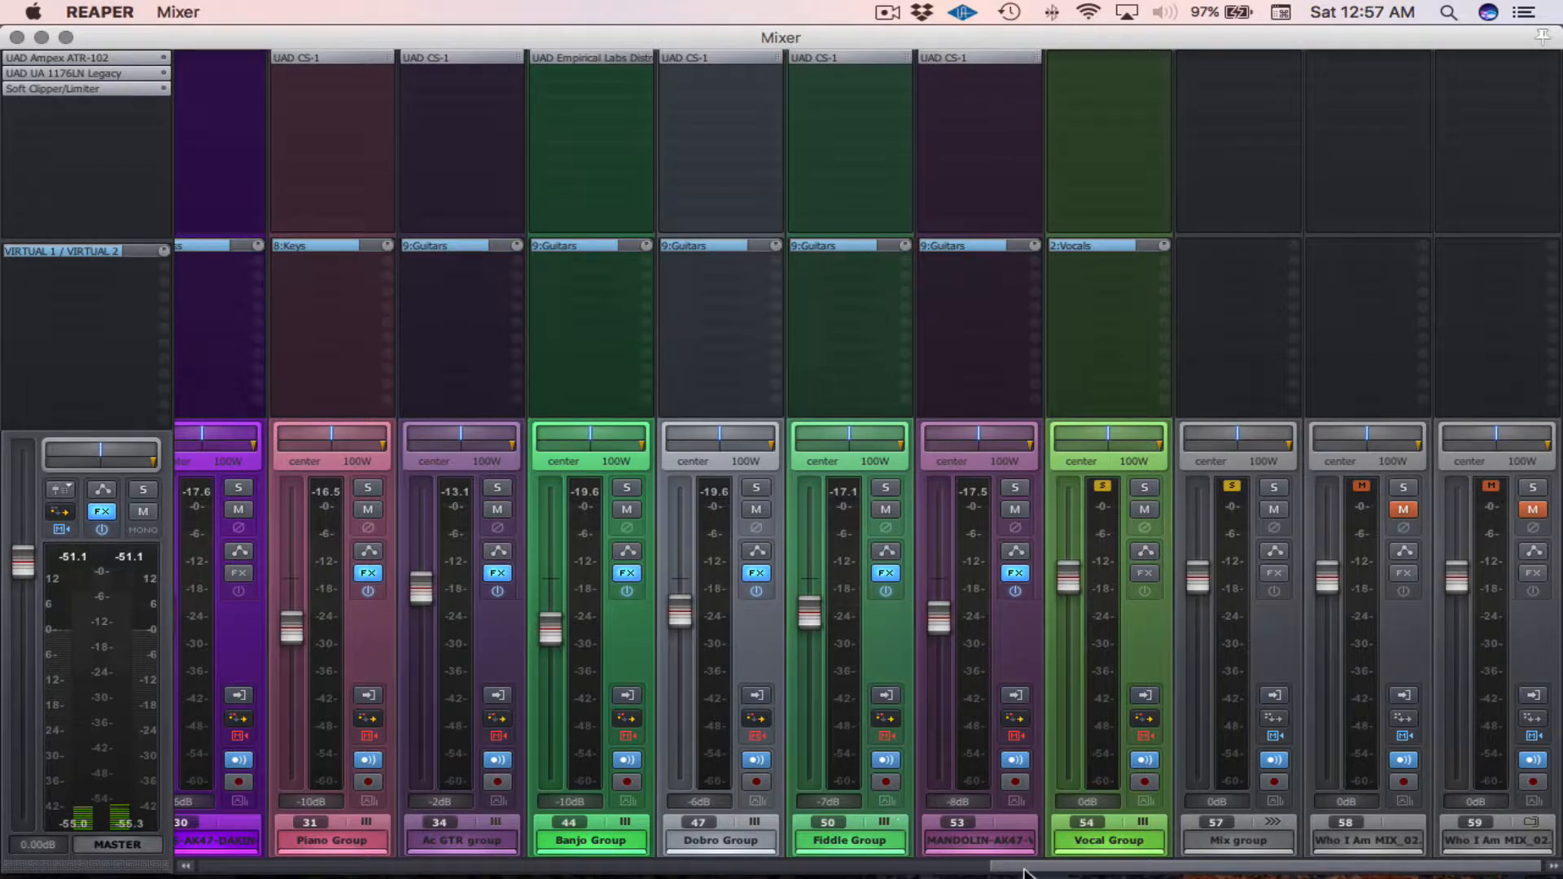
Scroll the mixer toward the Submix strip and its first buses
{"action": "scroll", "scroll_direction": "right", "scroll_amount": 3}
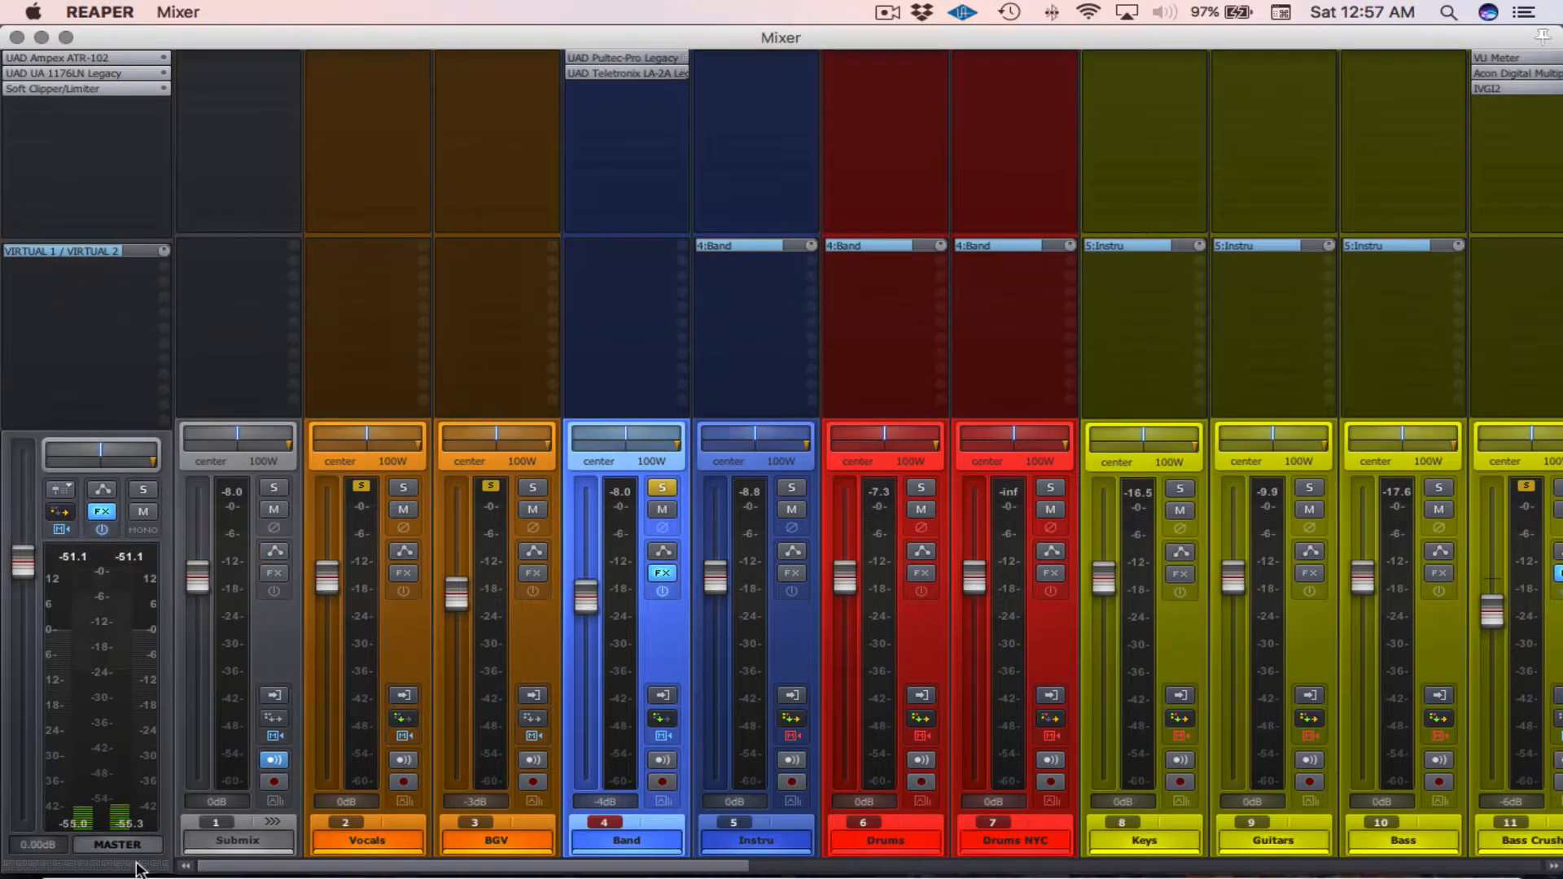
{"action": "mouse_move", "coordinate": [277, 830]}
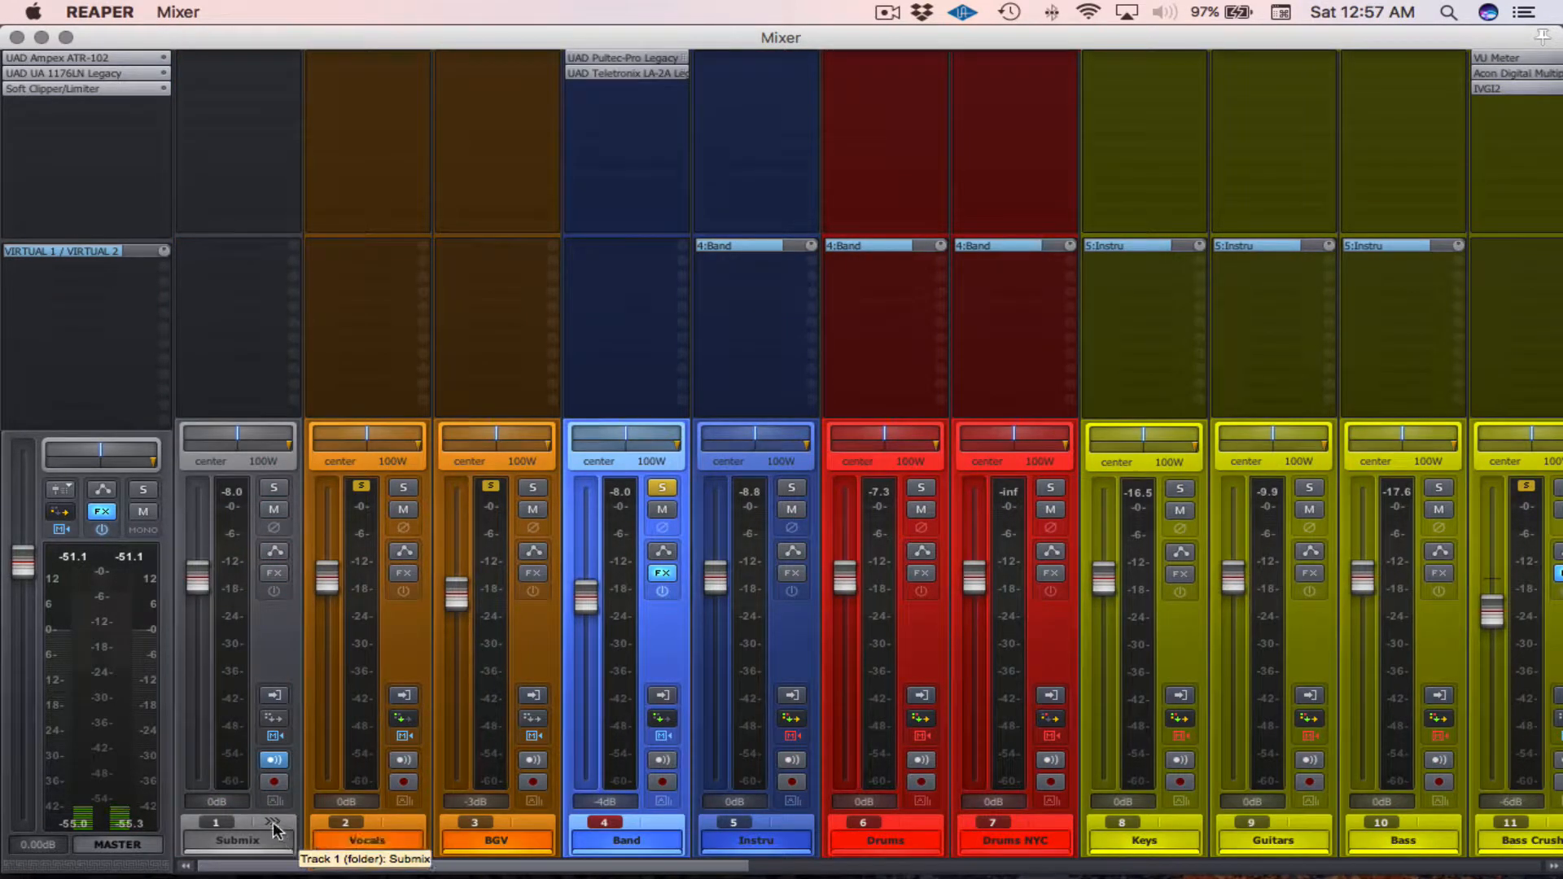
{"action": "mouse_move", "coordinate": [792, 864]}
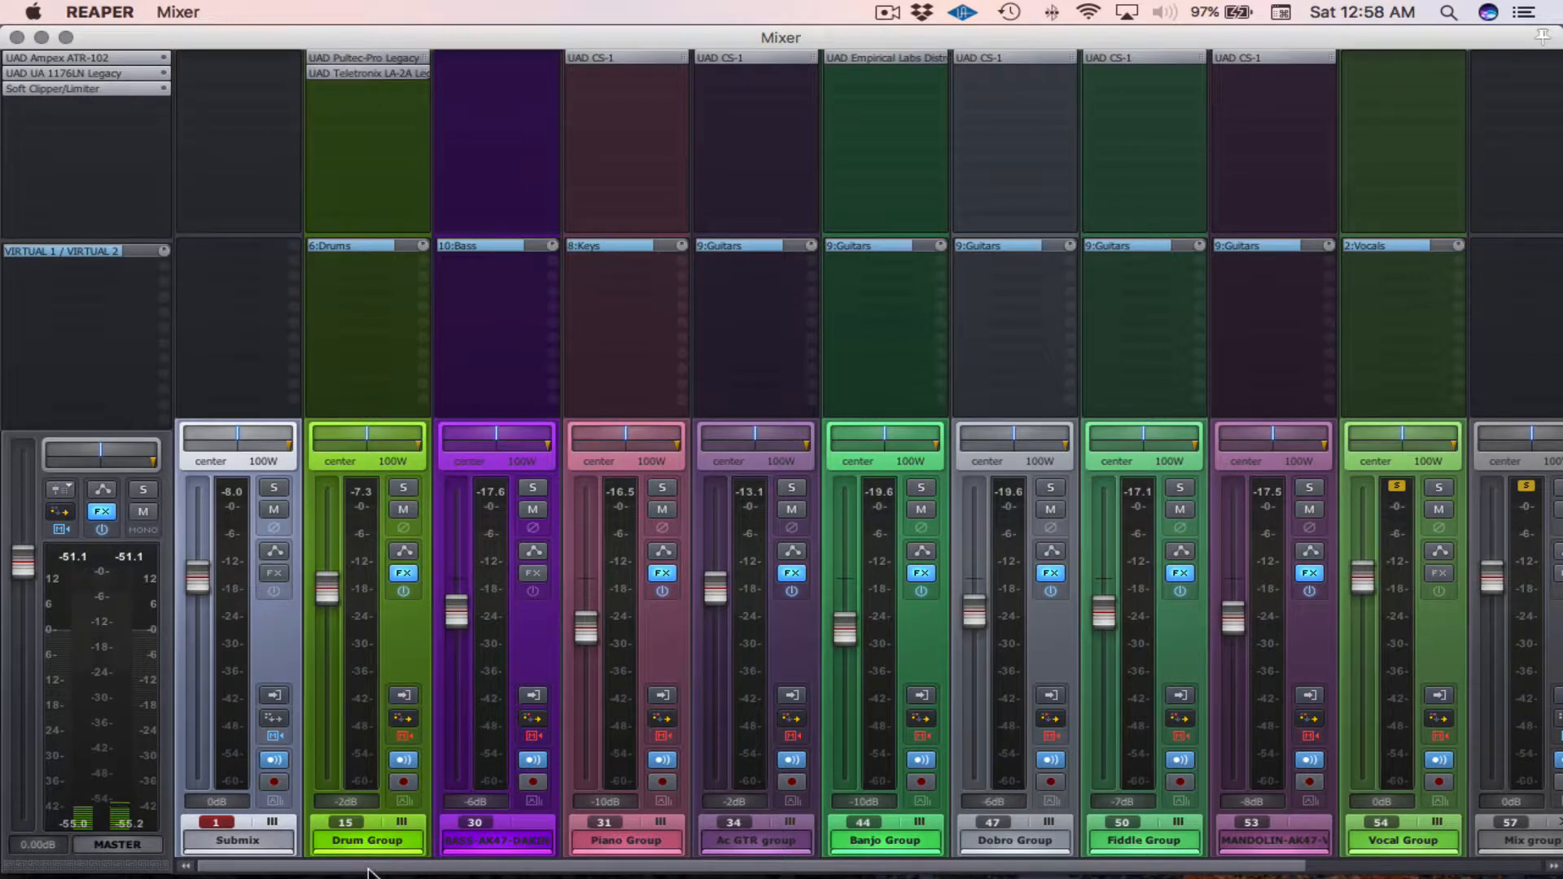
Expand Drum Group in the mixer, revealing kick, snare, overhead and tom strips
{"action": "left_click", "coordinate": [404, 826]}
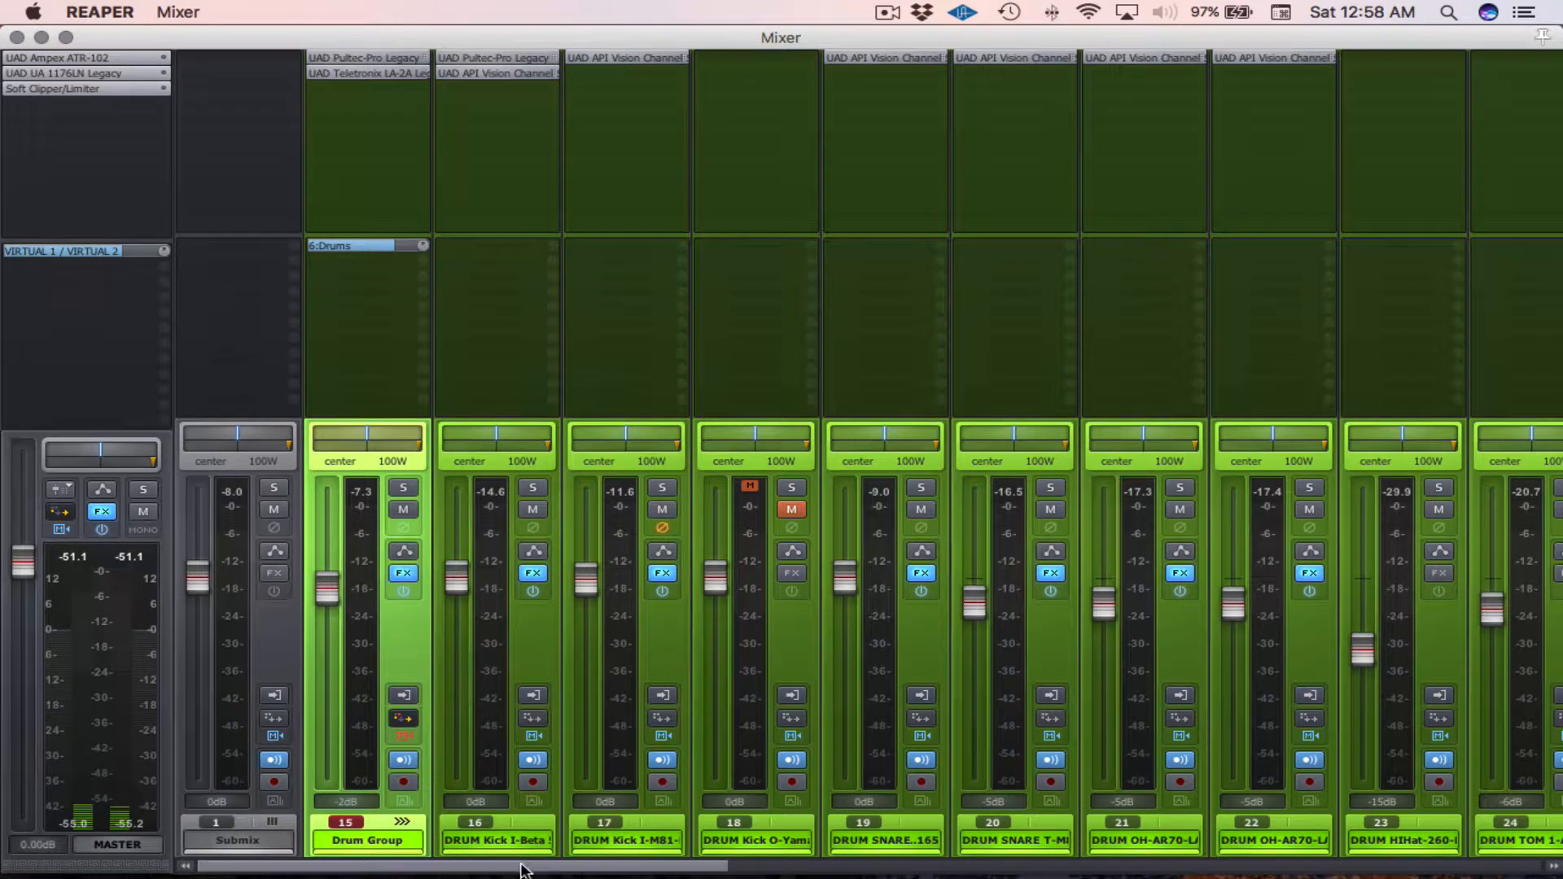
{"action": "scroll", "scroll_direction": "right", "scroll_amount": 3}
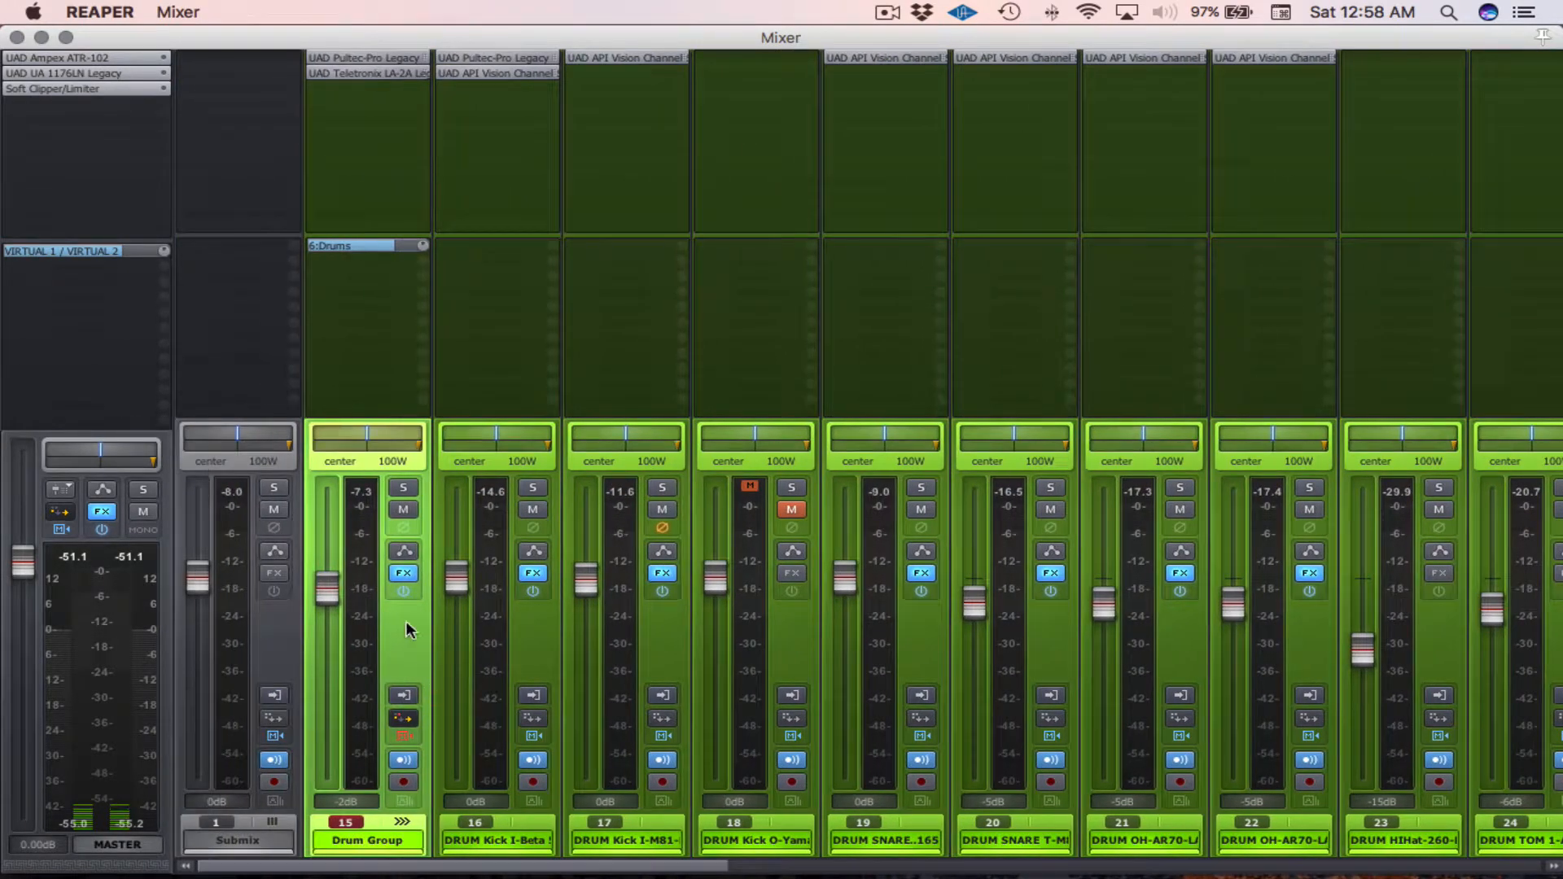
{"action": "mouse_move", "coordinate": [752, 854]}
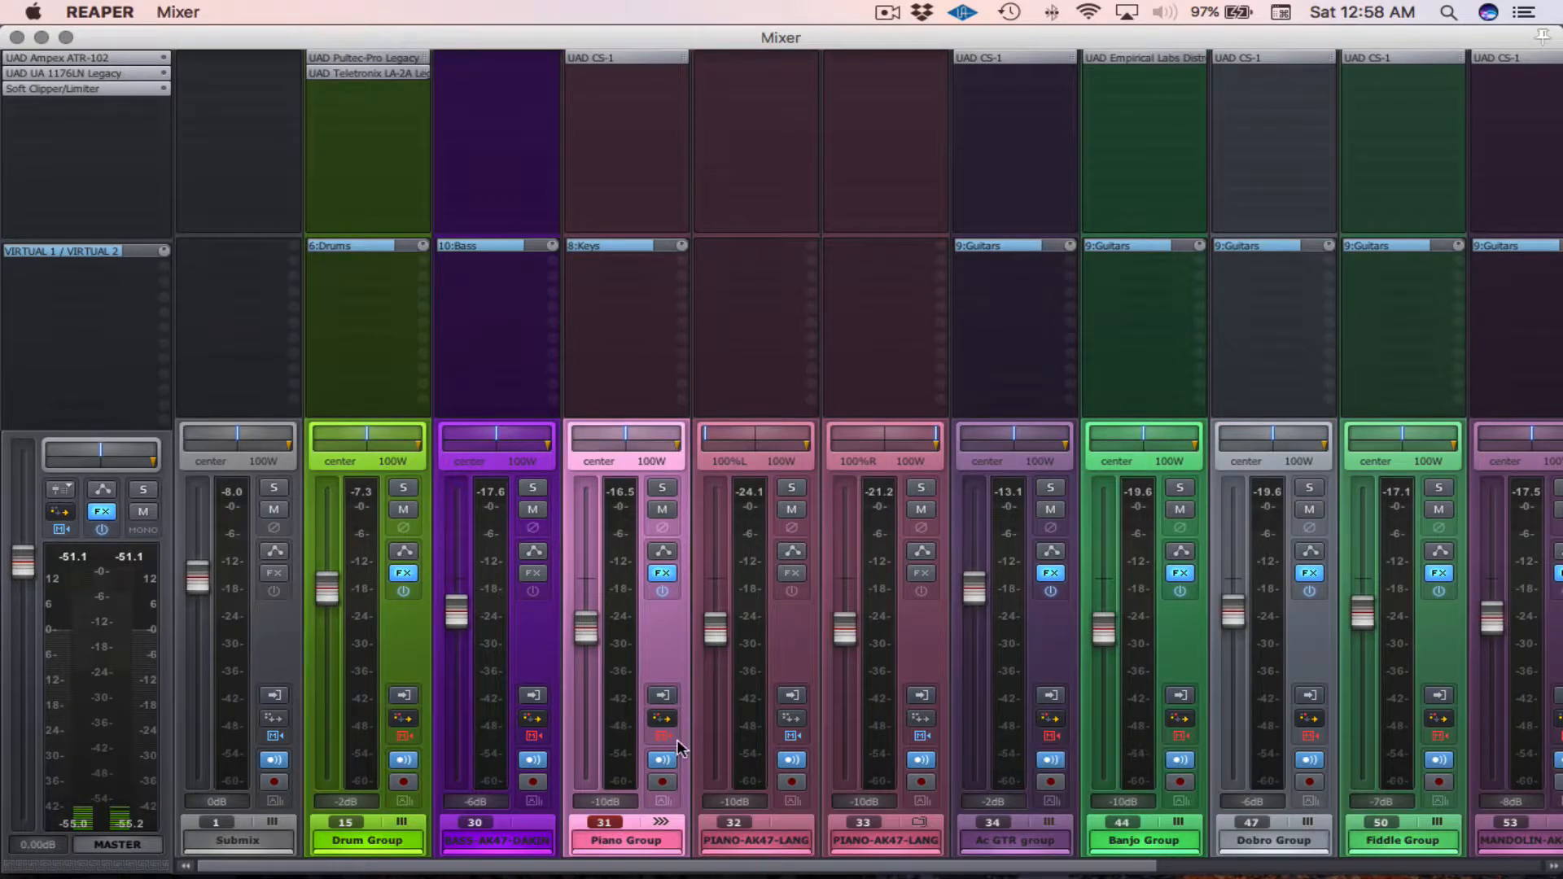
{"action": "mouse_move", "coordinate": [847, 636]}
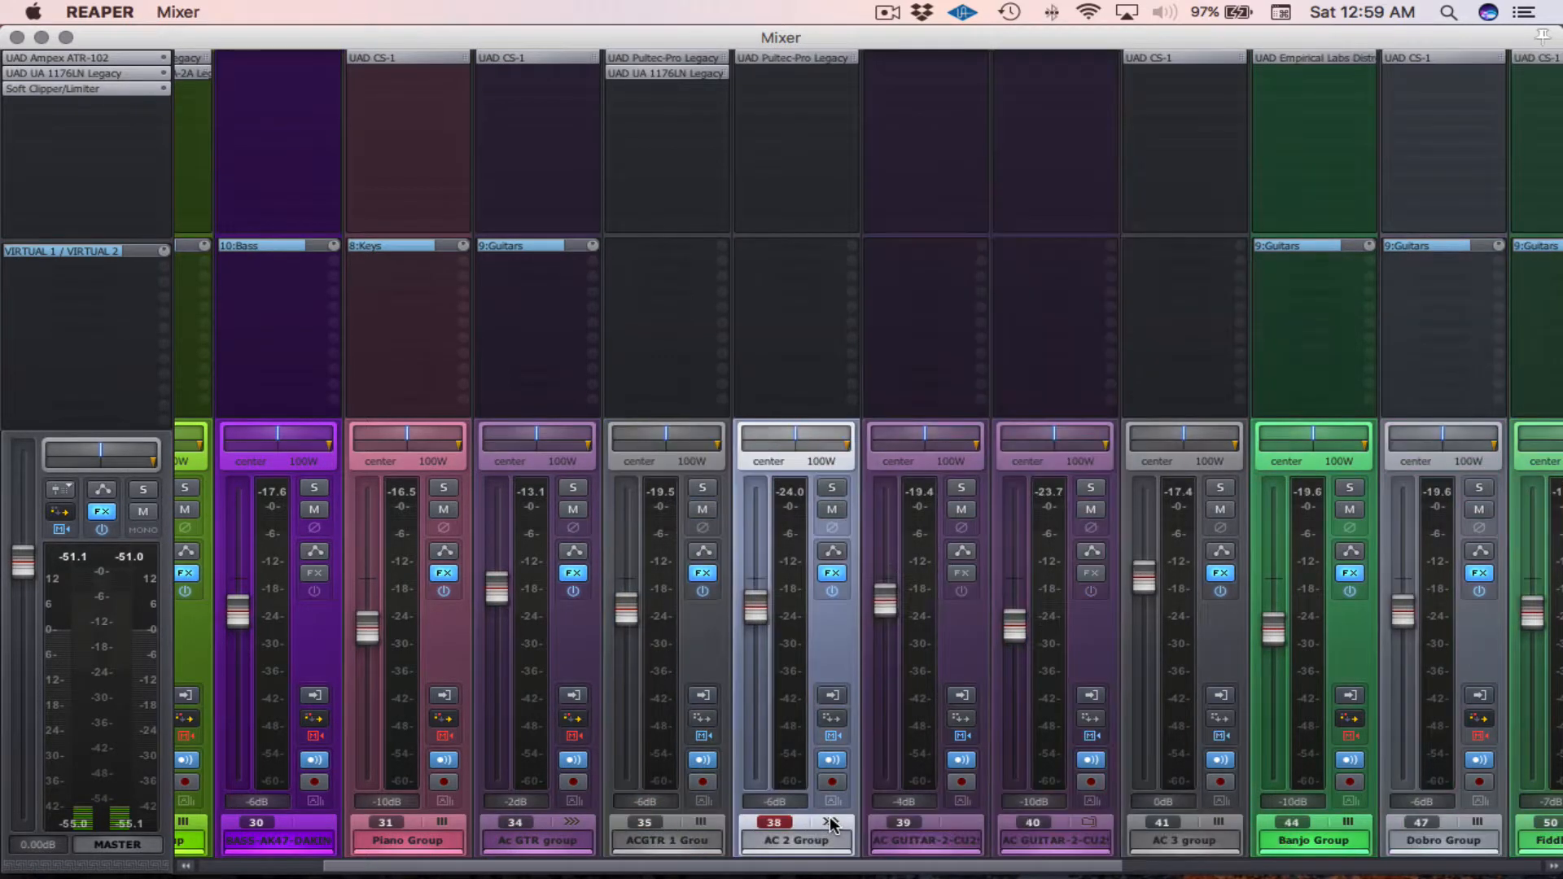
{"action": "mouse_move", "coordinate": [1038, 858]}
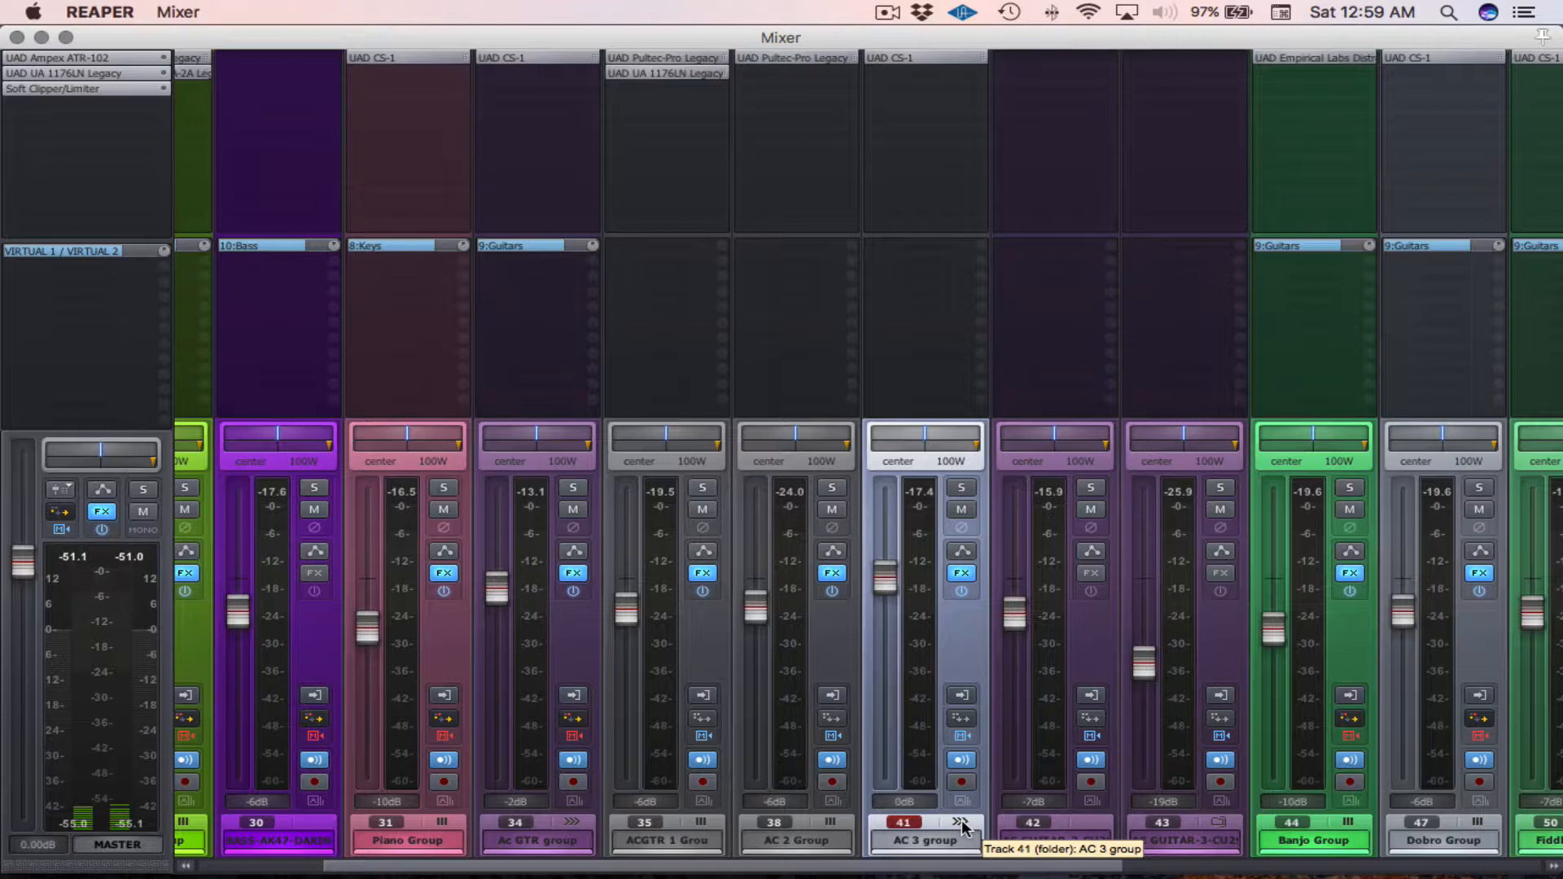
{"action": "mouse_move", "coordinate": [1221, 832]}
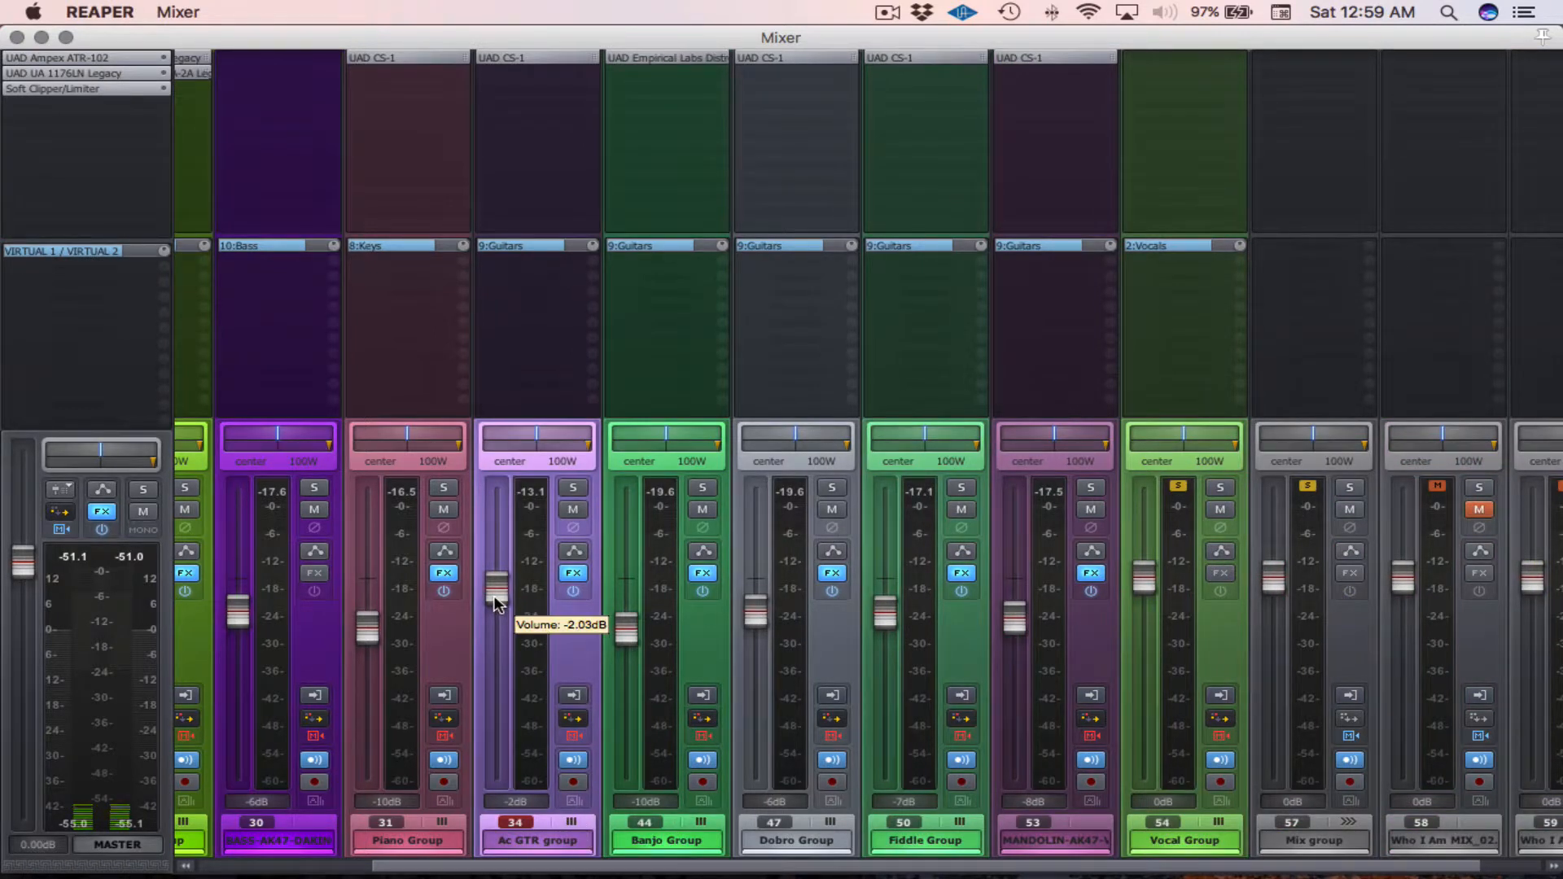
{"action": "mouse_move", "coordinate": [510, 620]}
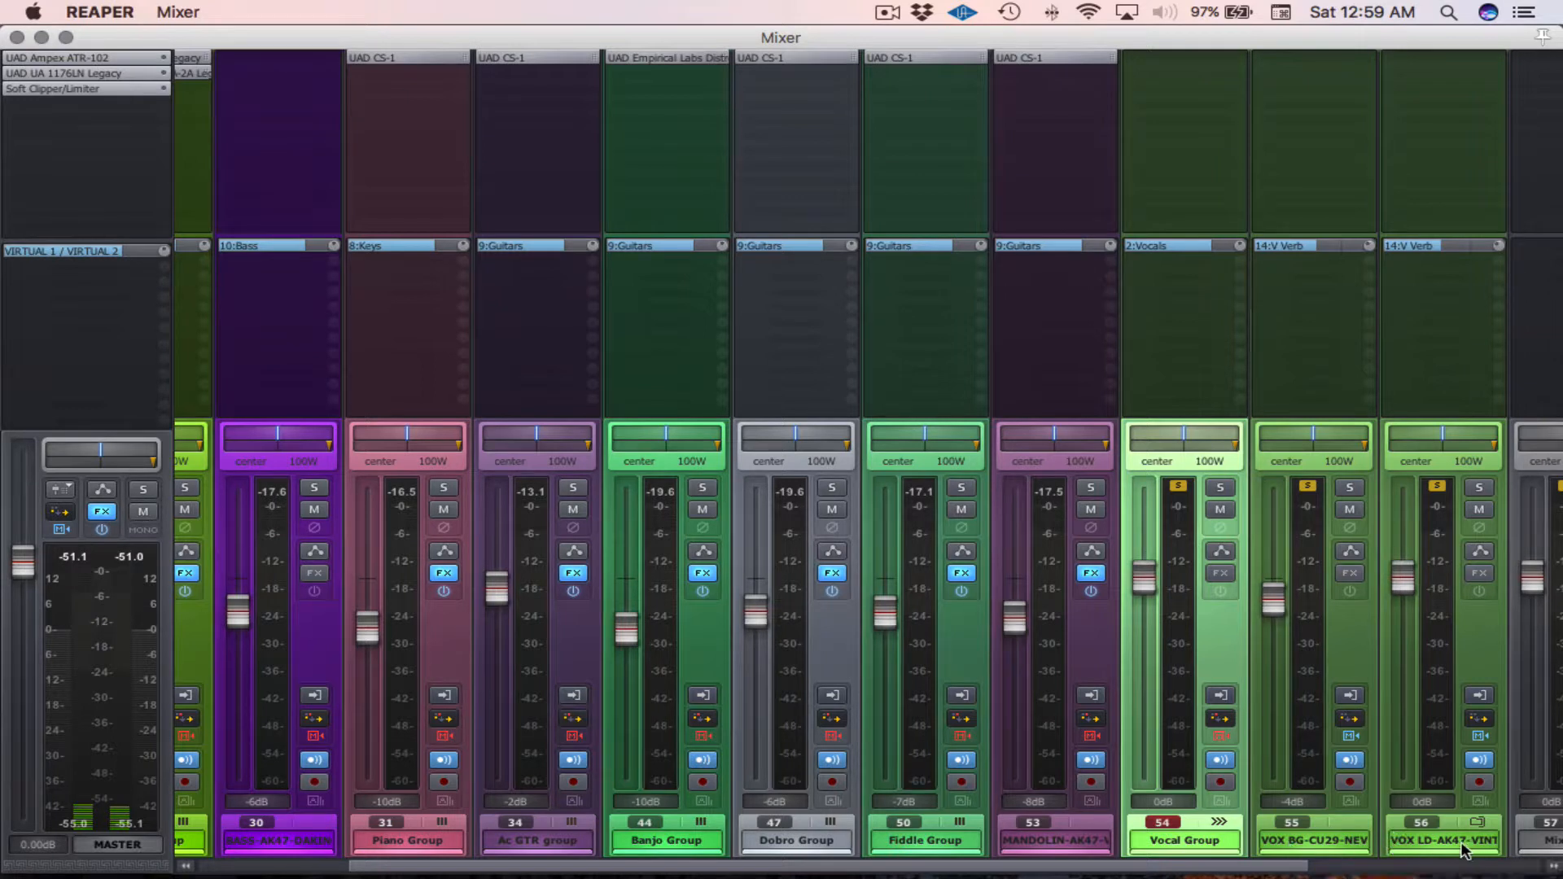
{"action": "mouse_move", "coordinate": [1460, 852]}
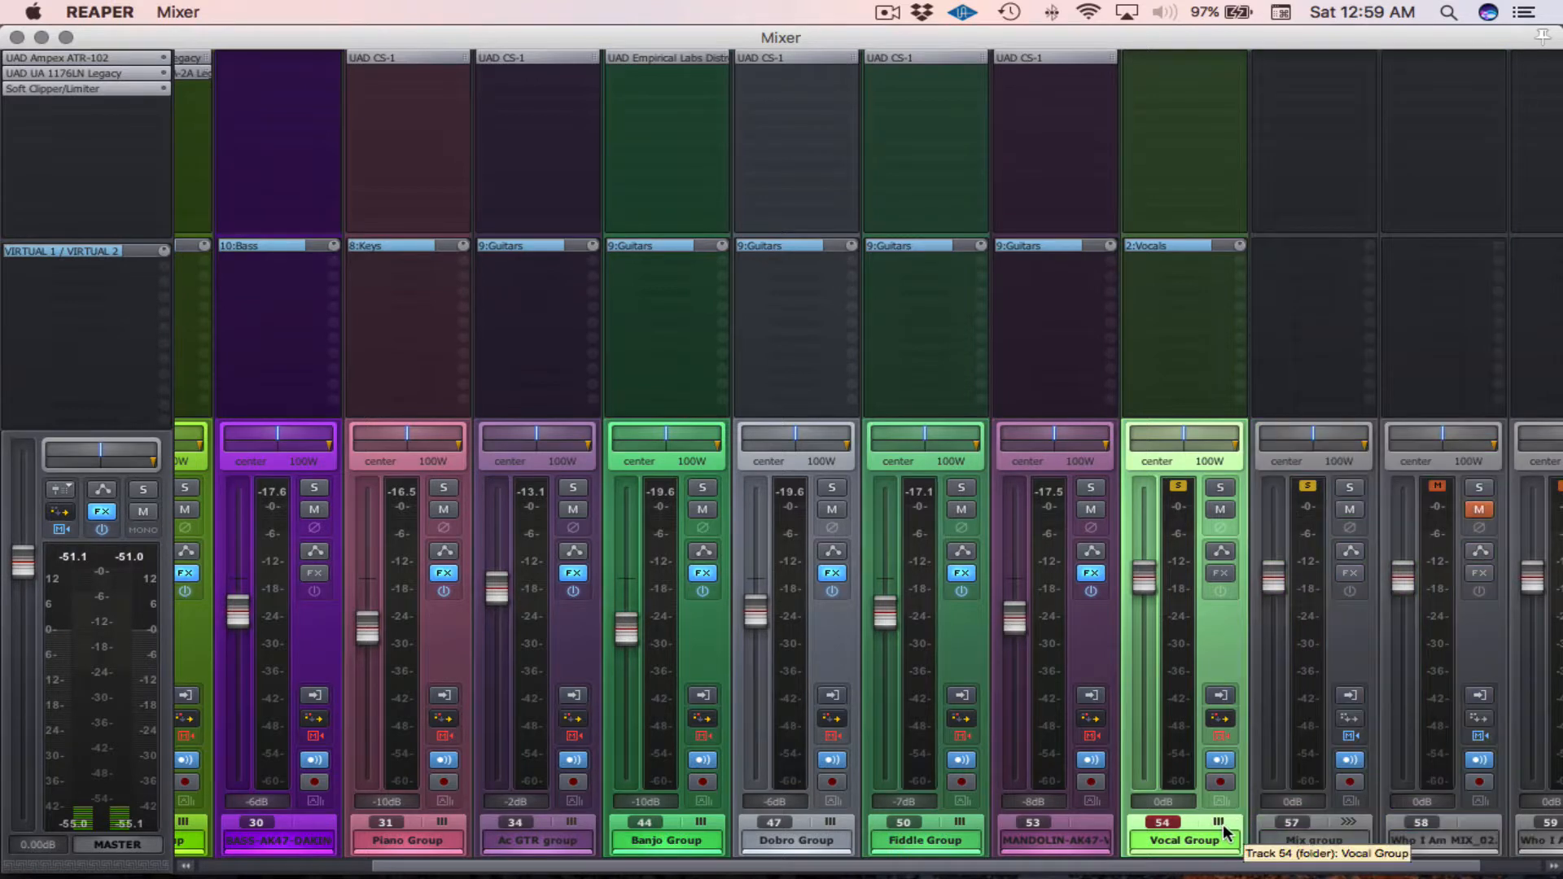
{"action": "scroll", "scroll_direction": "left", "scroll_amount": 3}
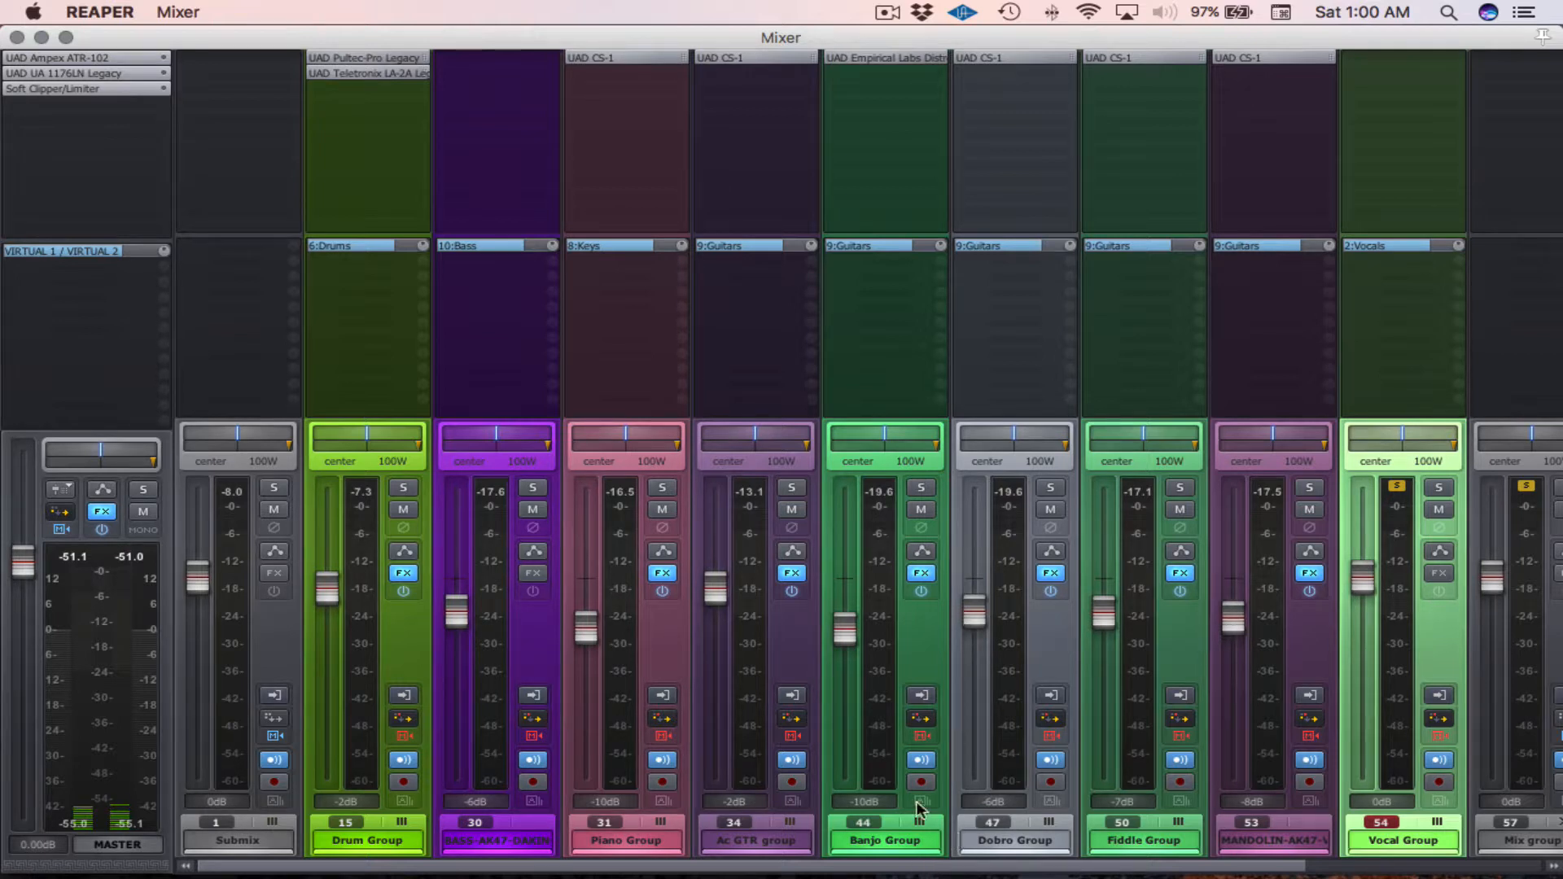
{"action": "mouse_move", "coordinate": [508, 868]}
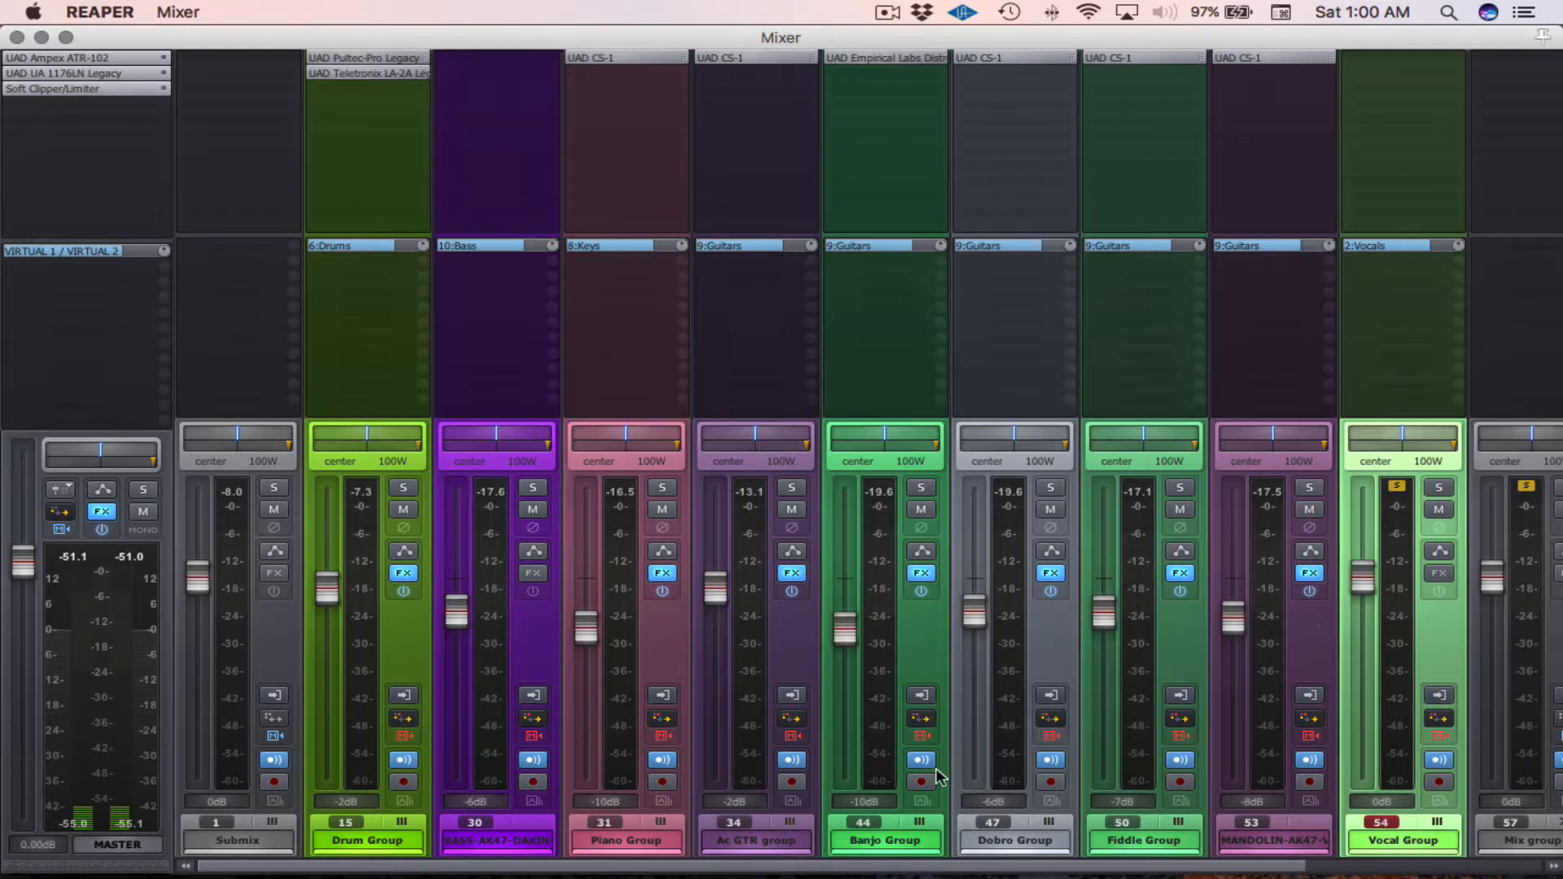
Scroll the mixer right to the nested ACGTR 1, AC 2 and AC 3 folders
{"action": "scroll", "scroll_direction": "right", "scroll_amount": 3}
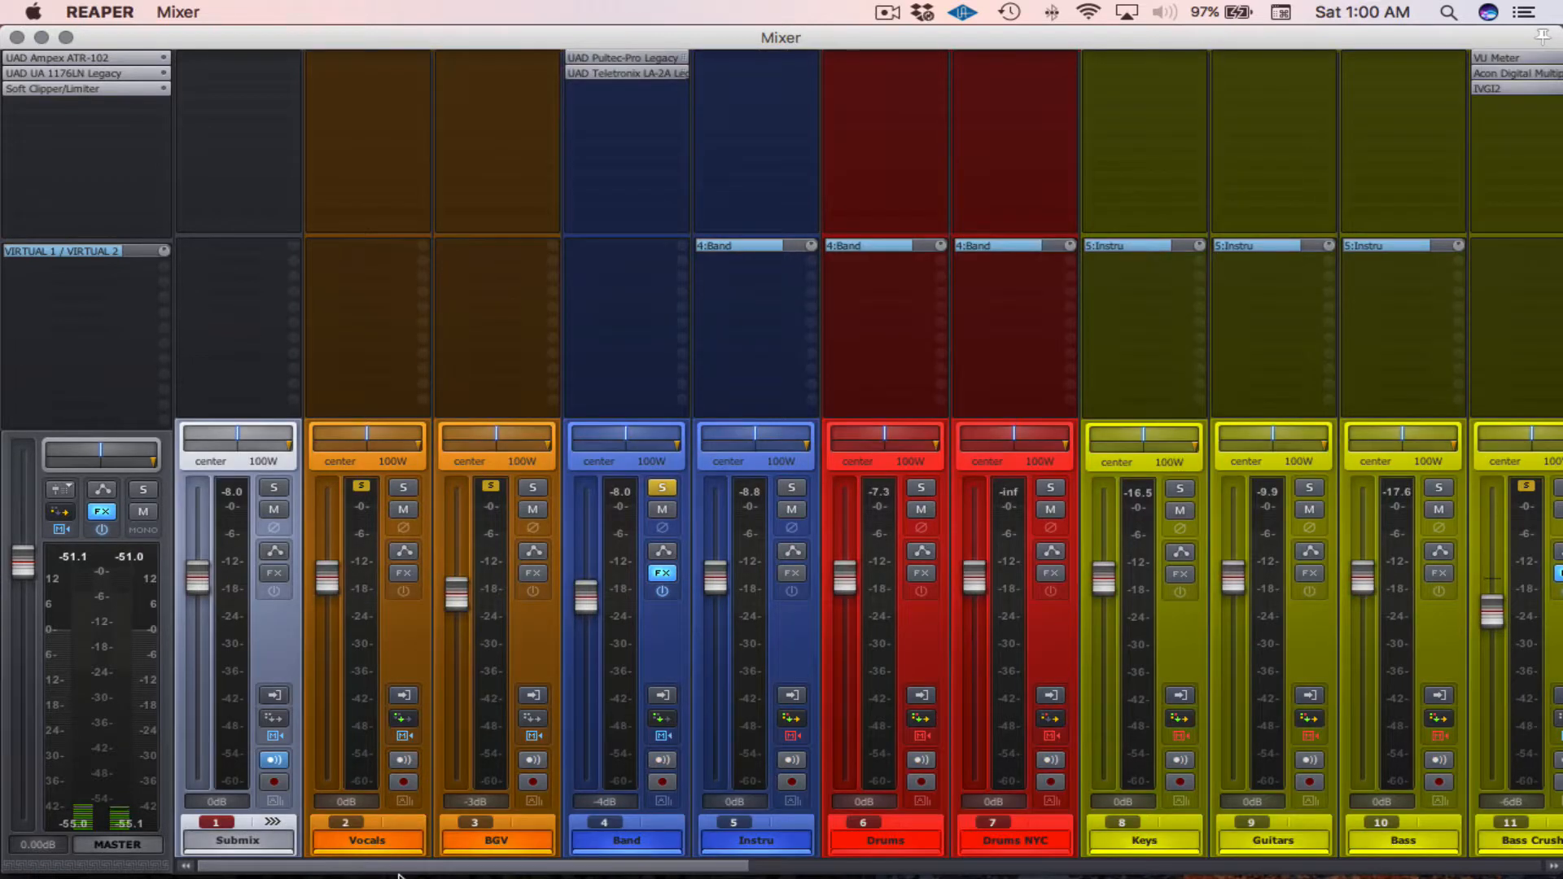
{"action": "scroll", "scroll_direction": "right", "scroll_amount": 3}
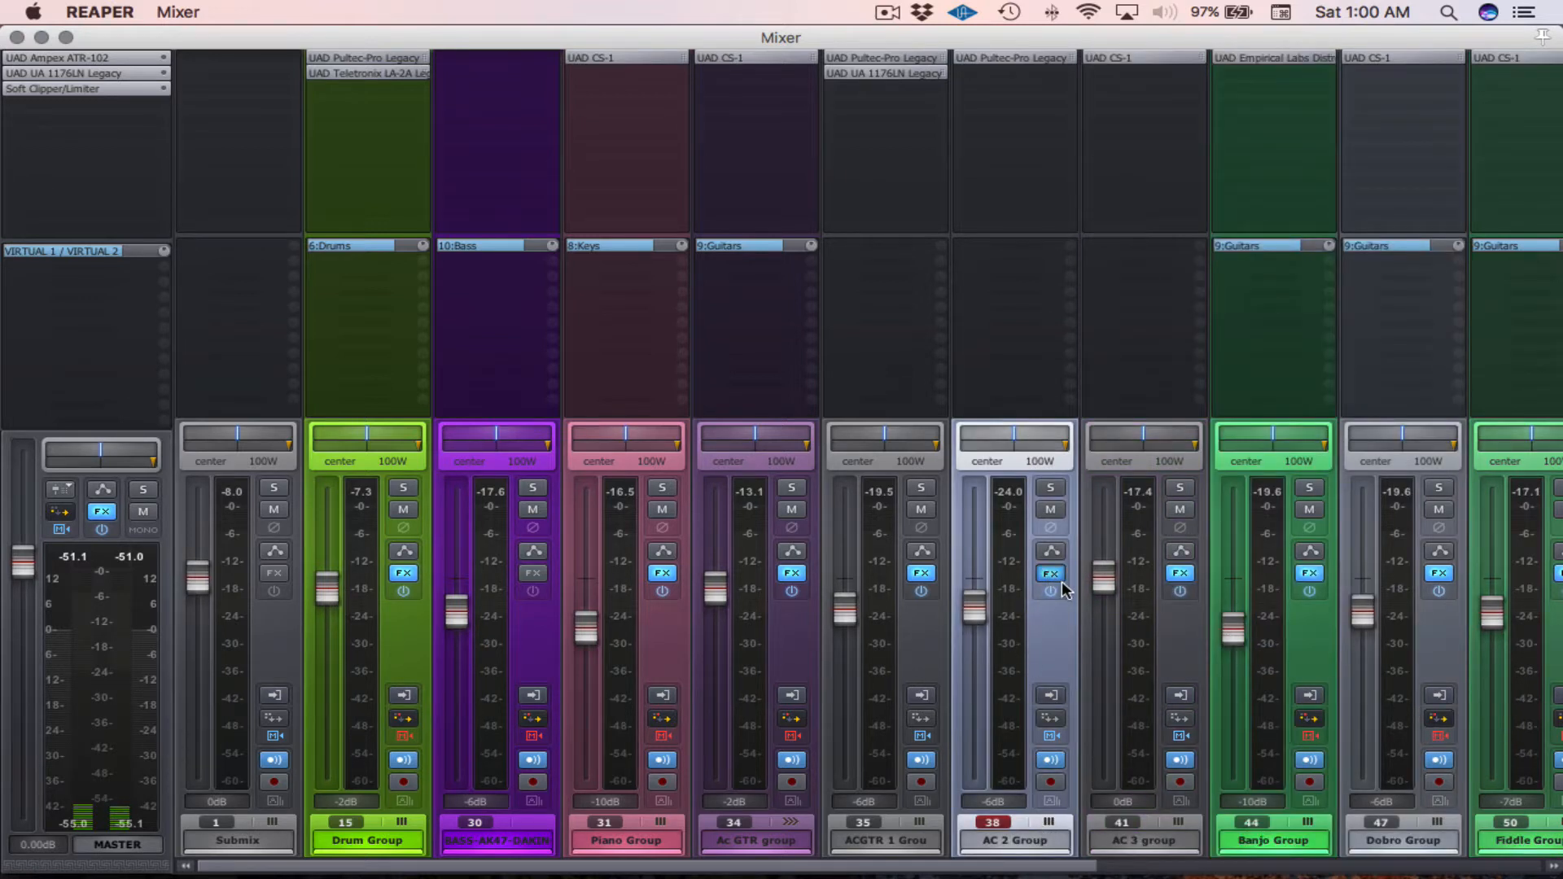
{"action": "left_click", "coordinate": [1048, 573]}
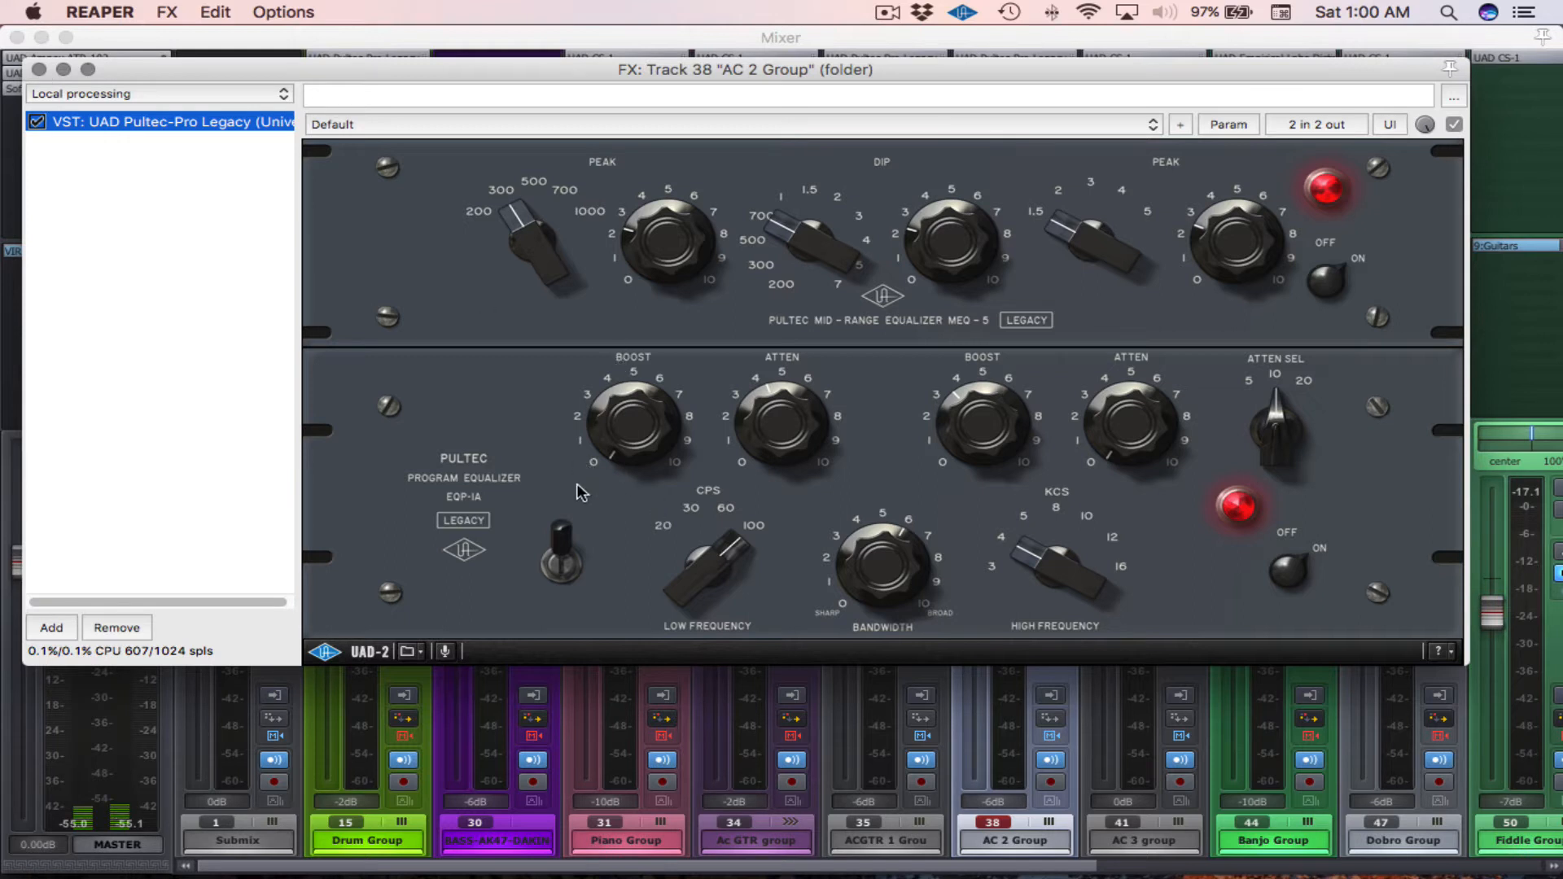
{"action": "mouse_move", "coordinate": [698, 593]}
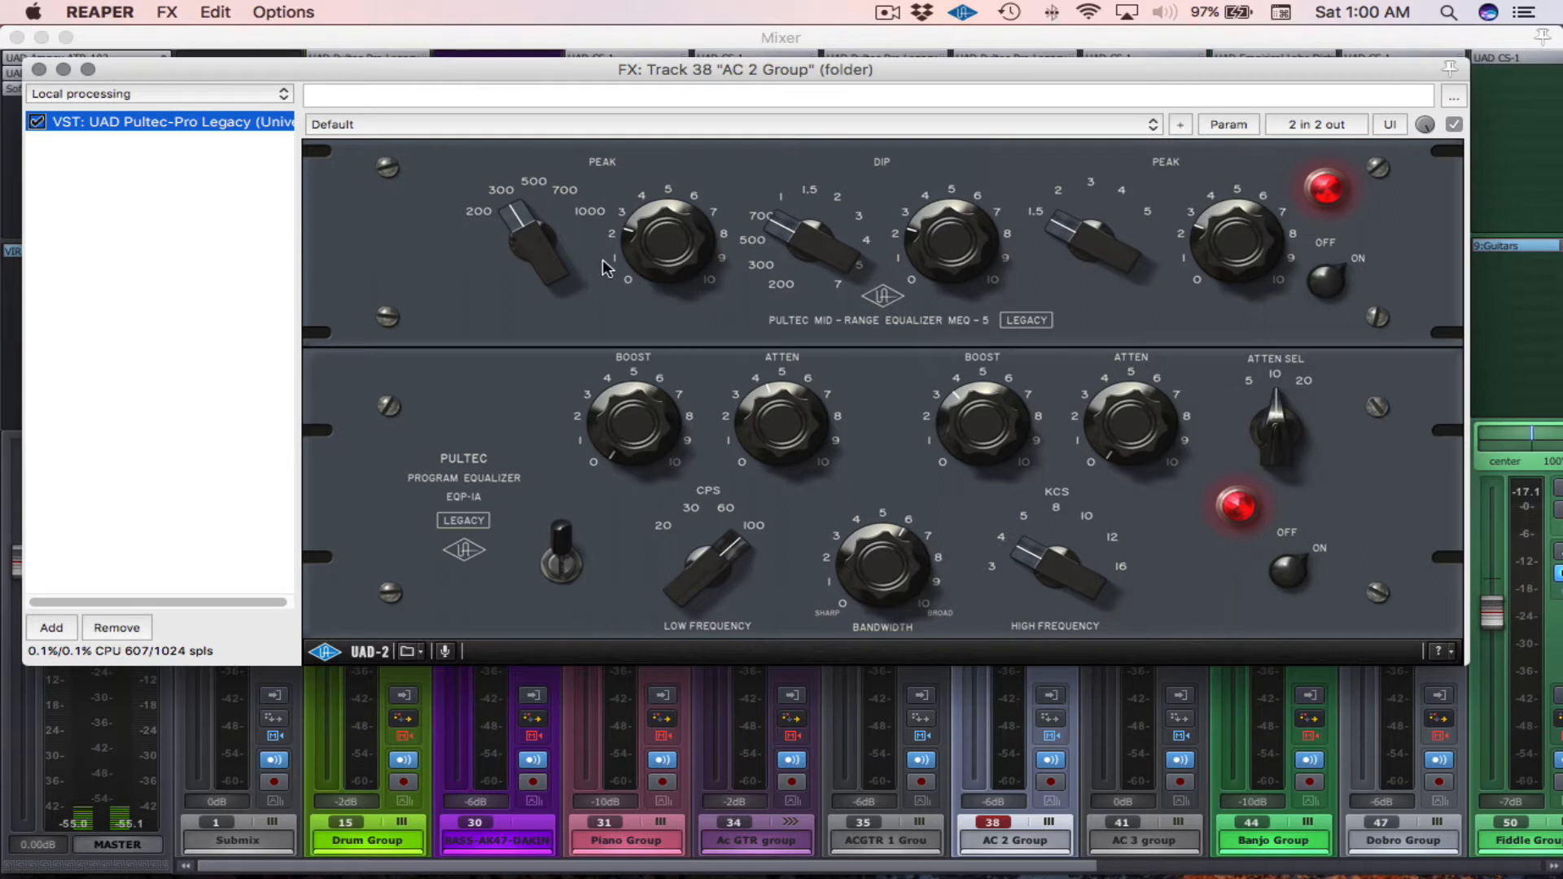
{"action": "mouse_move", "coordinate": [516, 211]}
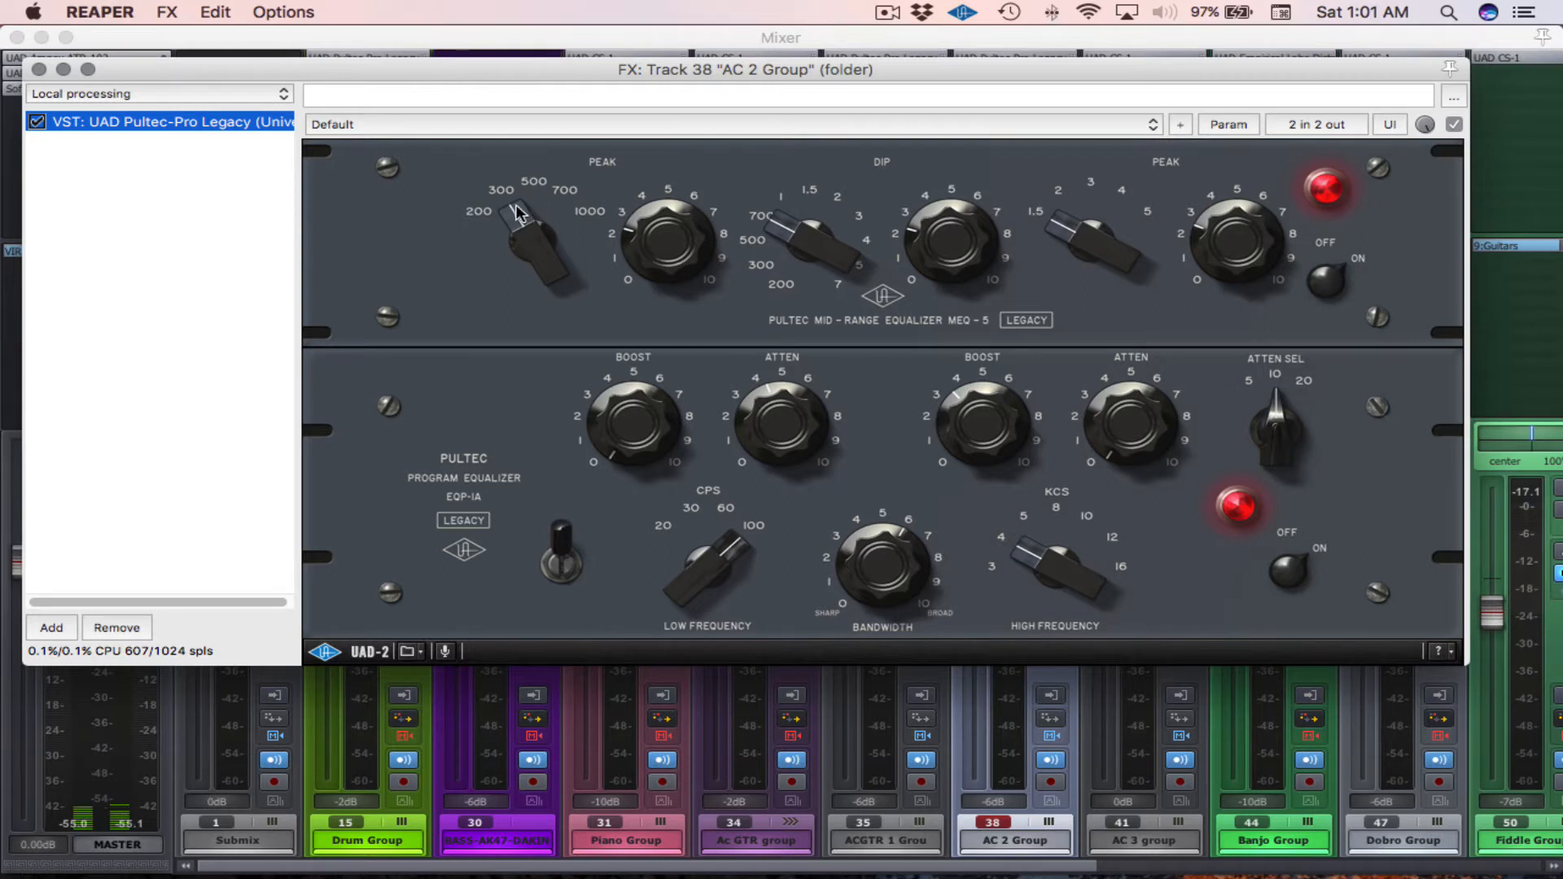
{"action": "mouse_move", "coordinate": [949, 254]}
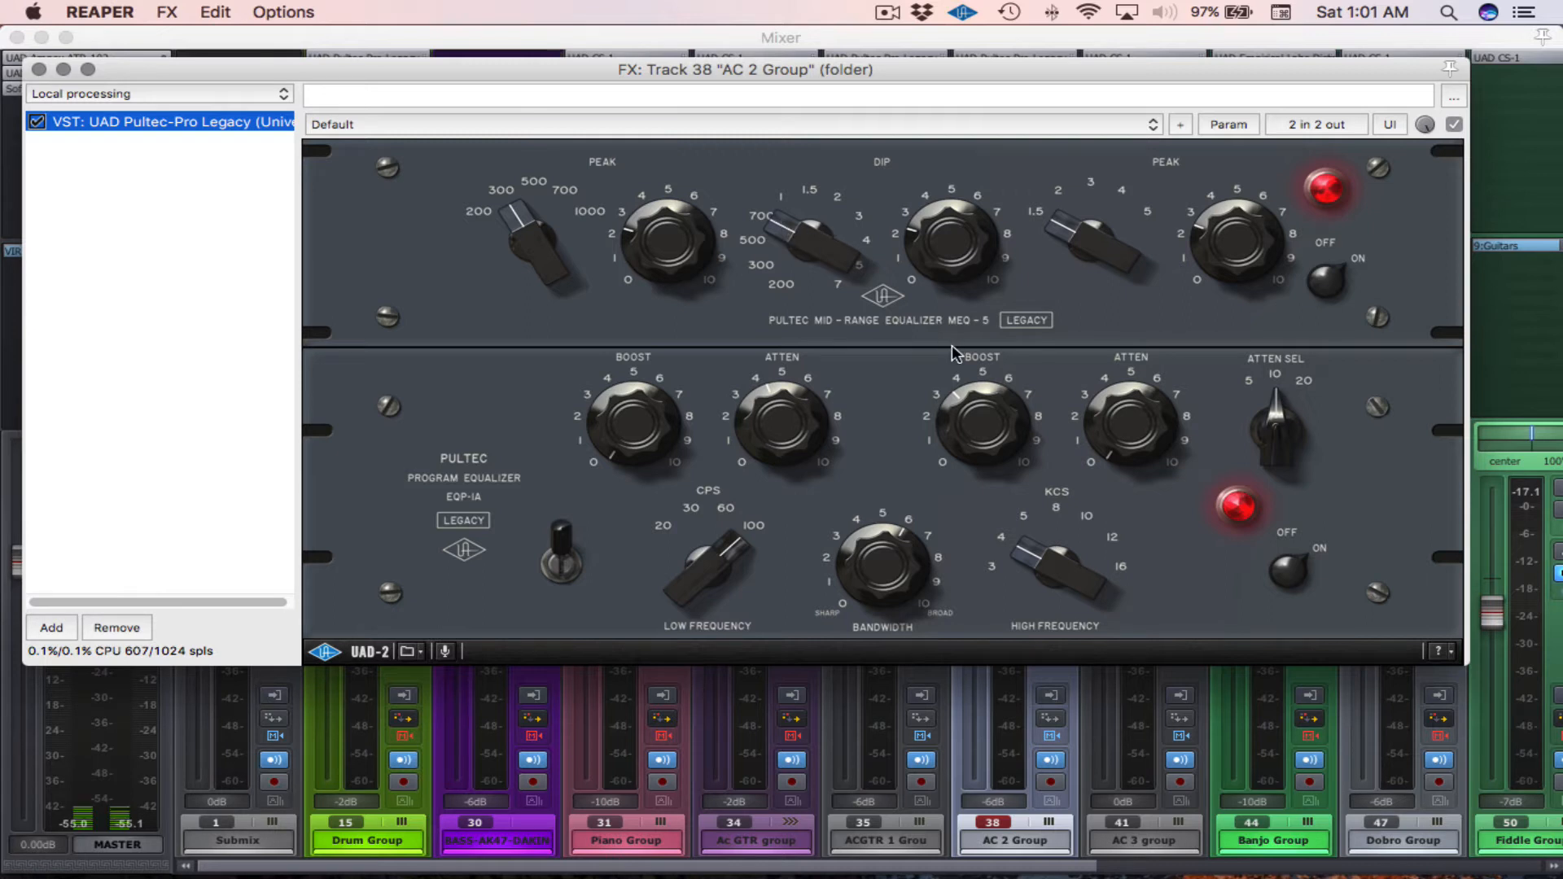
{"action": "mouse_move", "coordinate": [699, 220]}
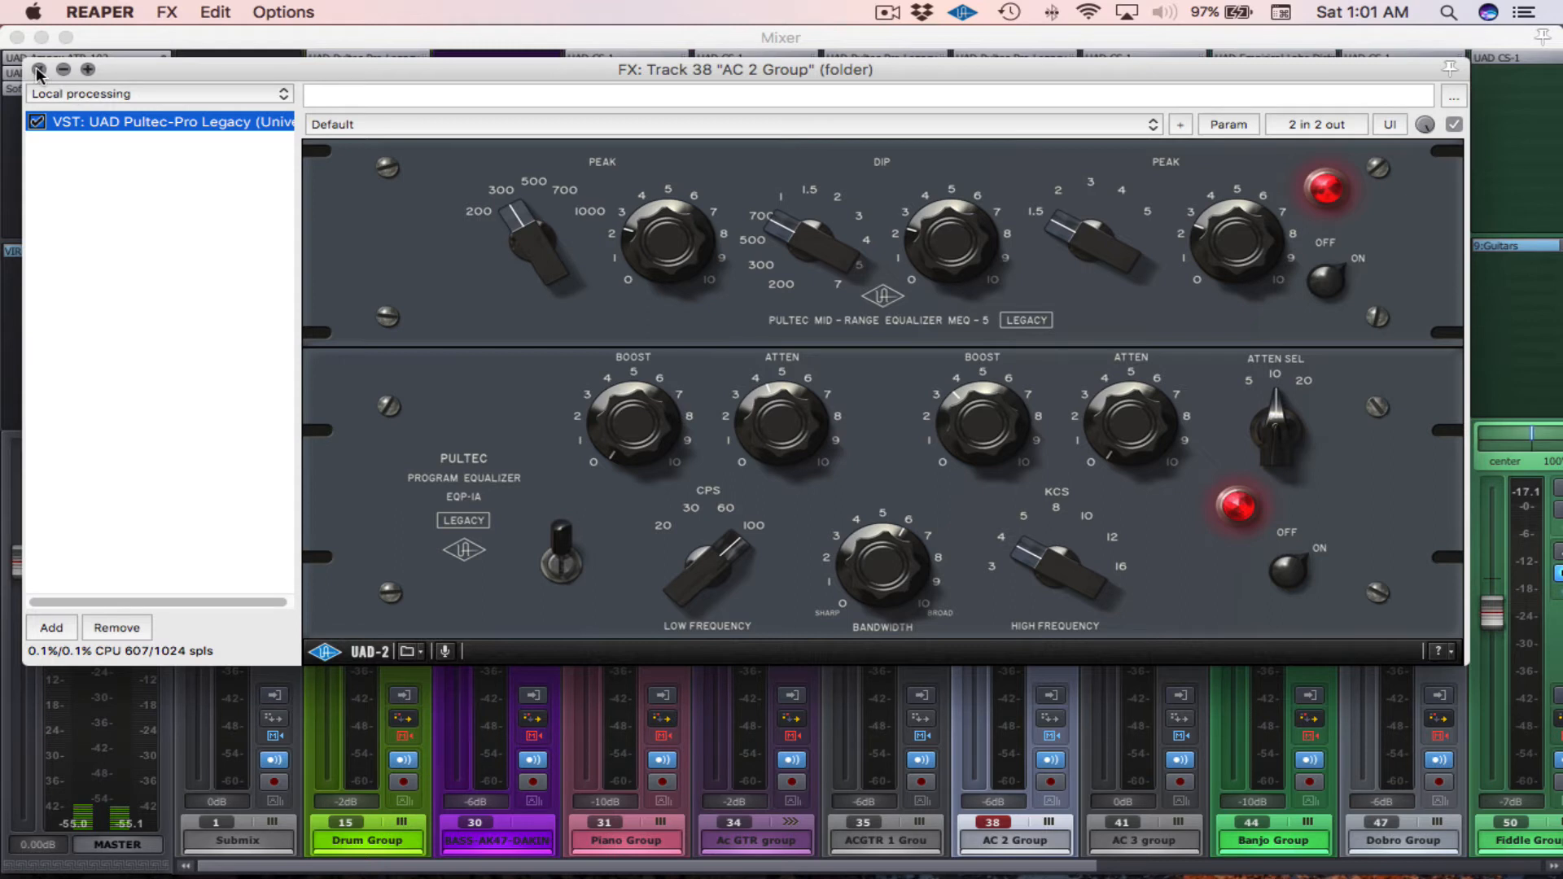
{"action": "left_click", "coordinate": [39, 69]}
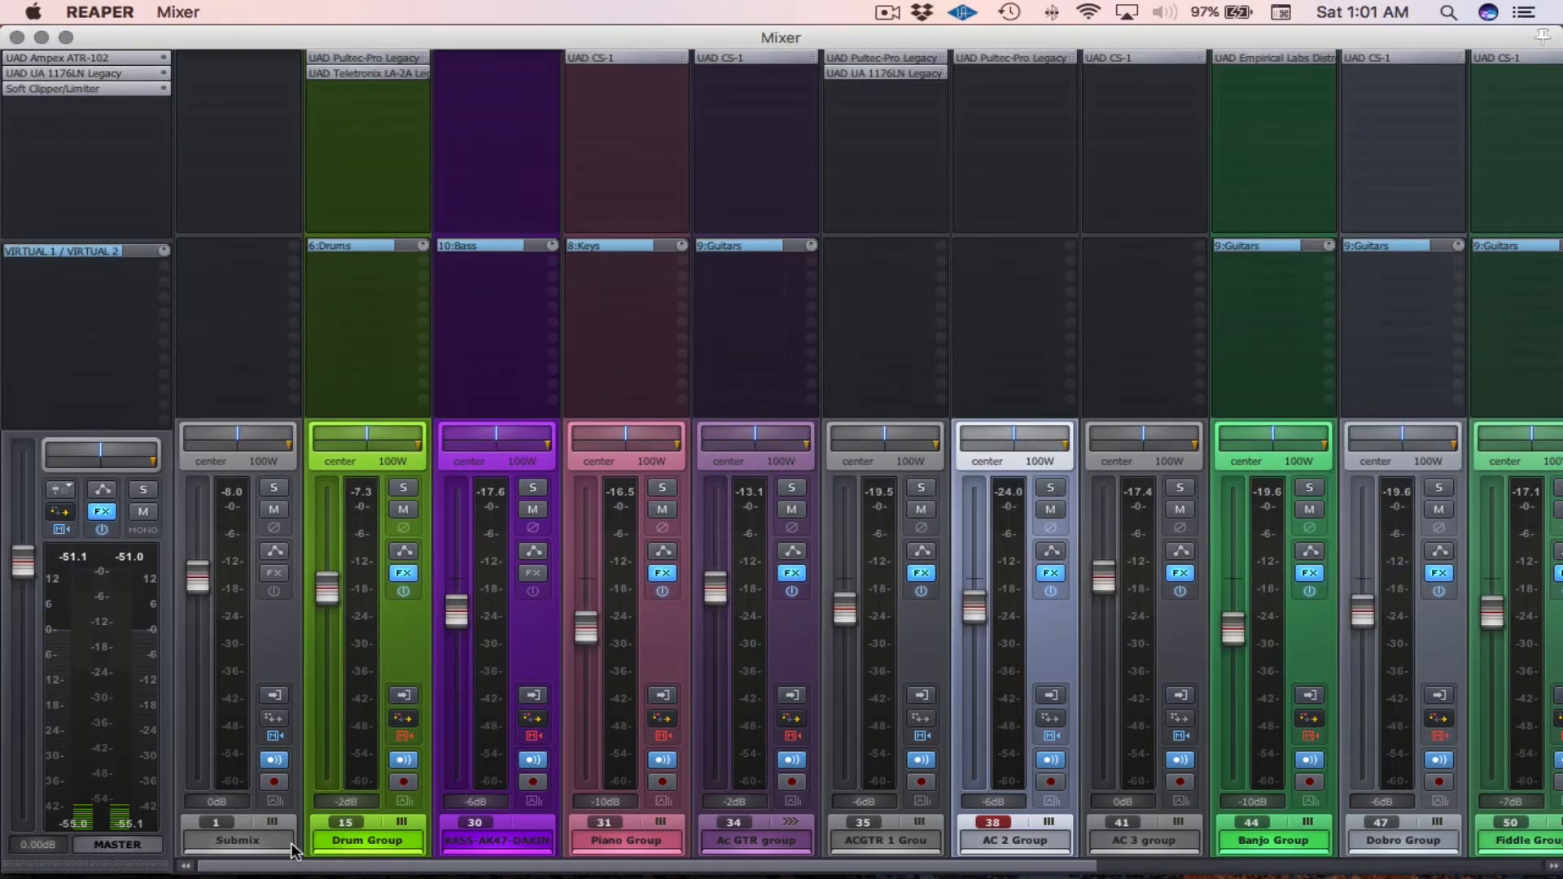
{"action": "mouse_move", "coordinate": [539, 870]}
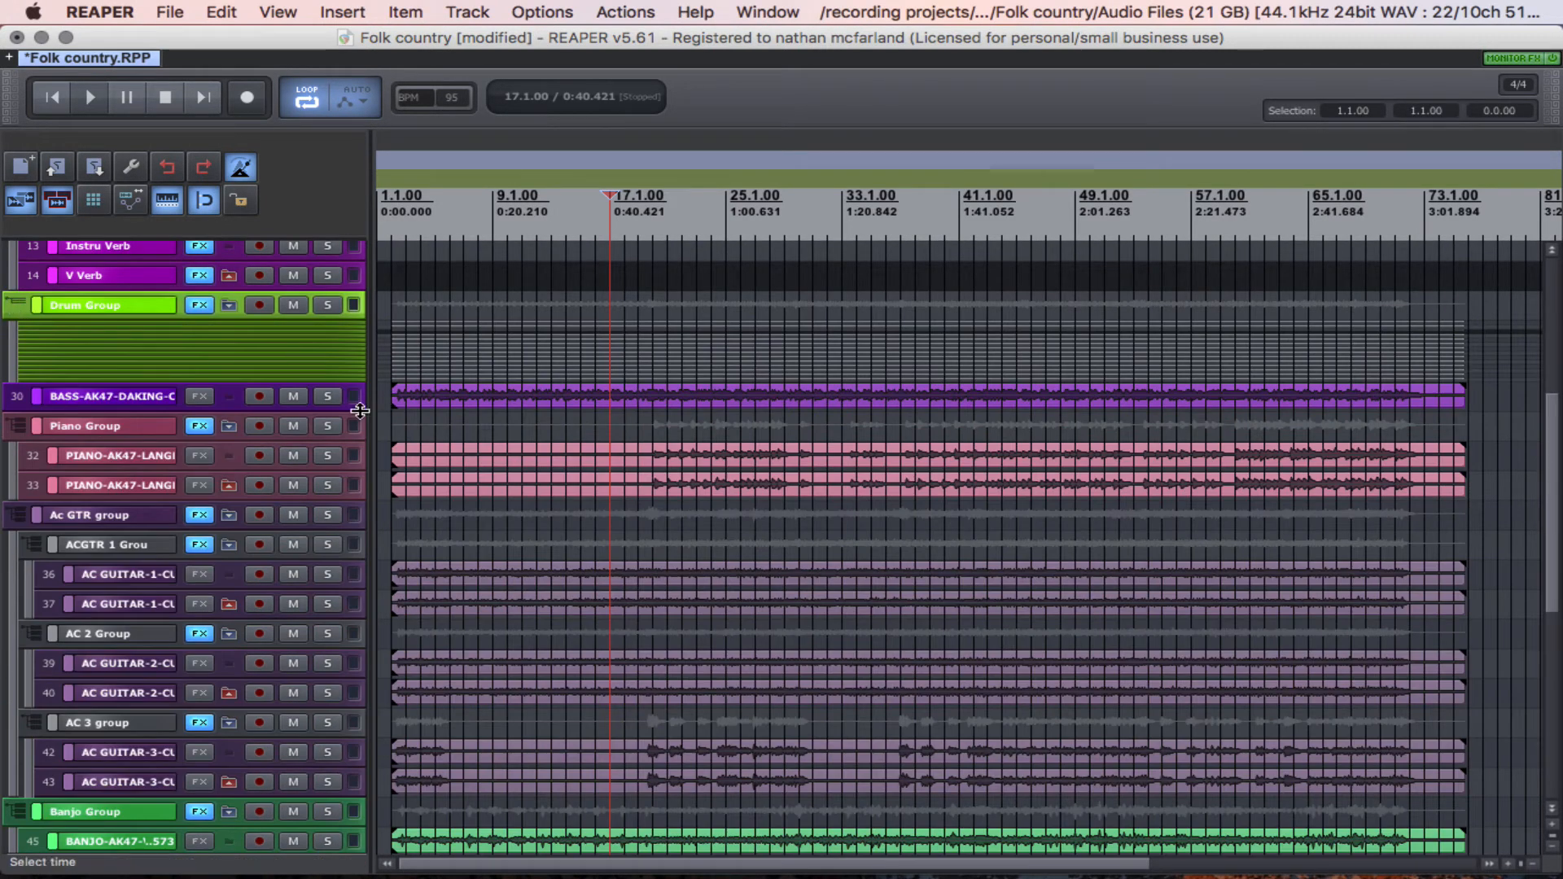
Collapse the Piano Group, Ac GTR group and Fiddle Group folders in the track panel
{"action": "left_click", "coordinate": [84, 514]}
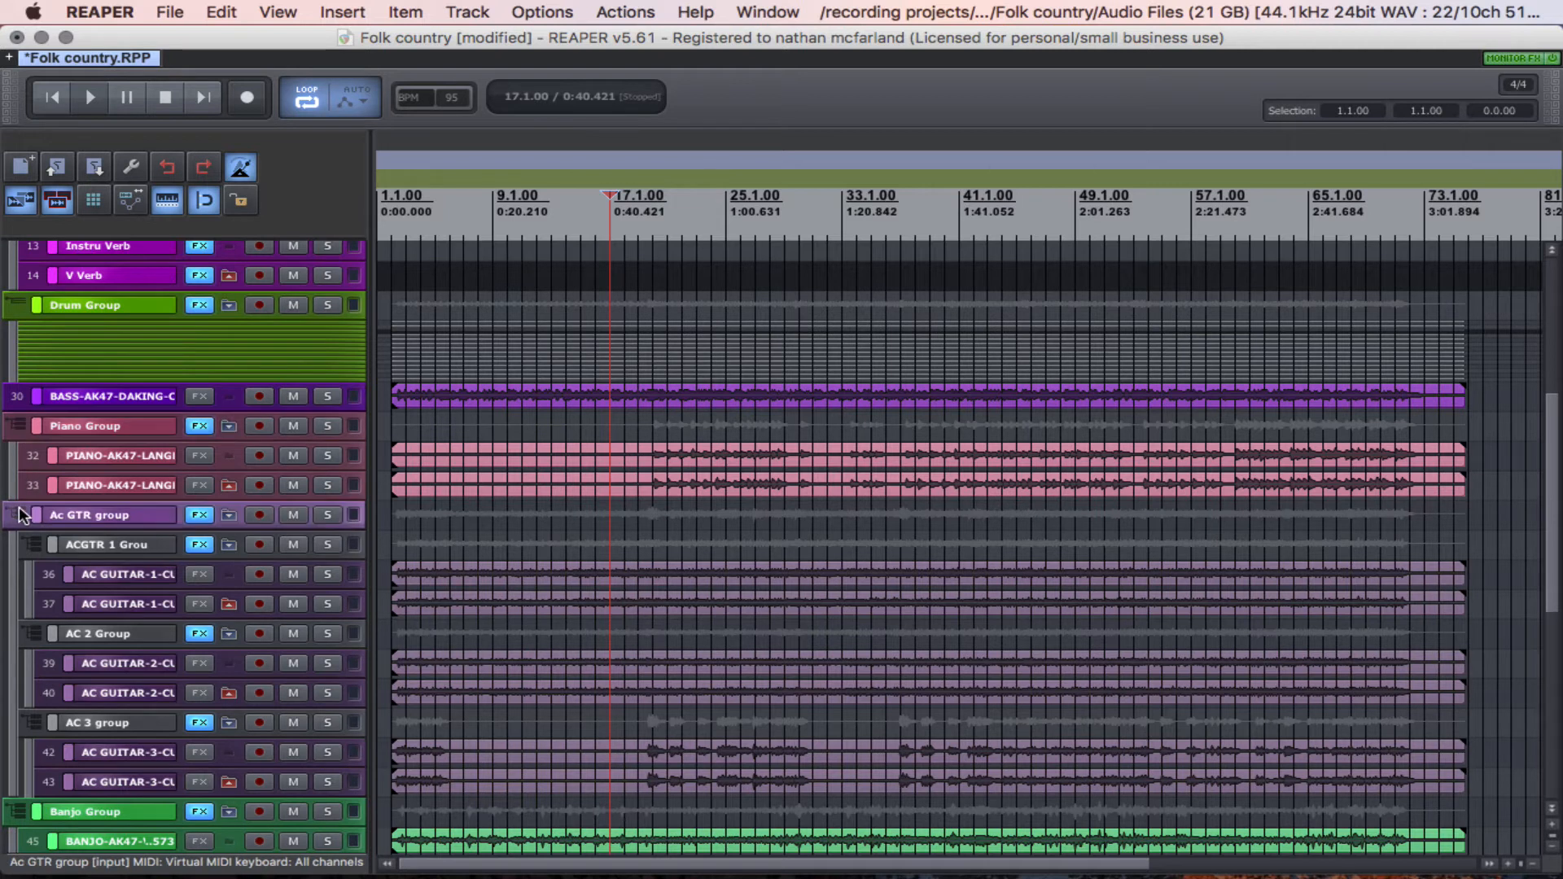
{"action": "left_click", "coordinate": [18, 514]}
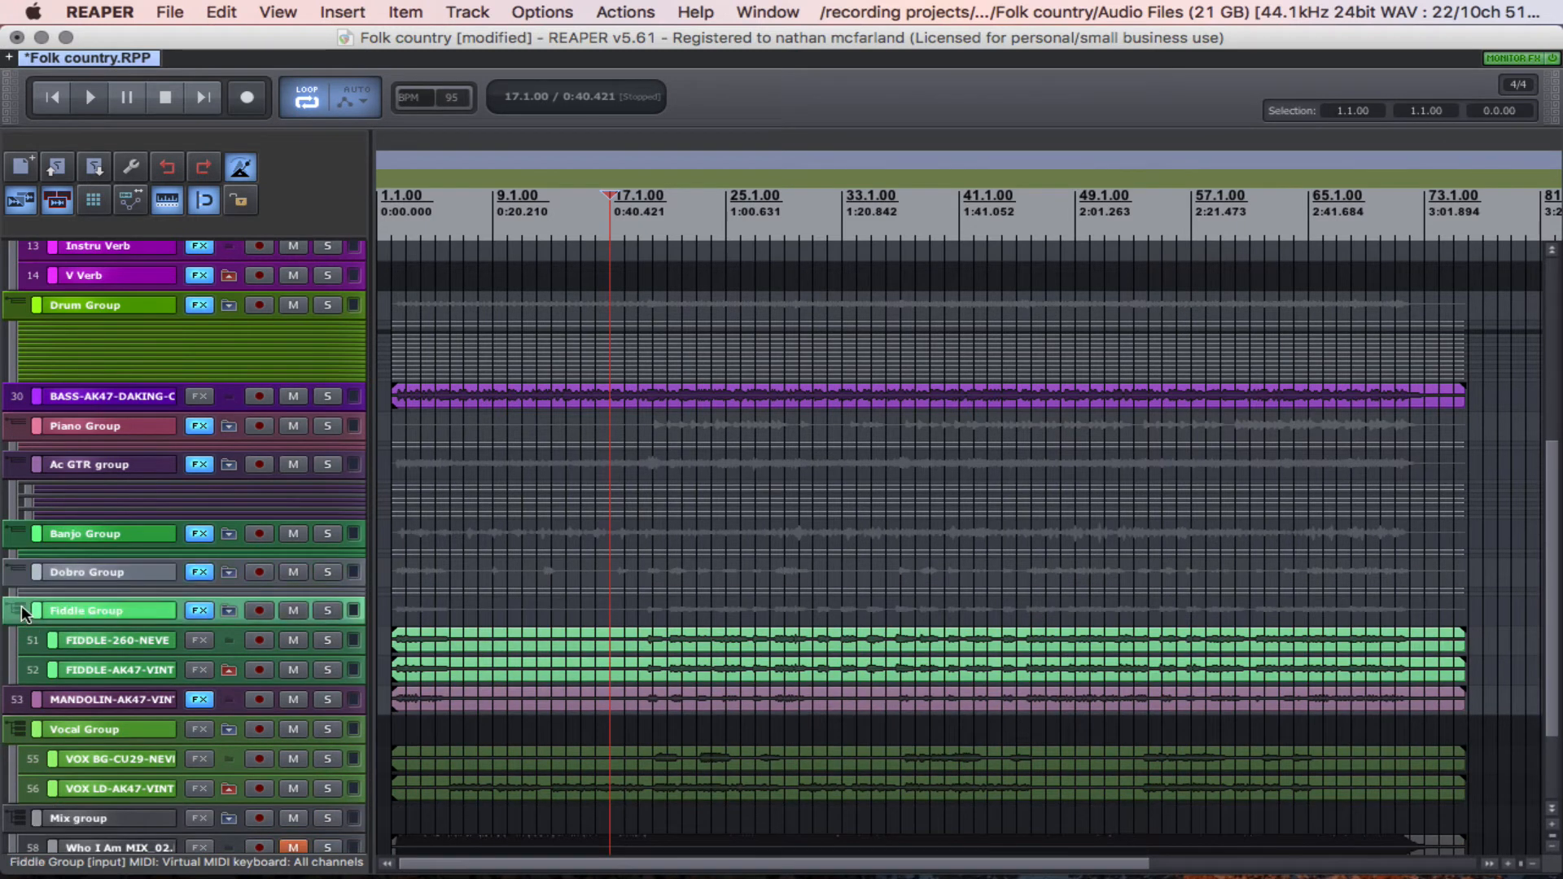
{"action": "left_click", "coordinate": [18, 611]}
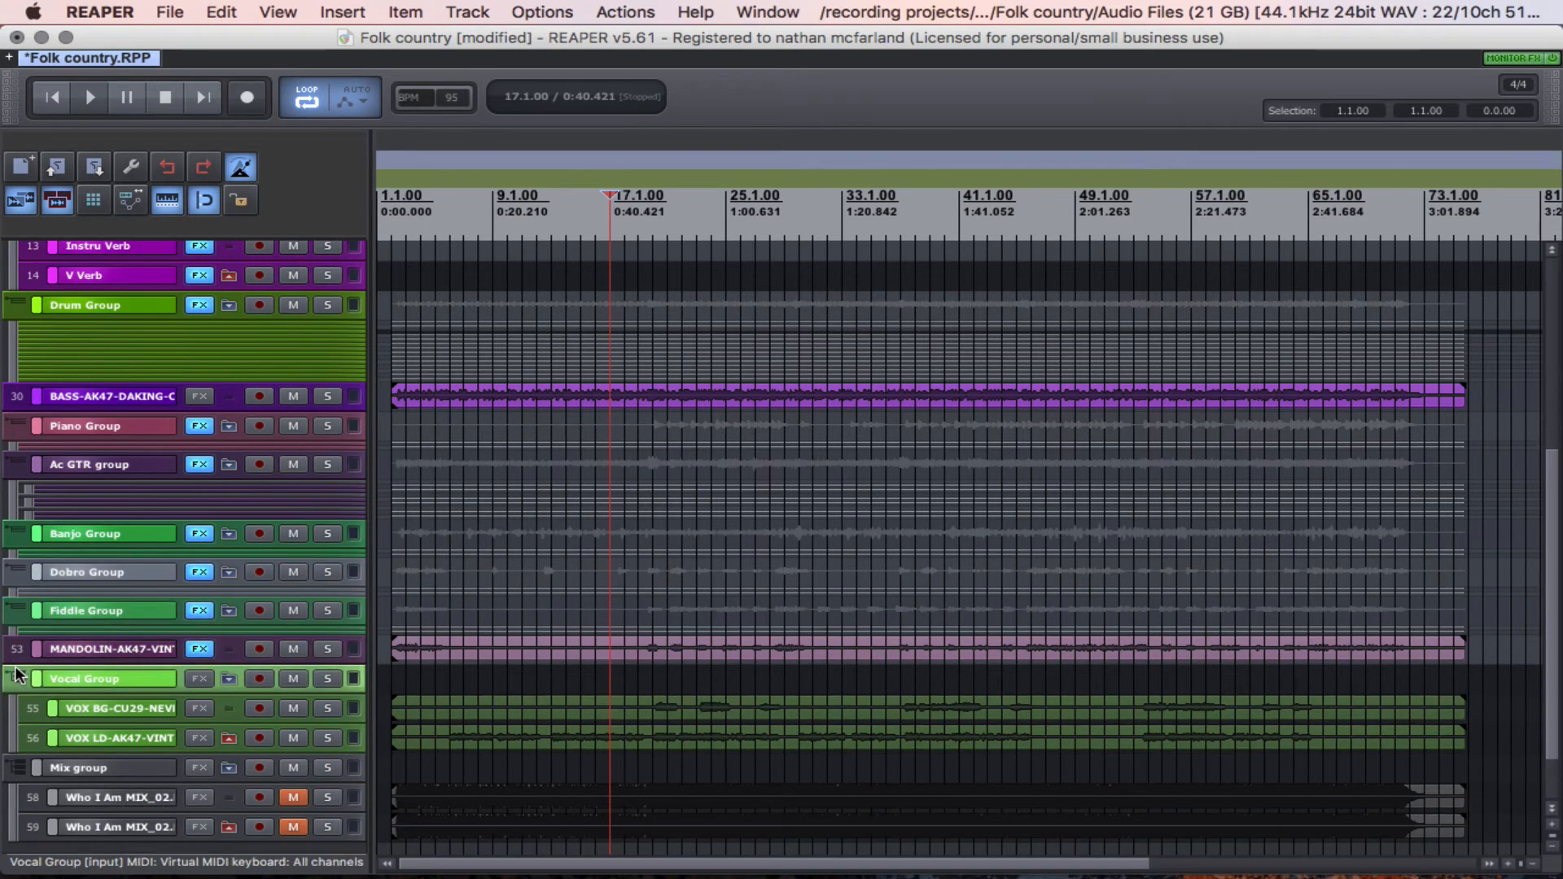